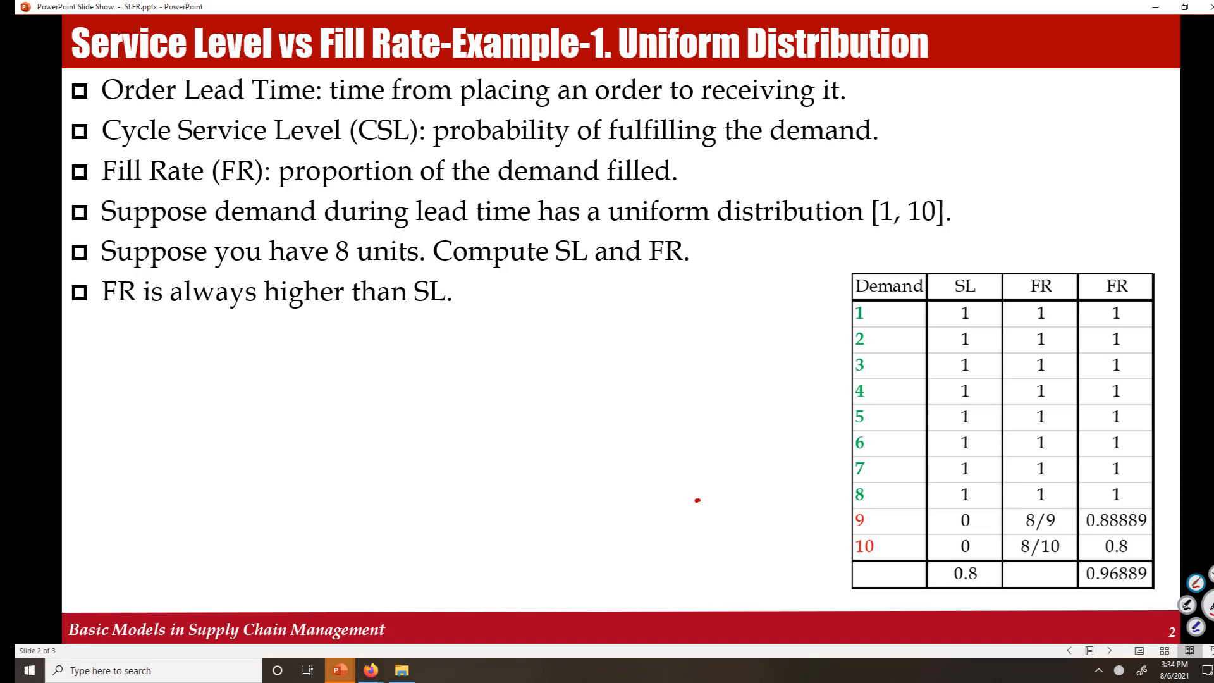
Annotate the demand table, marking rows 1 to 8 and circling the SL values of 1.
drag(696, 500, 817, 496)
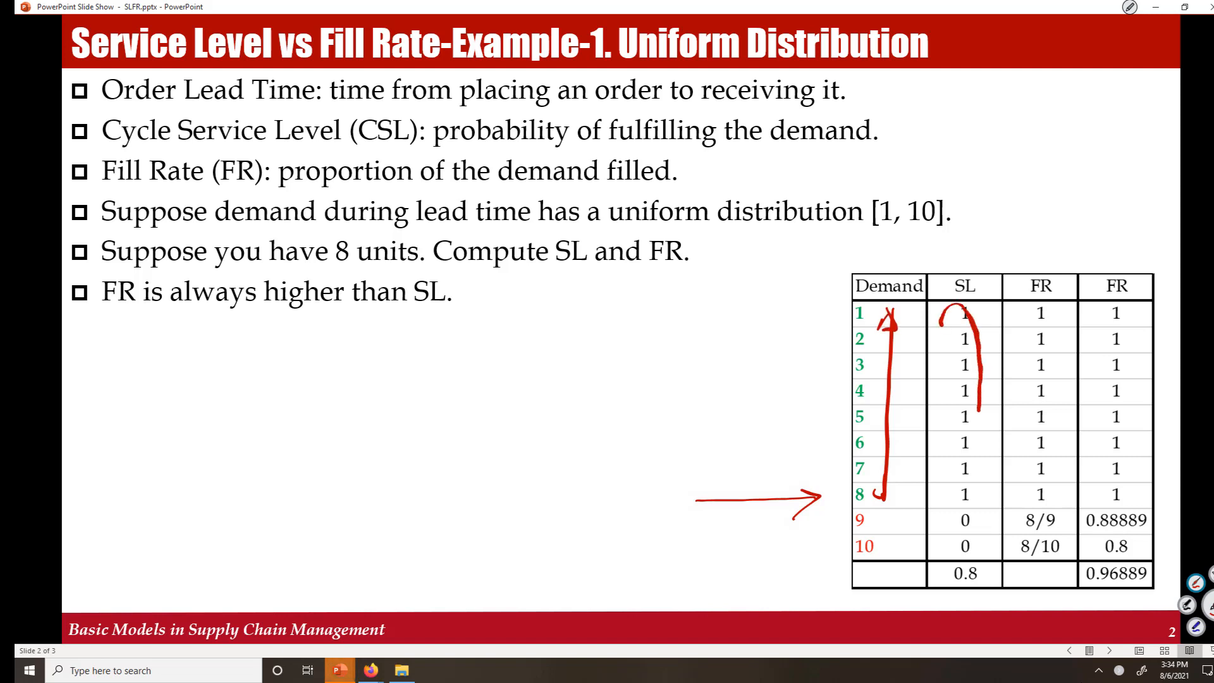
drag(964, 310, 964, 522)
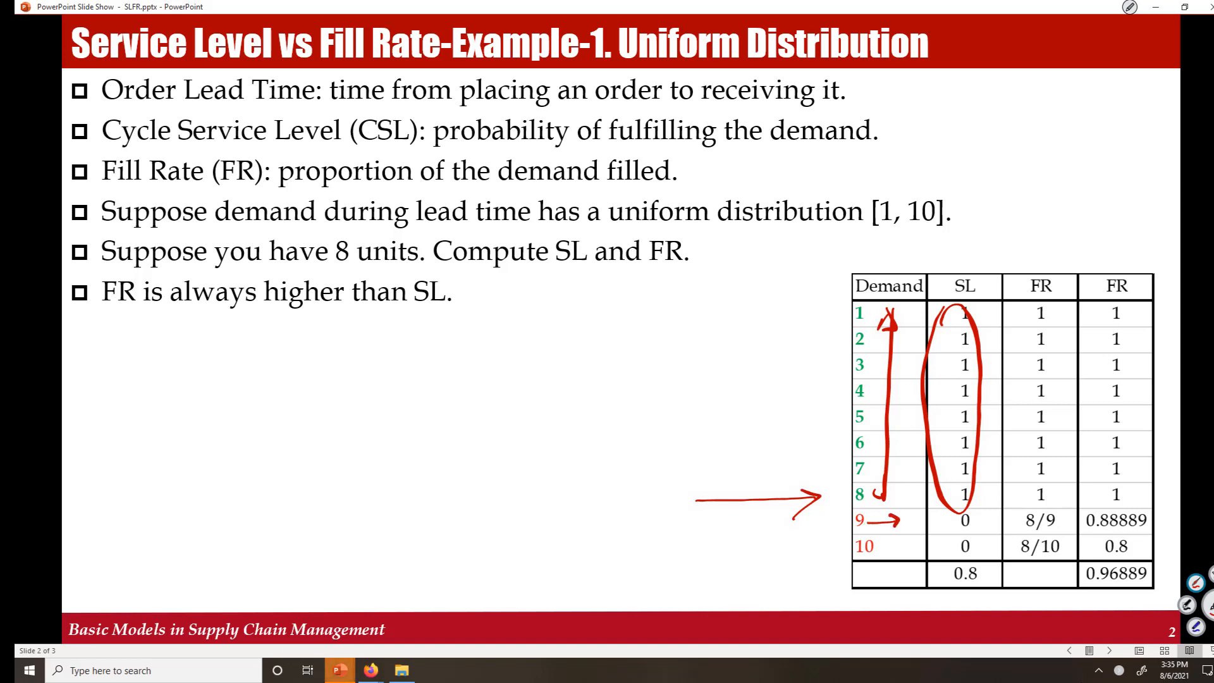
drag(882, 547, 906, 547)
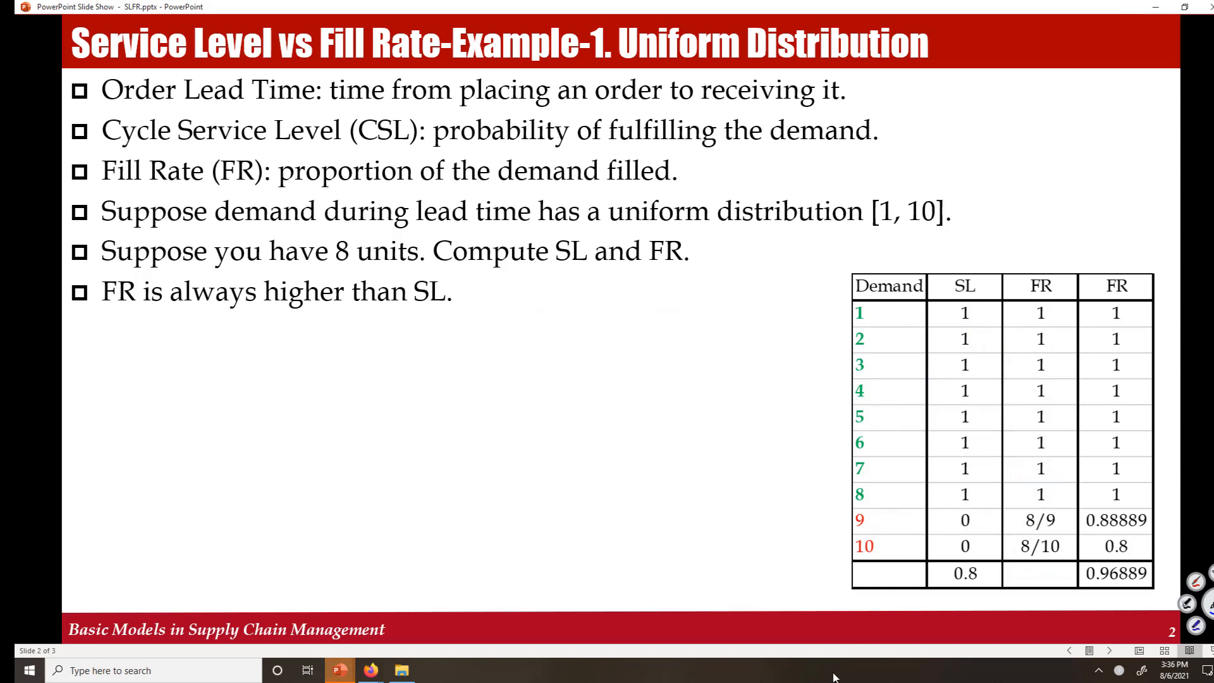
mouse_move(571, 638)
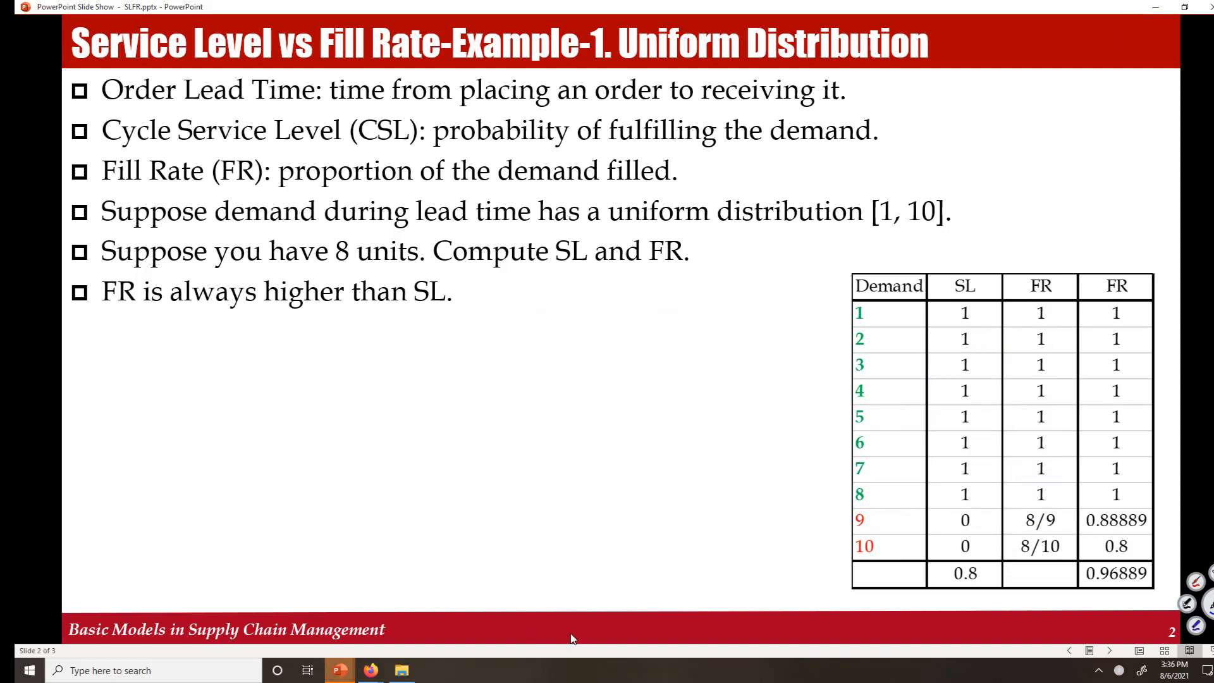
End the slideshow and open the linked simulation worksheet in Excel.
key(right)
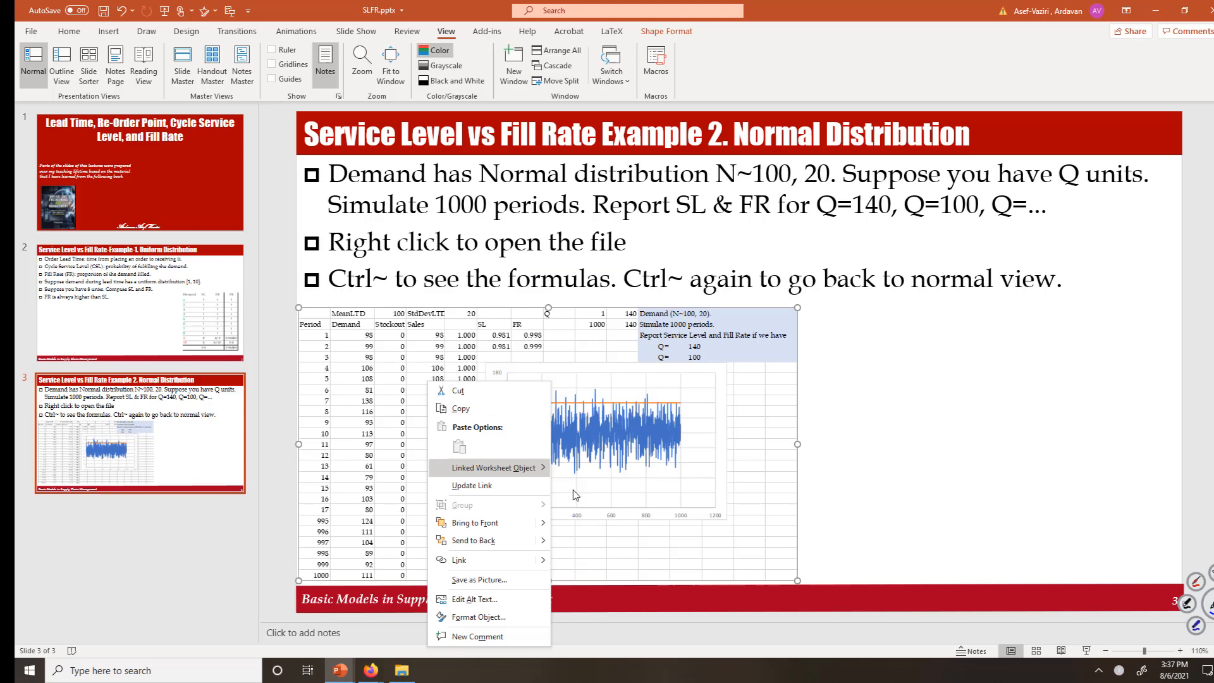
click(472, 486)
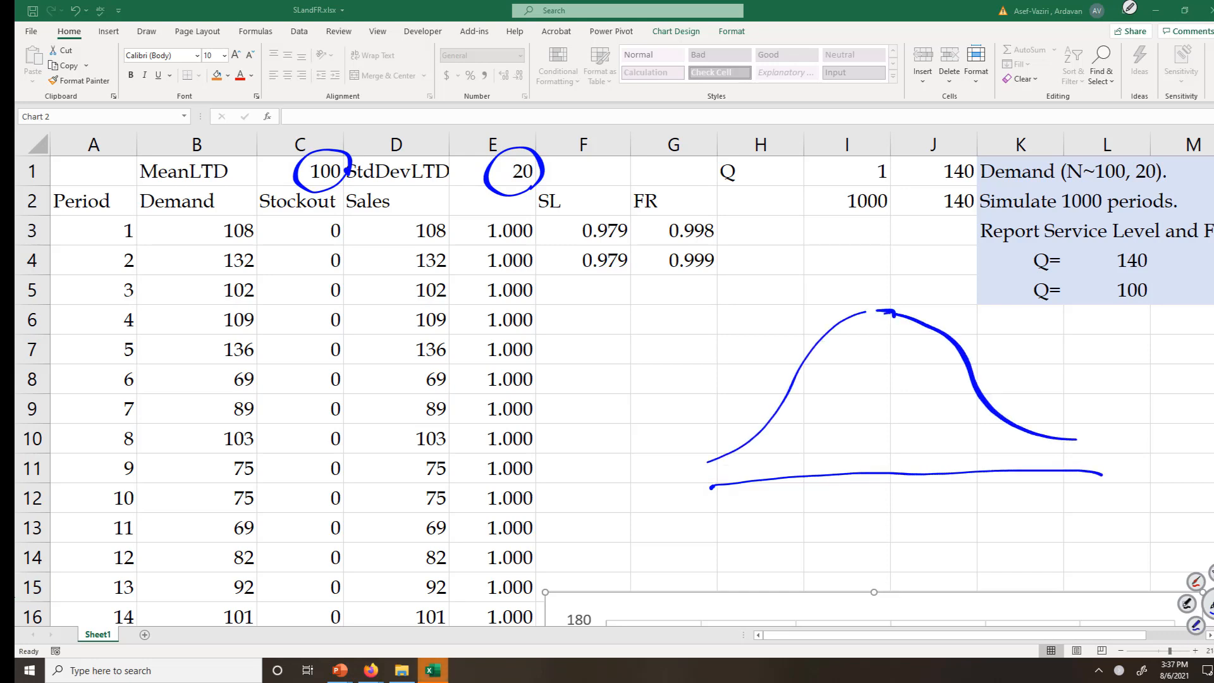
Sketch the order quantity and shortage tail on the bell curve, linking the 0–1 labels to it.
drag(960, 457, 995, 503)
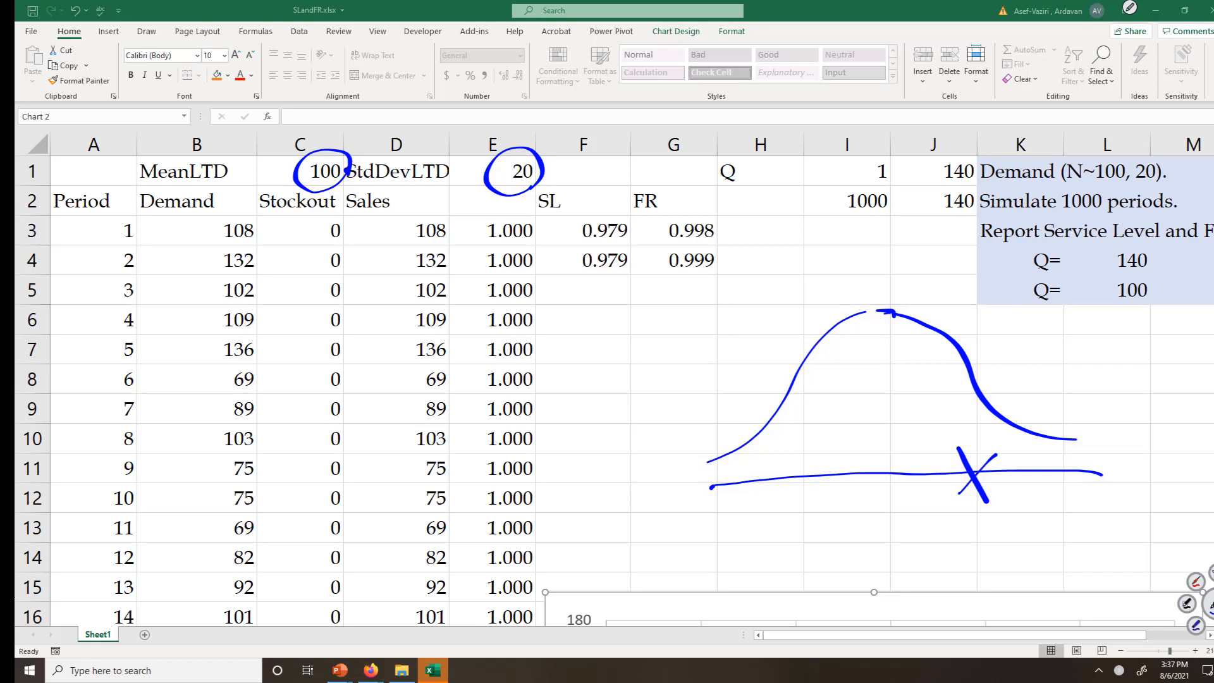
drag(933, 588, 944, 496)
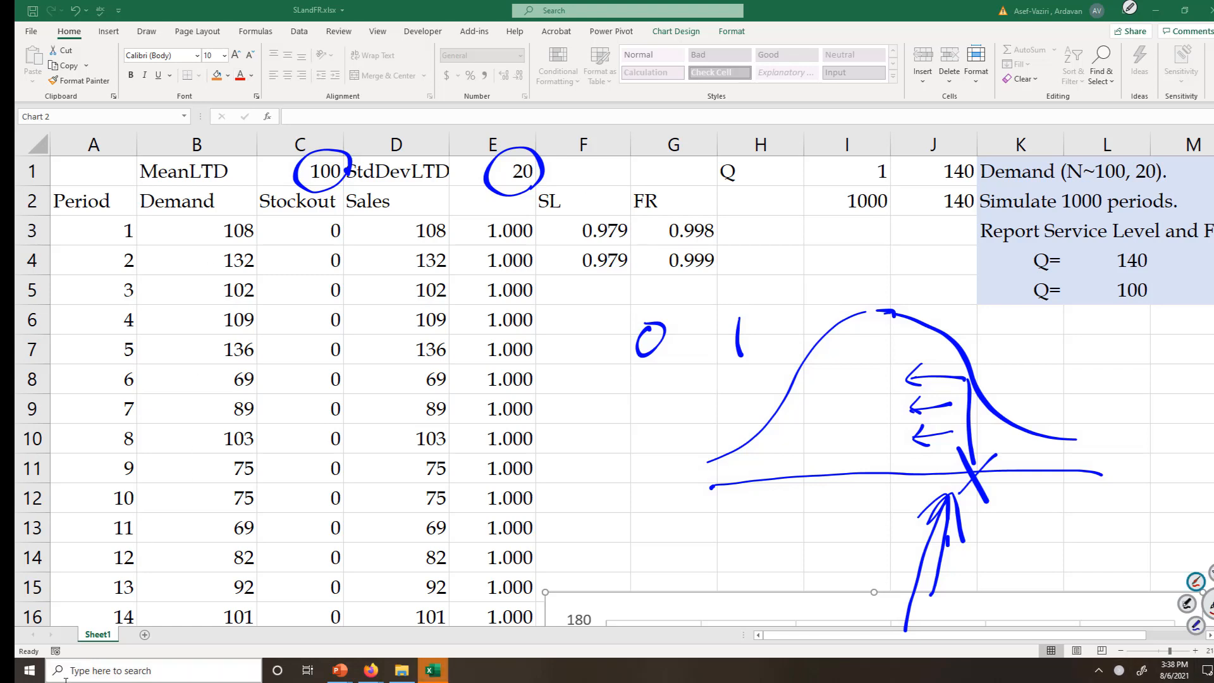
drag(612, 310, 759, 379)
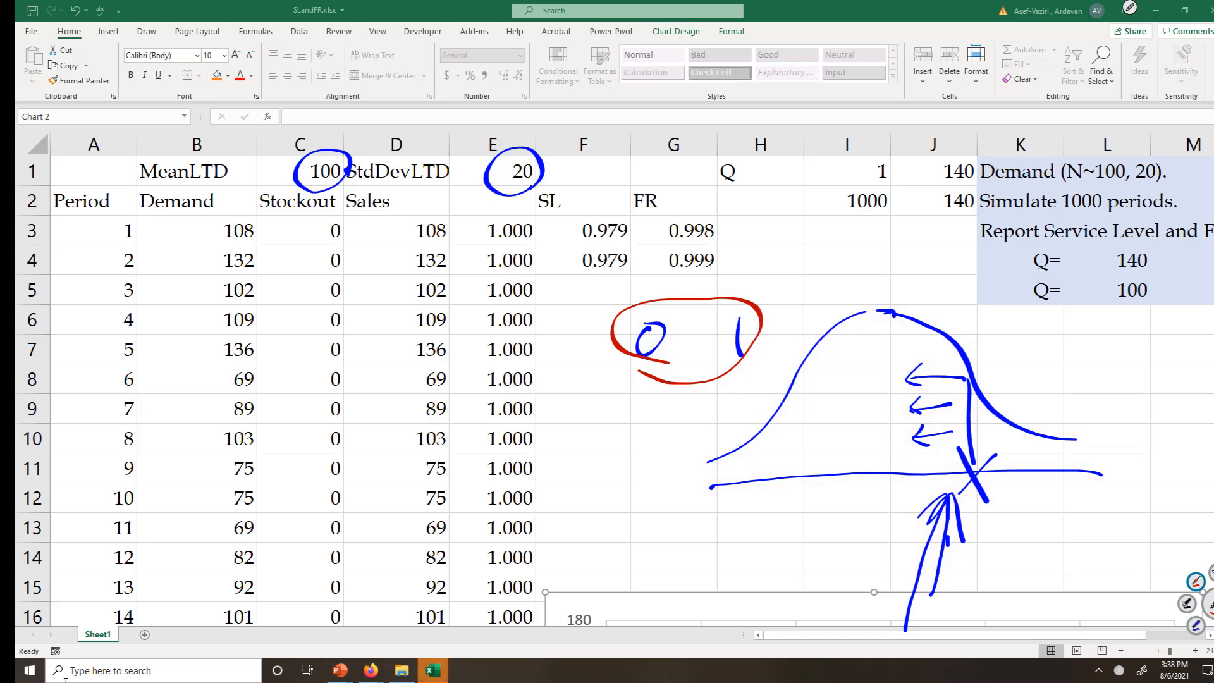
drag(736, 365, 898, 406)
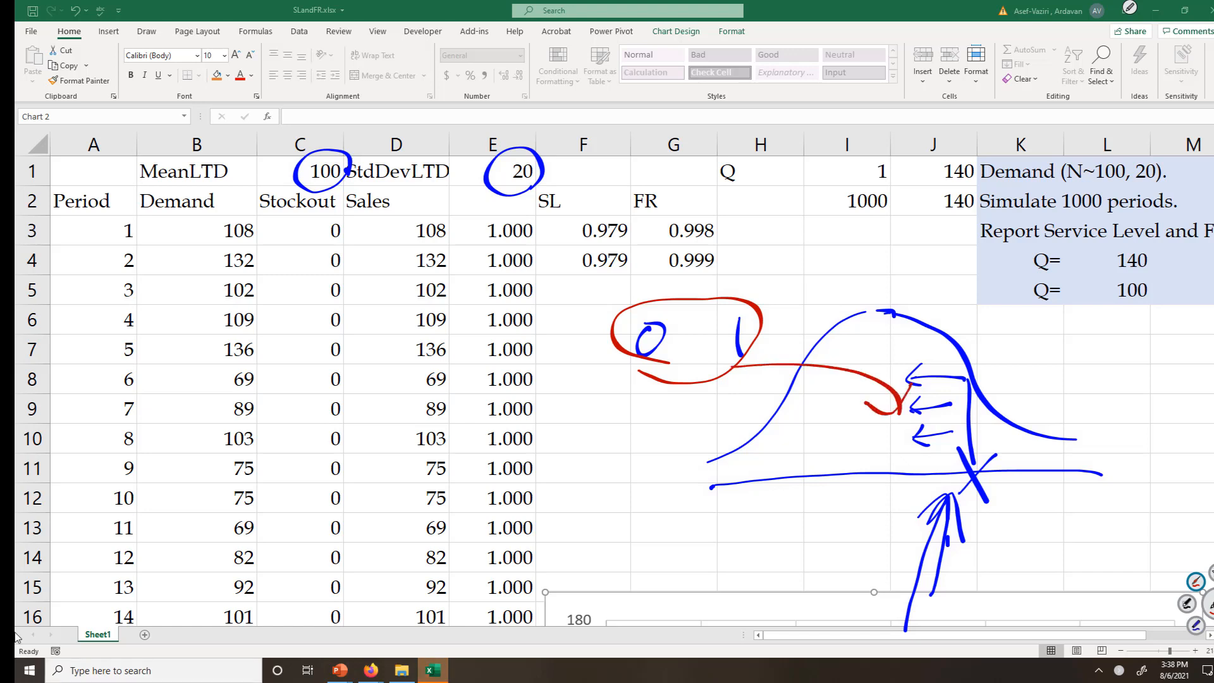
drag(872, 638, 941, 491)
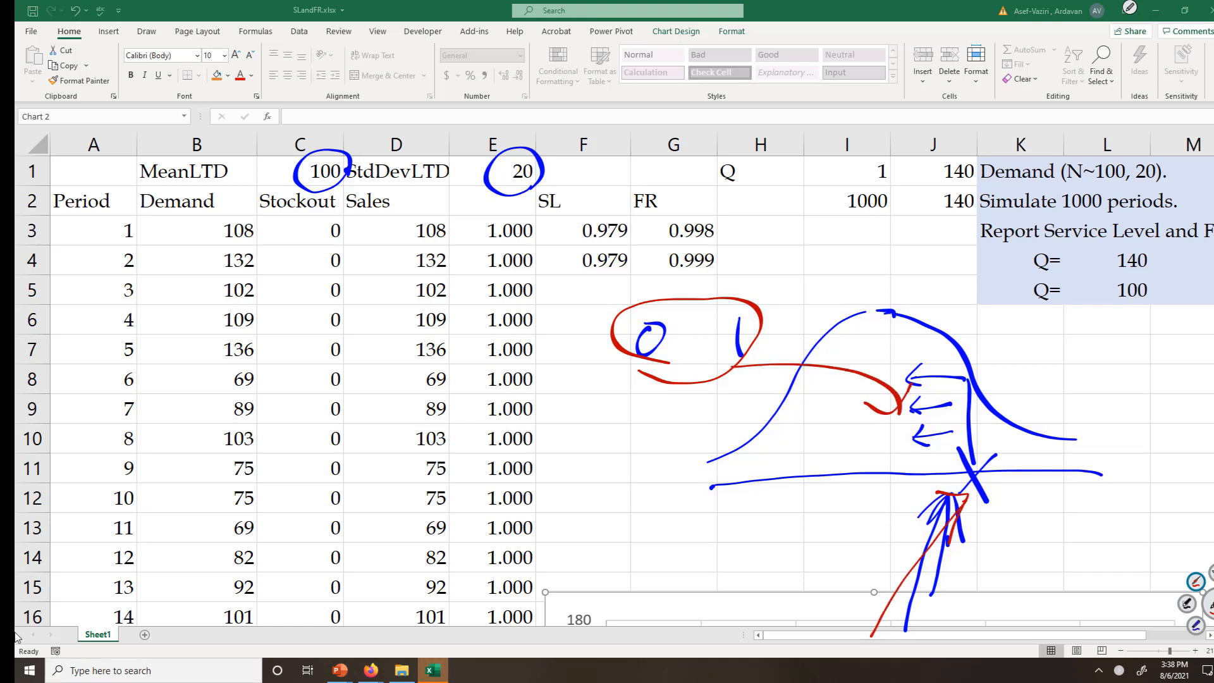
Return to the sheet so demands recalculate (SL 0.981, FR 0.999) and select empty cell G13.
click(196, 259)
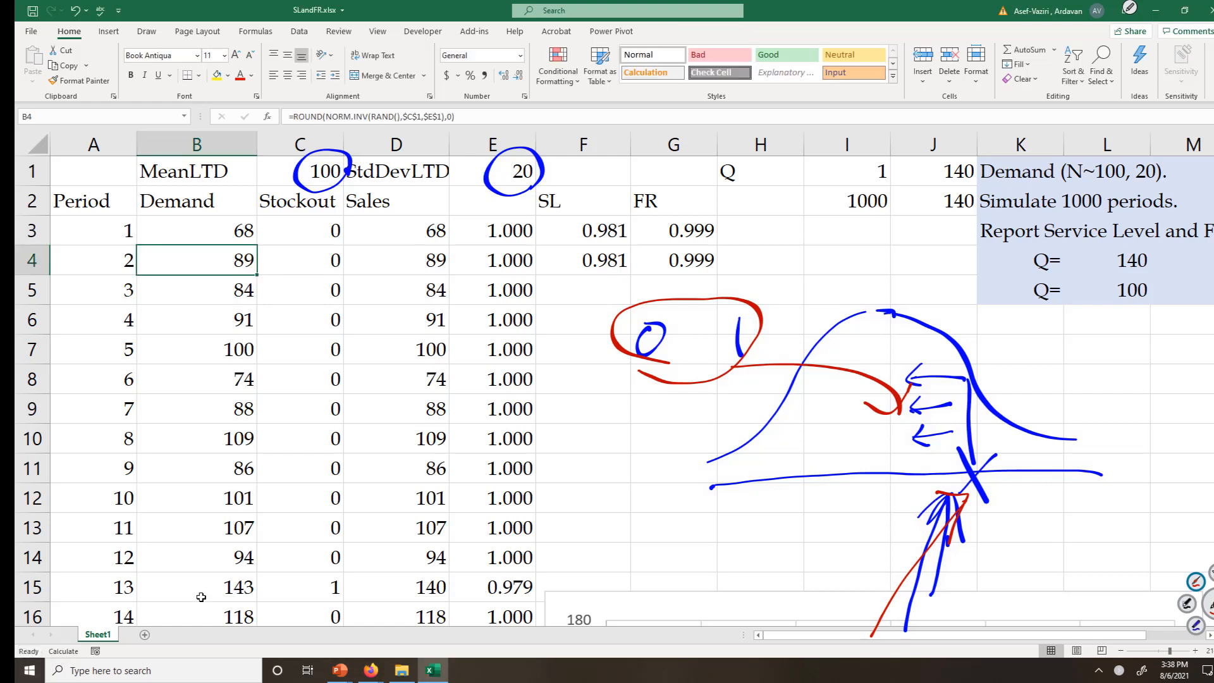
click(673, 528)
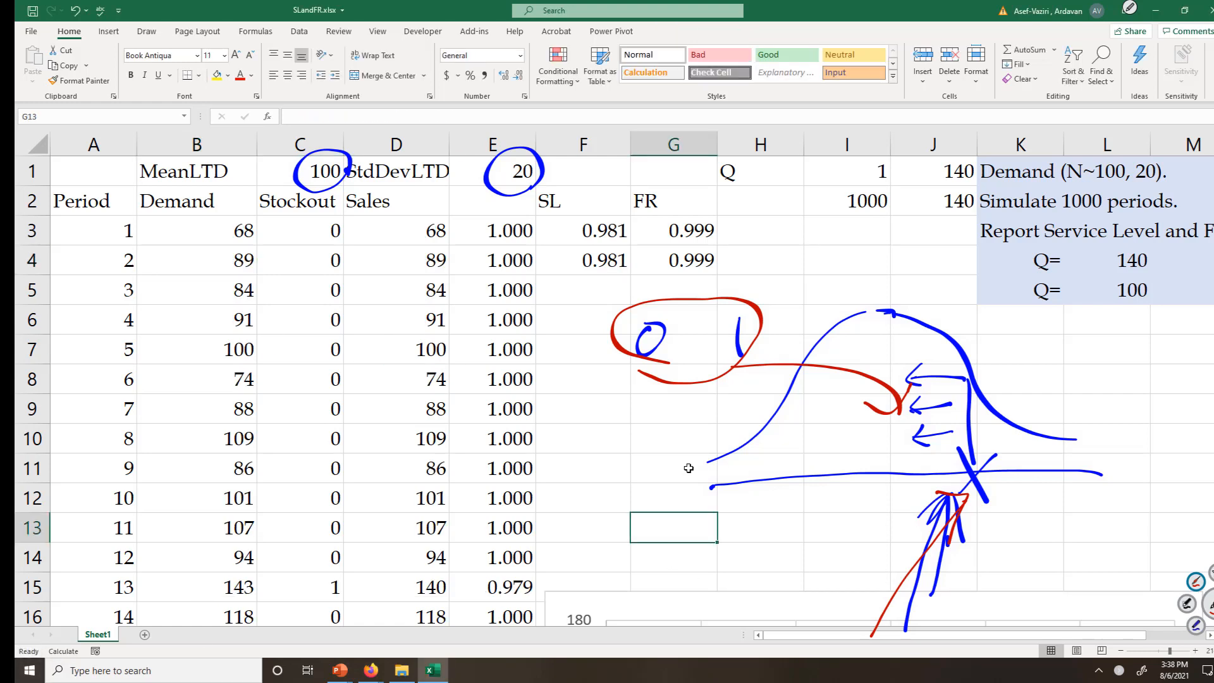
Enter NORM.INV at probability 0.6 with mean $C$1 and standard deviation $E$1 in G13.
text(=)
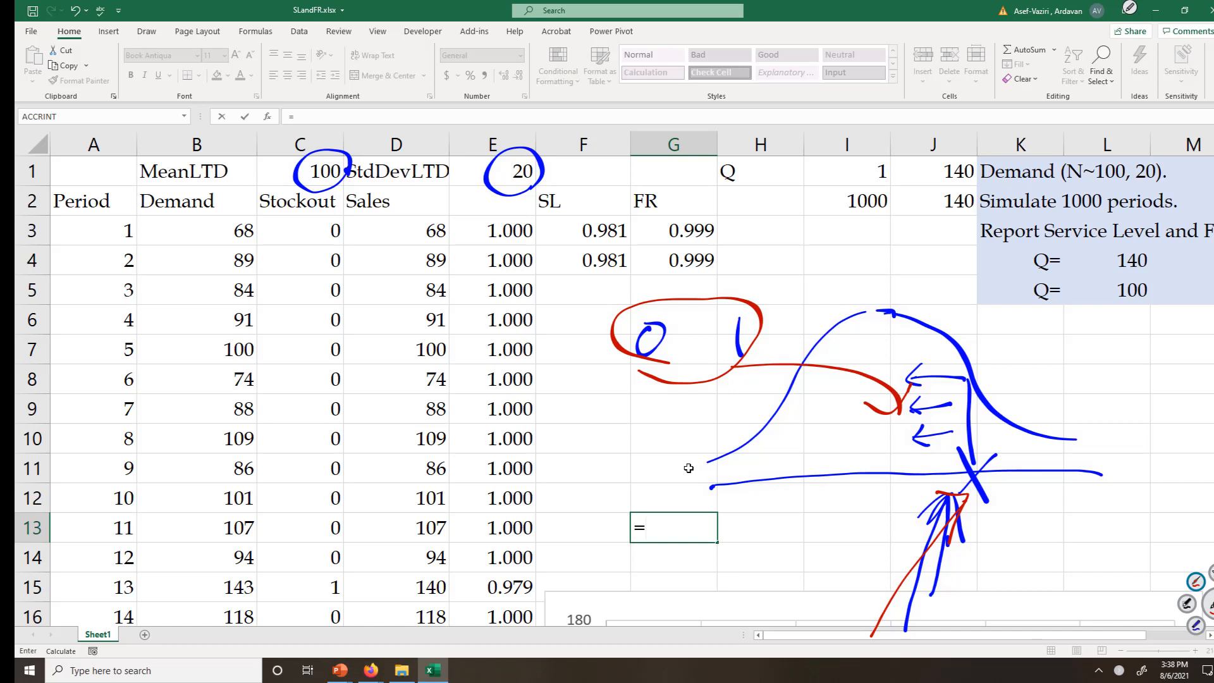
text(norm)
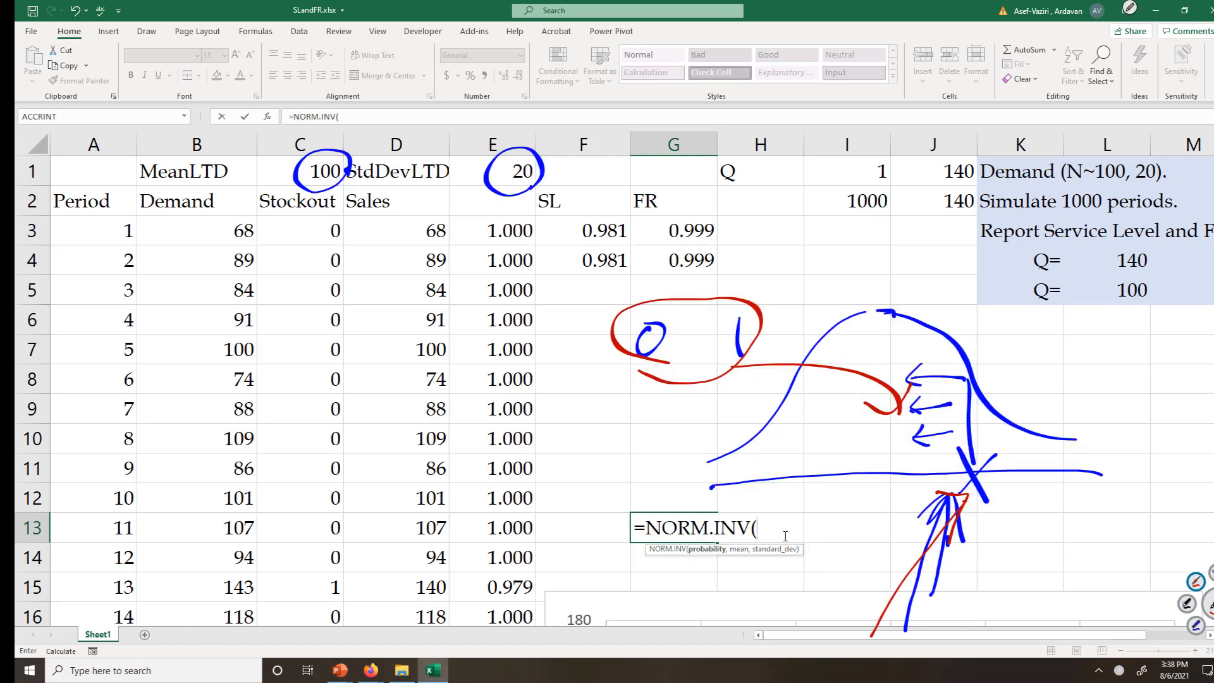
mouse_move(834, 521)
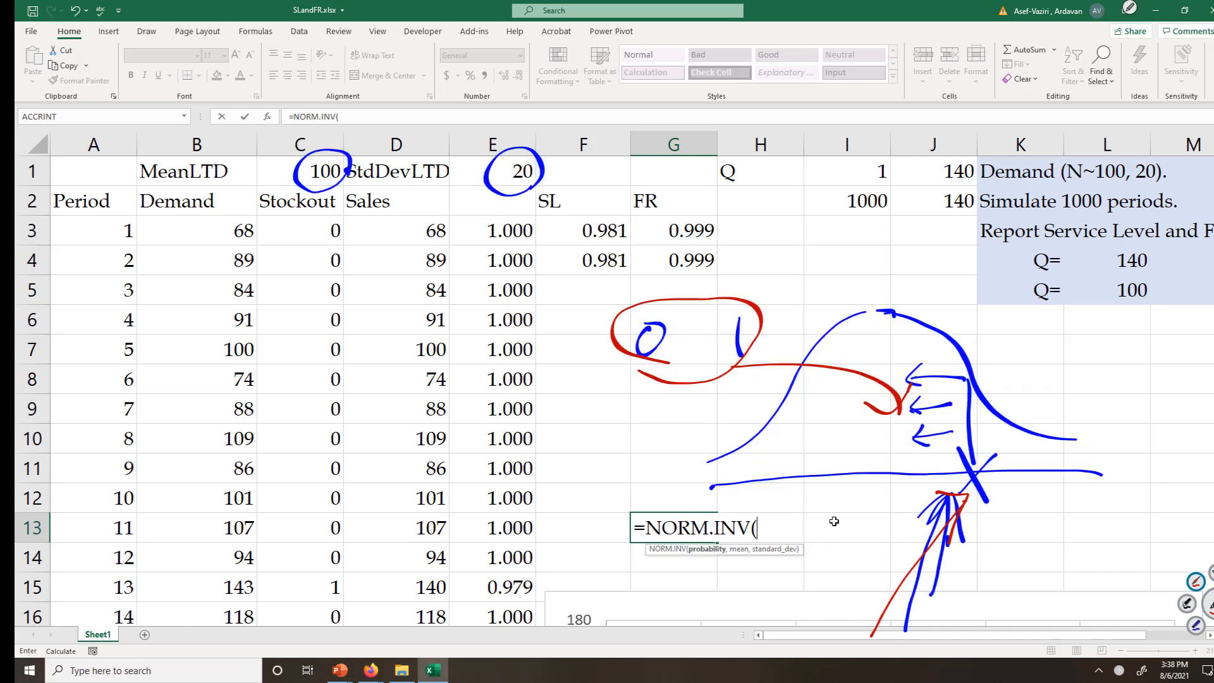
text(.6,)
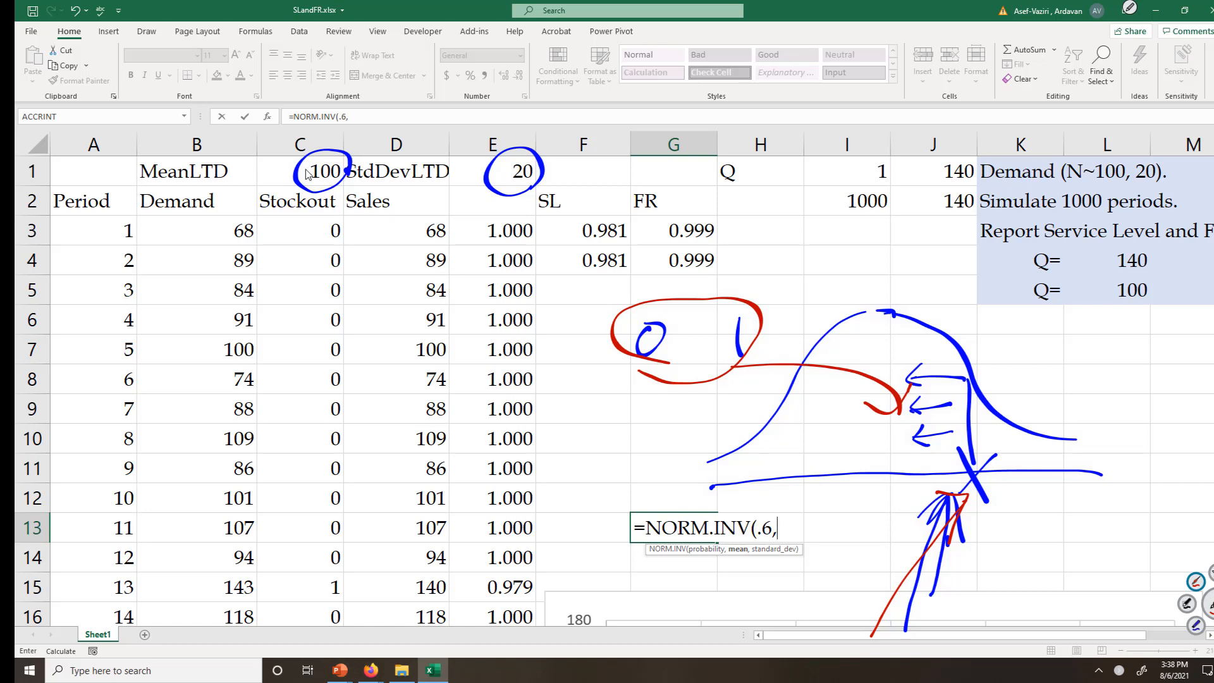
click(314, 171)
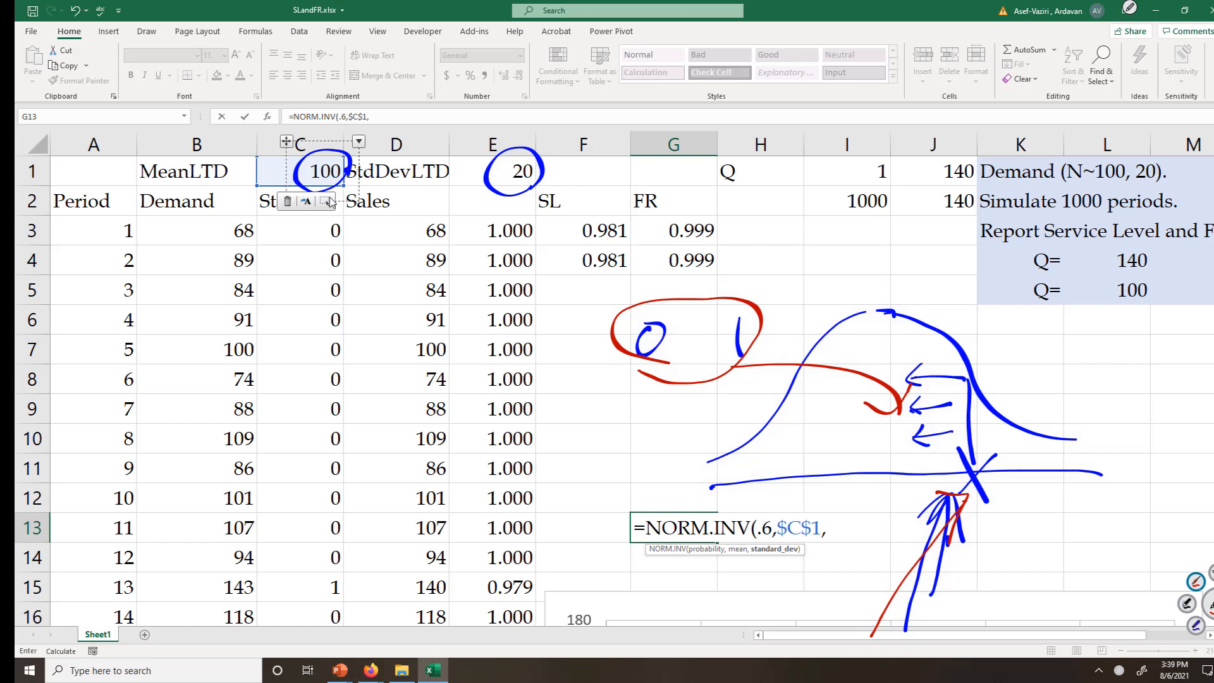
click(492, 171)
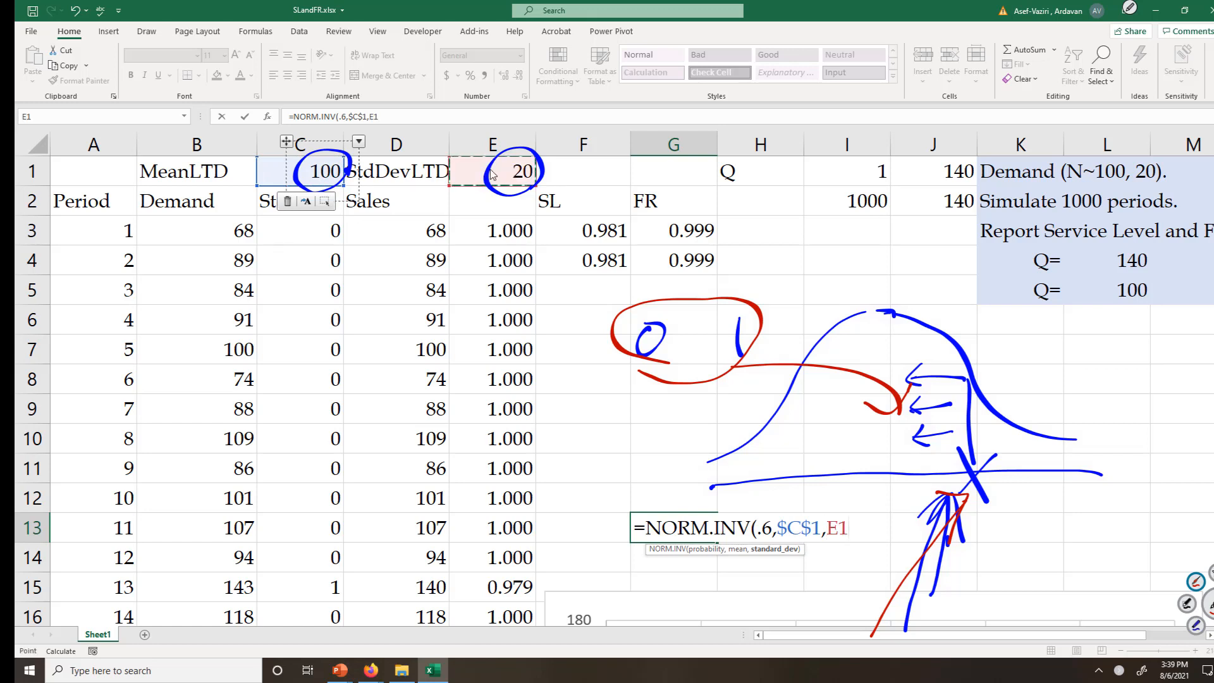
click(492, 171)
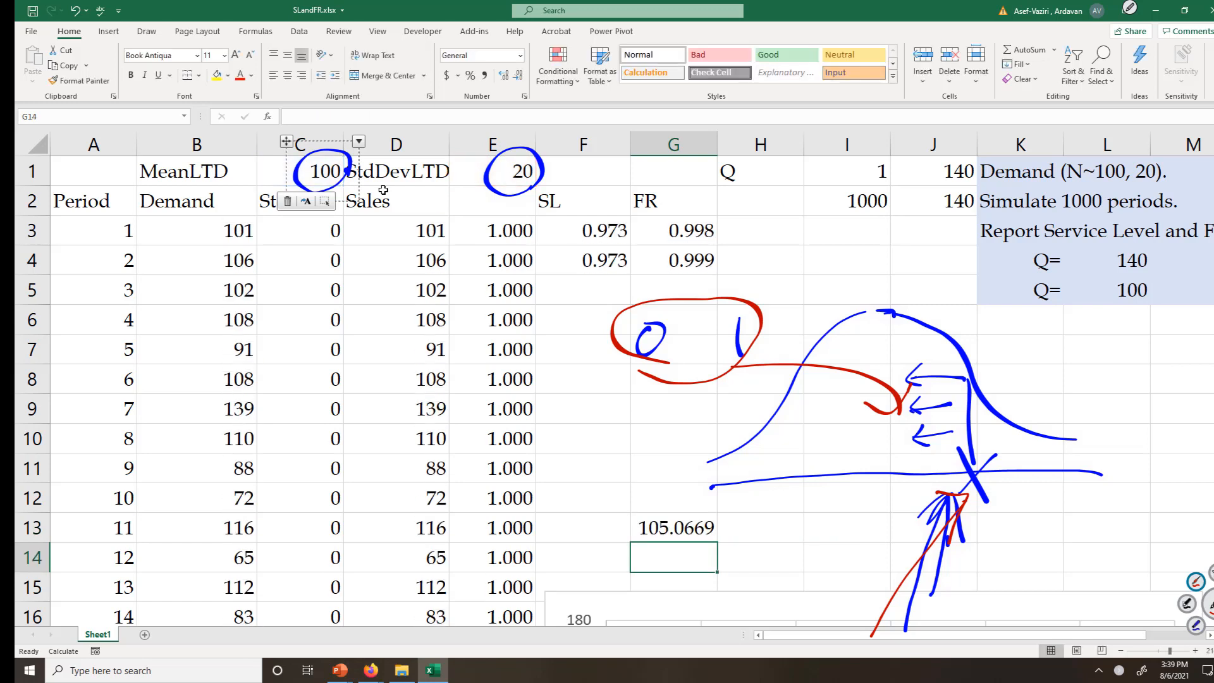
Wrap the G13 formula in ROUND to 0 decimals, giving 105.
click(674, 527)
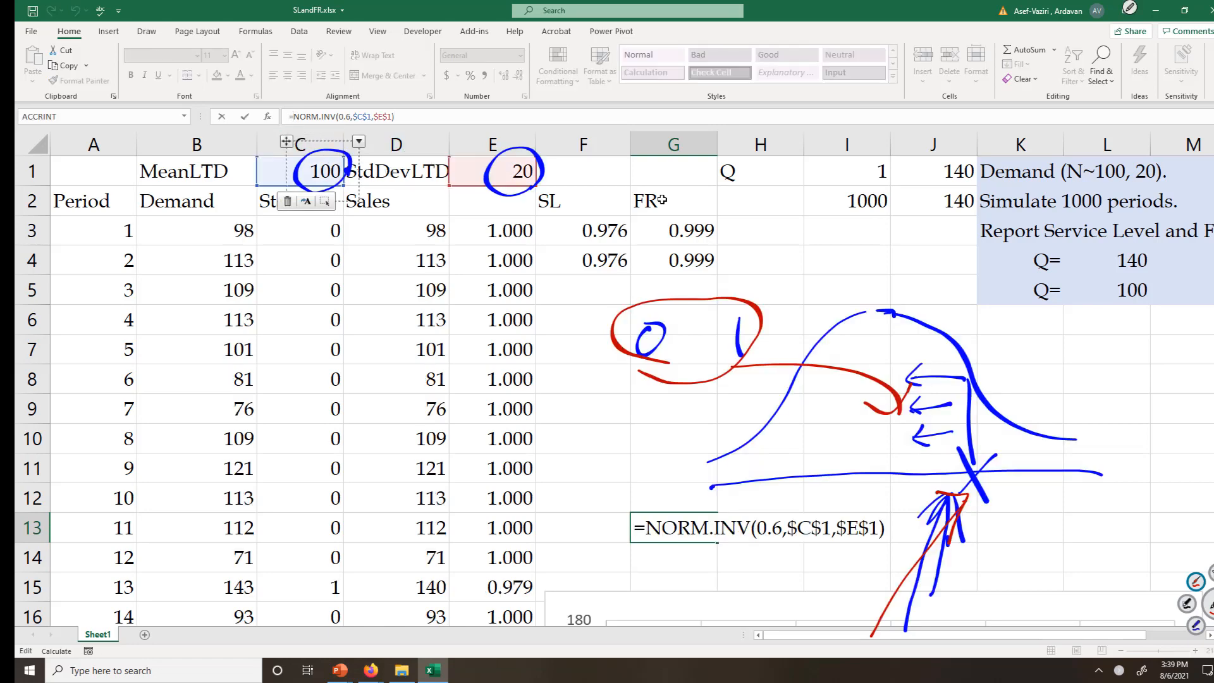
text(round()
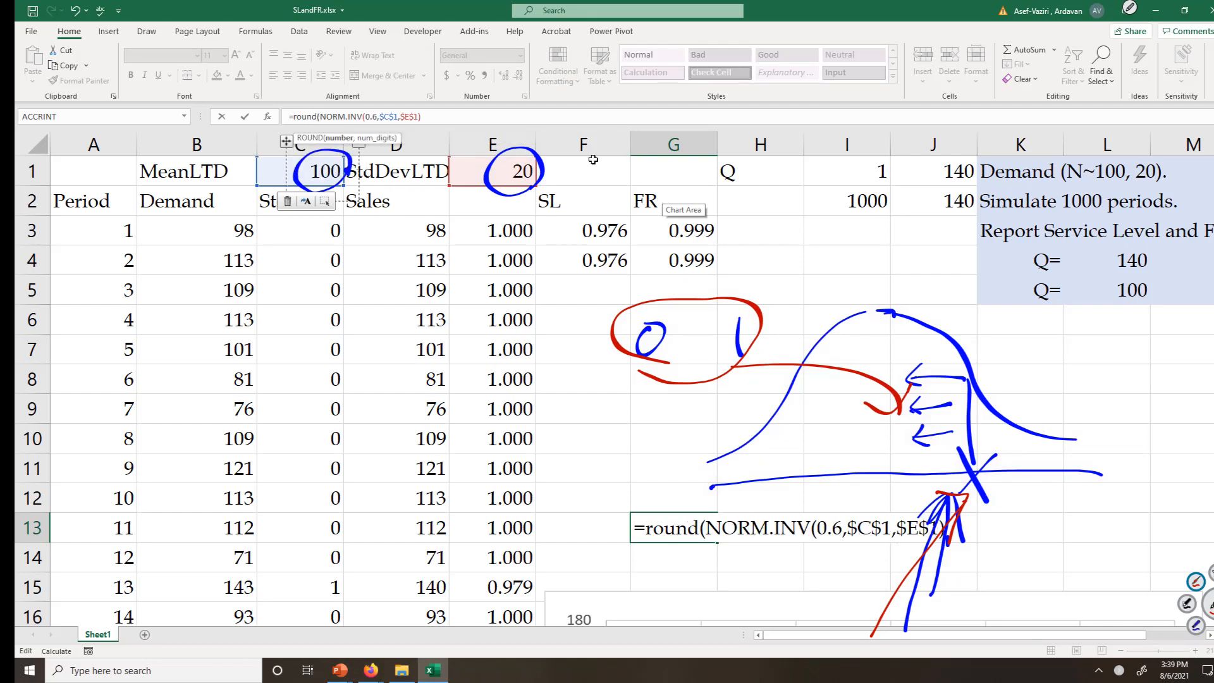
mouse_move(453, 112)
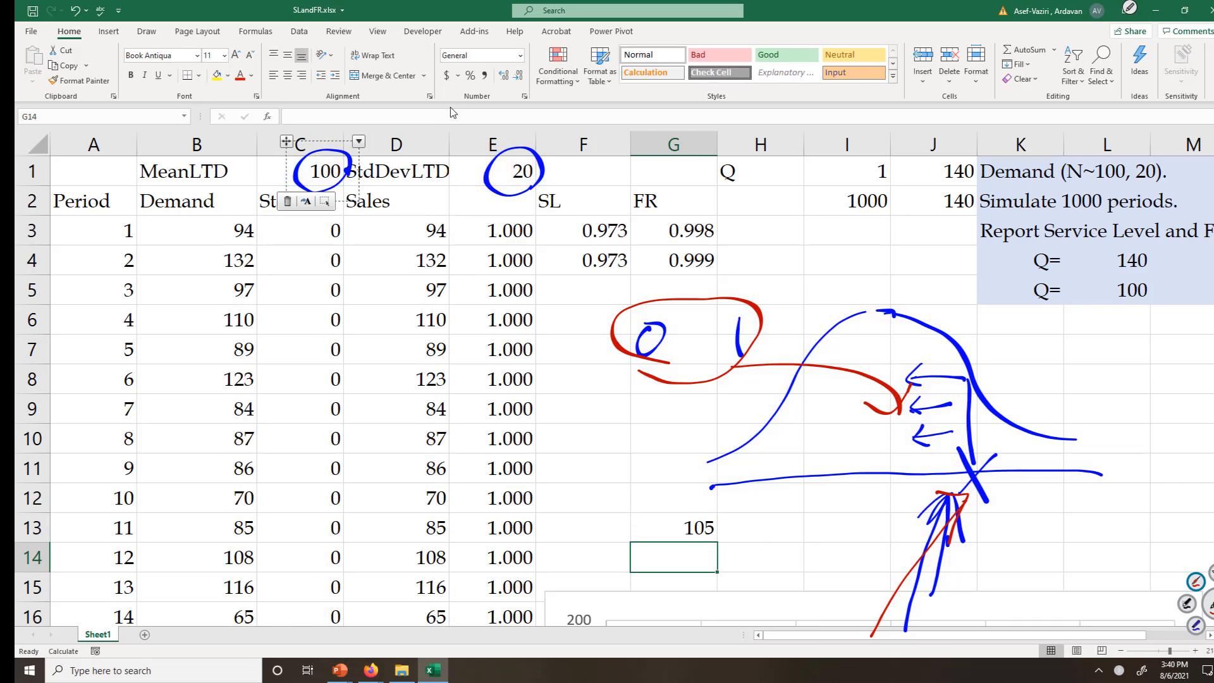
mouse_move(684, 528)
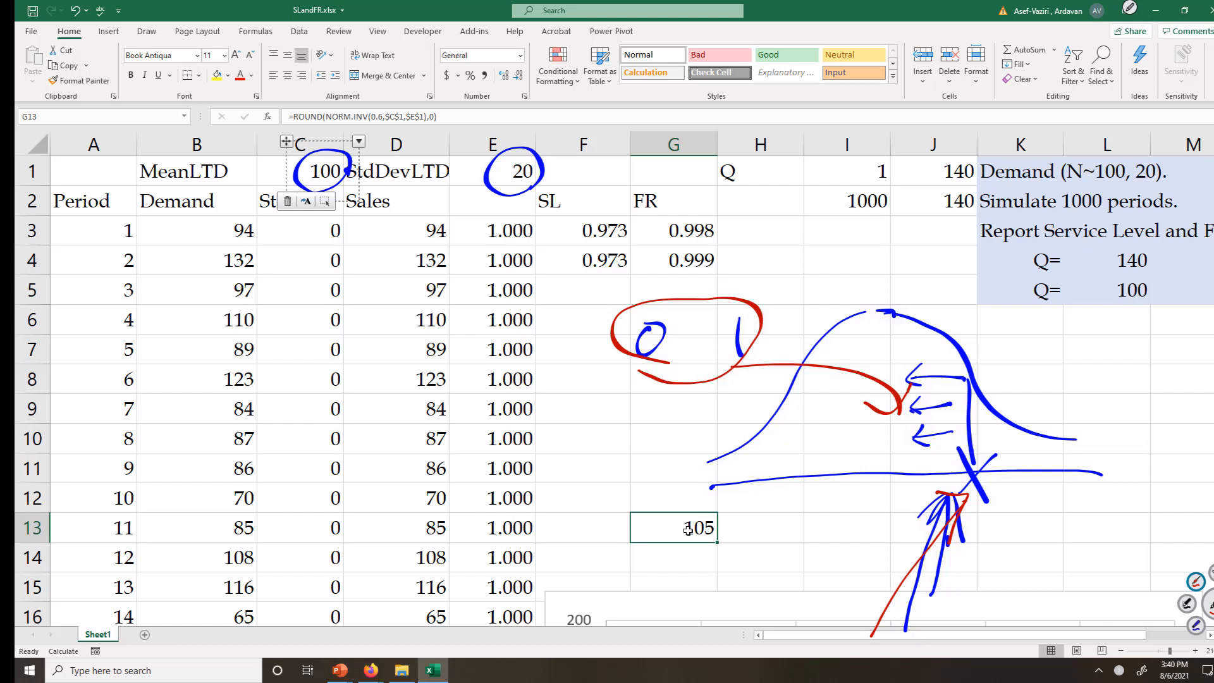
click(760, 527)
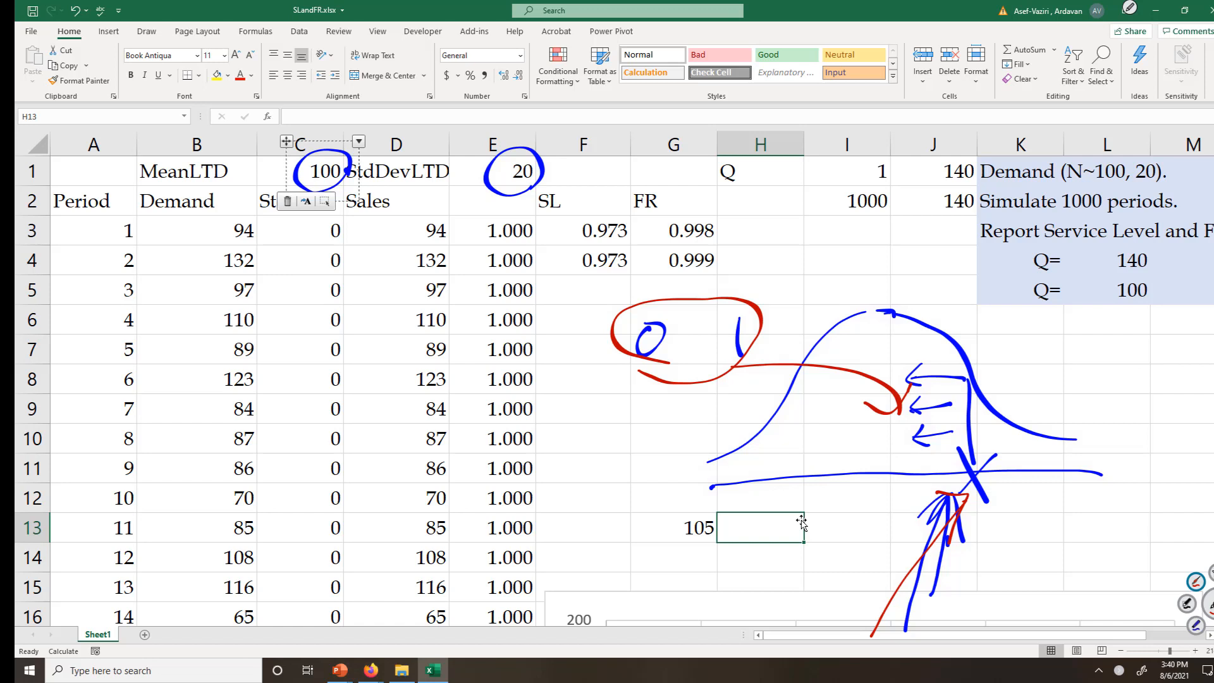
Show G13's formula via FORMULATEXT in H13 and replace 0.6 with RAND(), giving 83.
text(=FORMULATEXT()
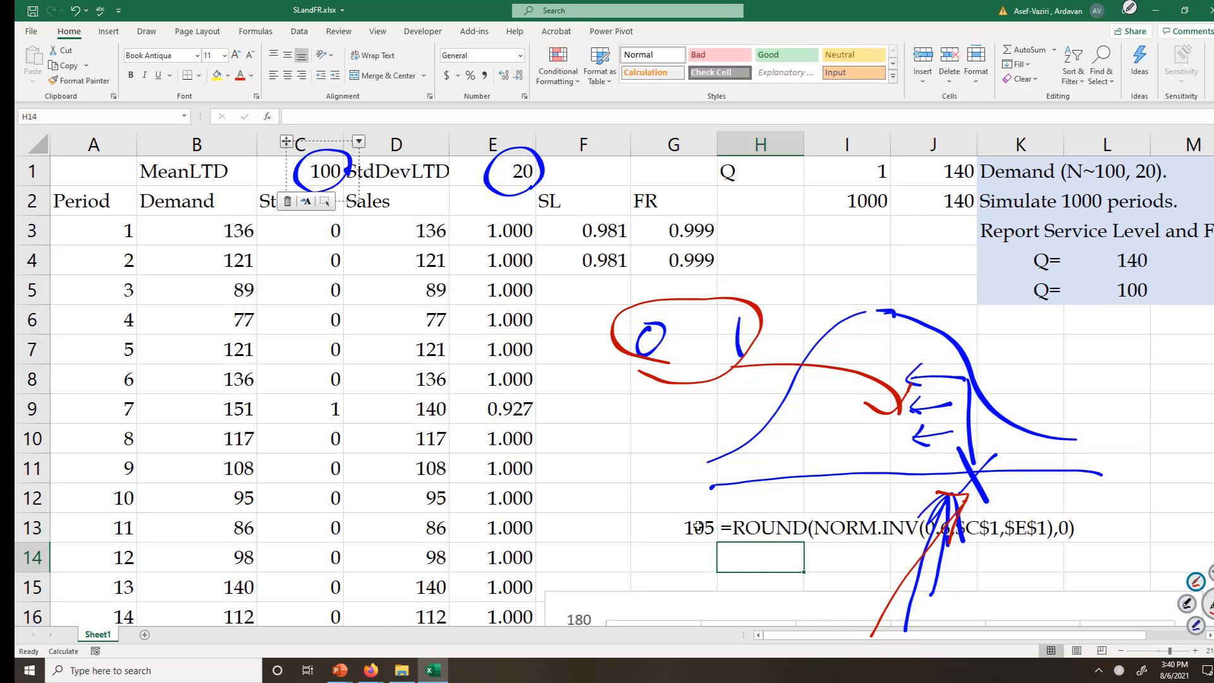
click(672, 528)
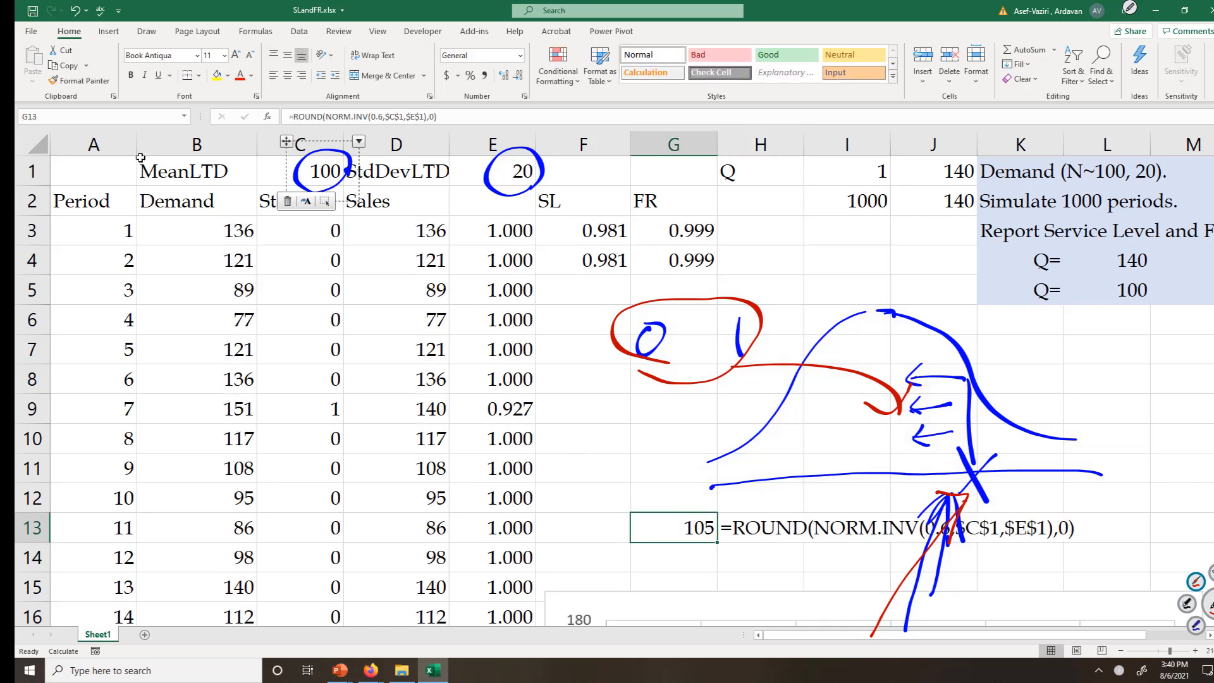
mouse_move(387, 116)
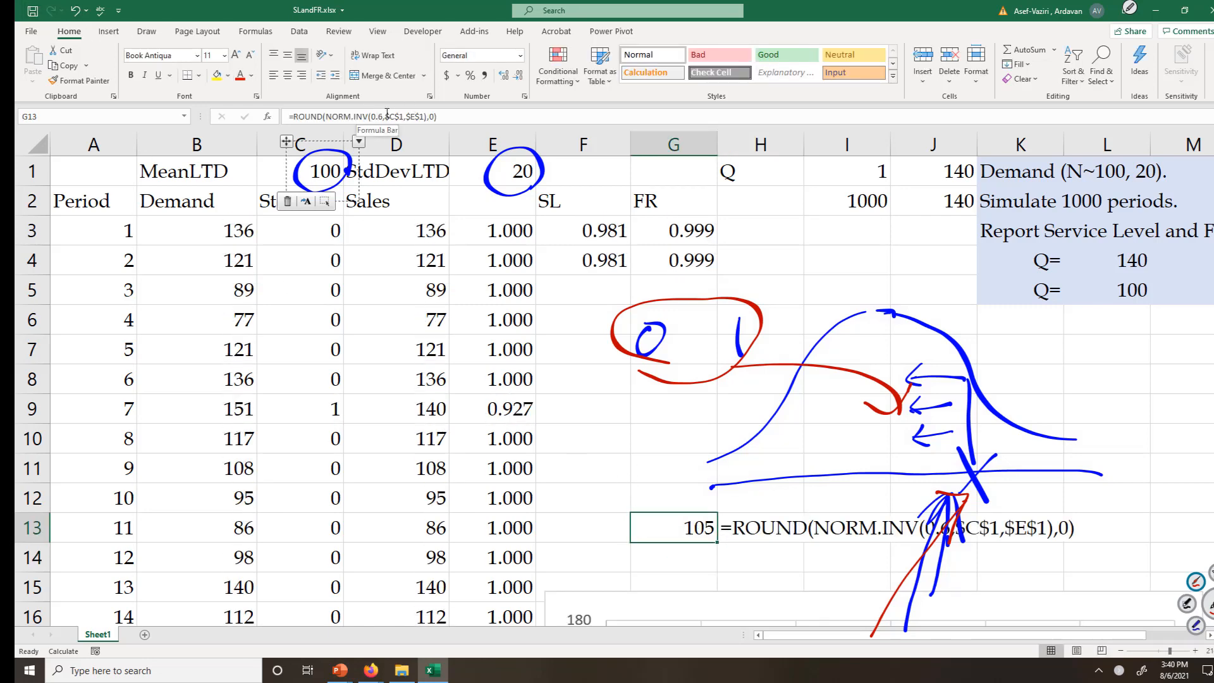
text(rand()
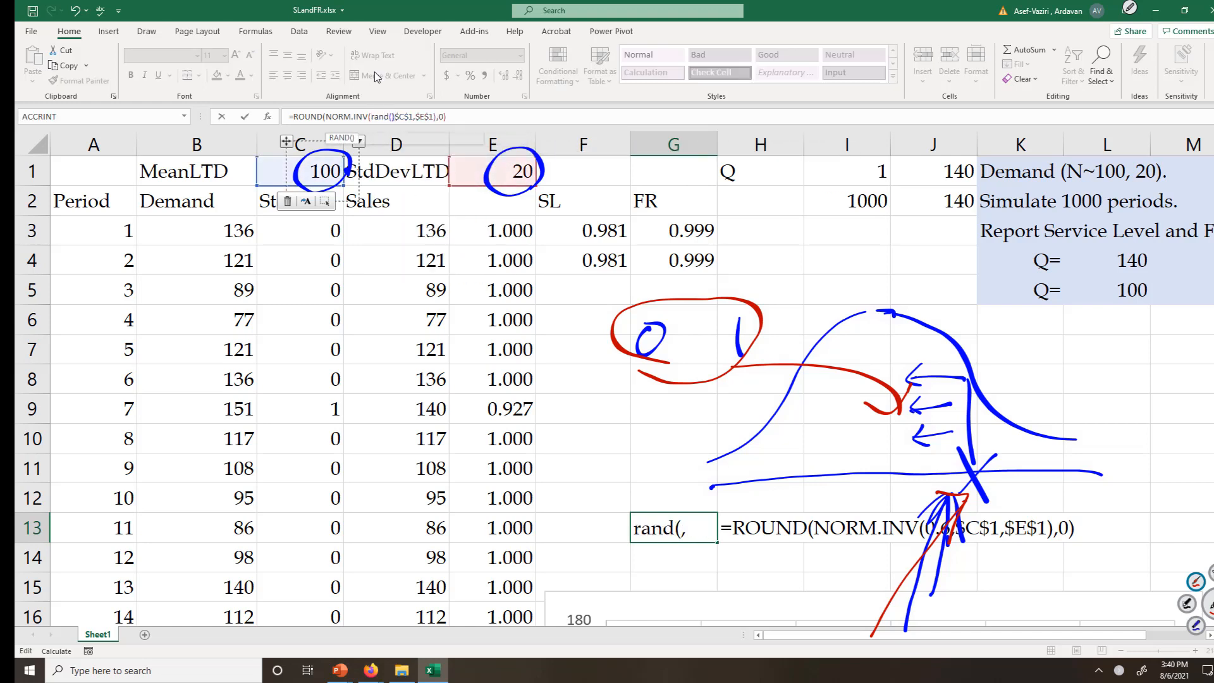
text(,)
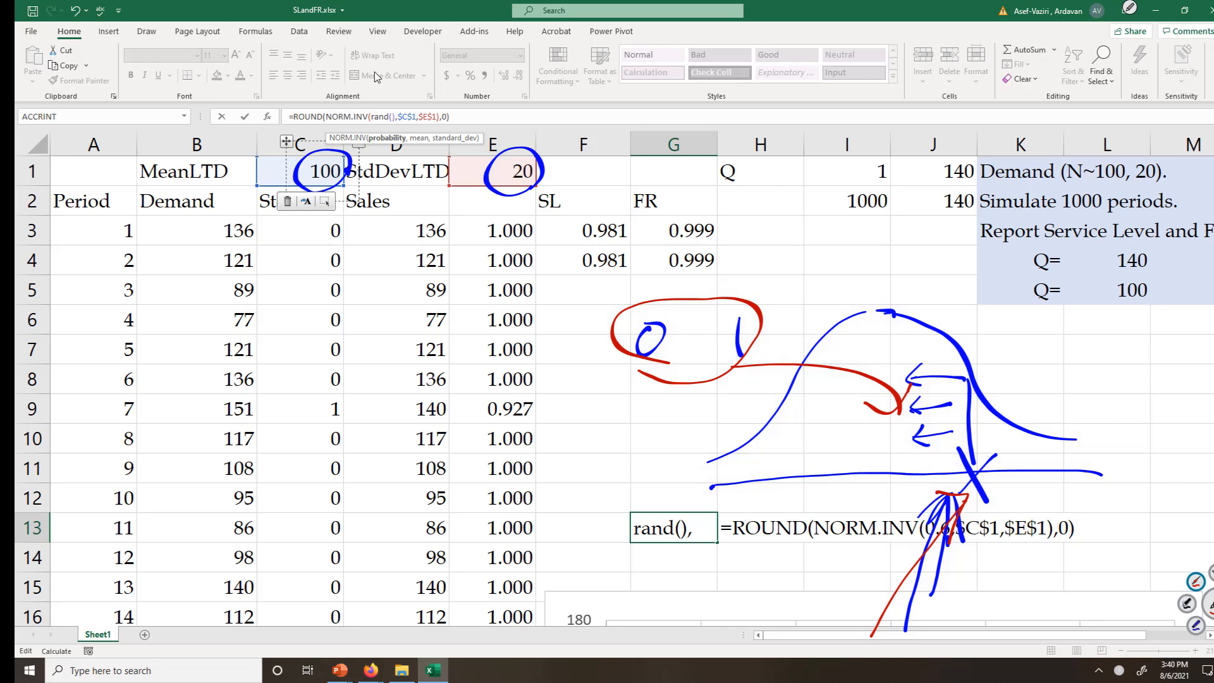
key(enter)
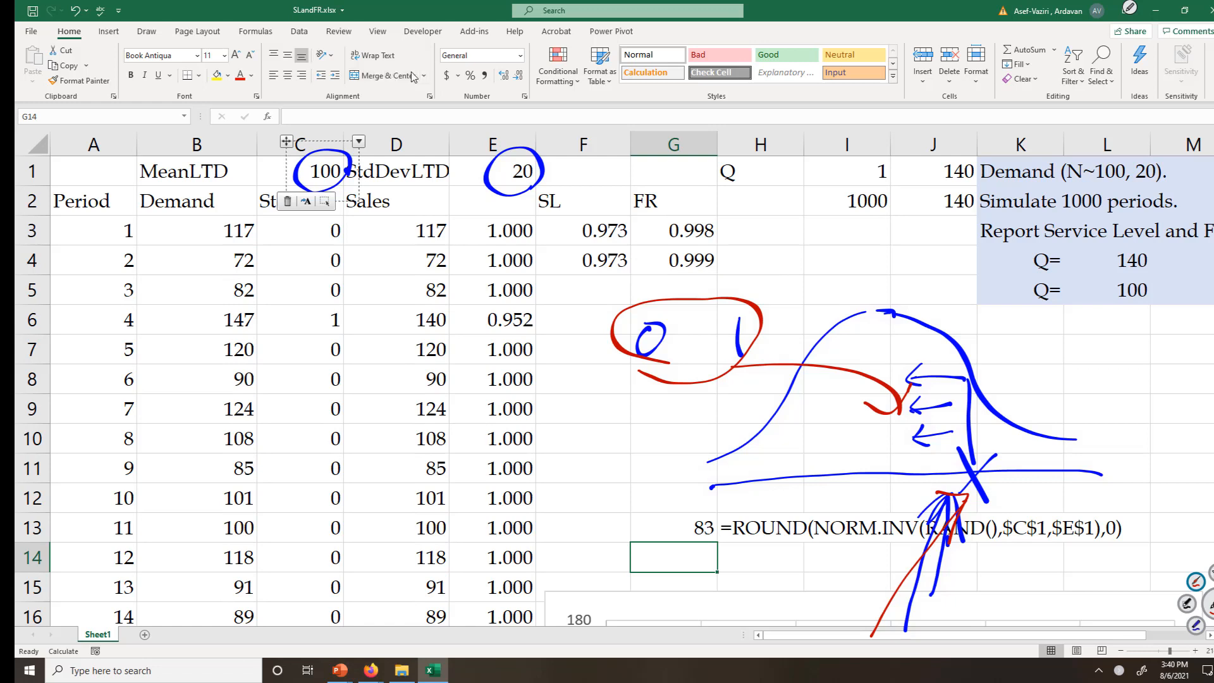
Enter Stockout formula =IF(B3>$L$4,0,1) in C3 comparing demand with the Q of 140.
click(672, 527)
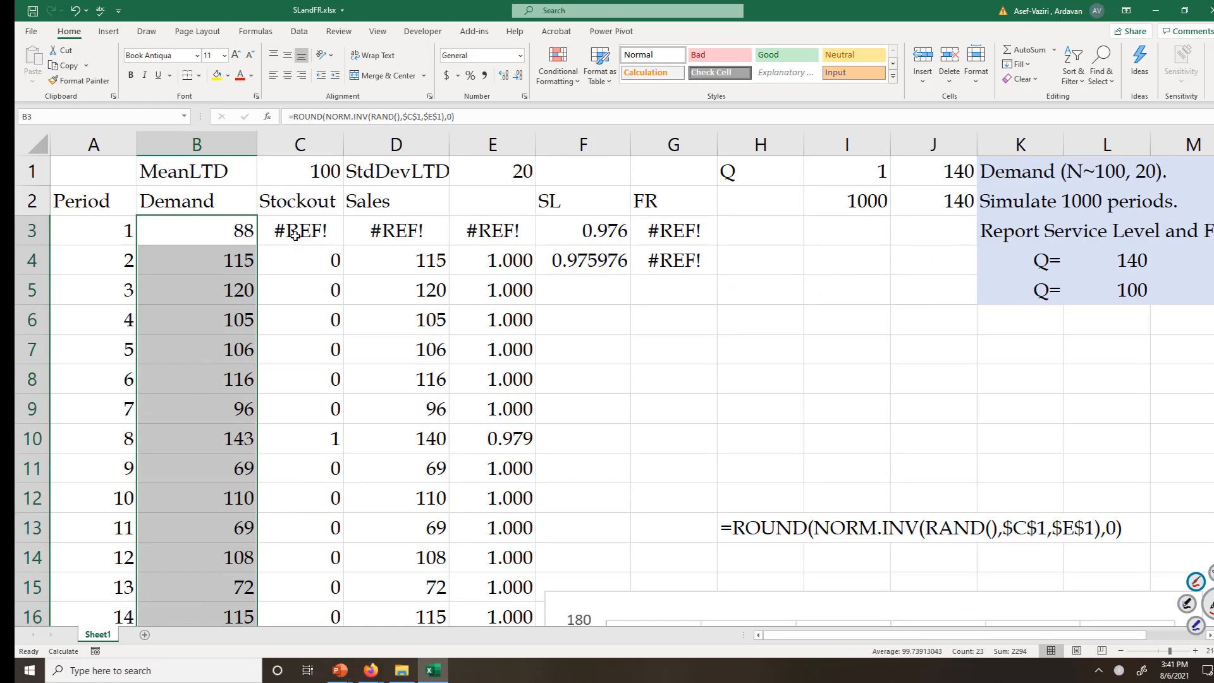
click(300, 230)
text(=)
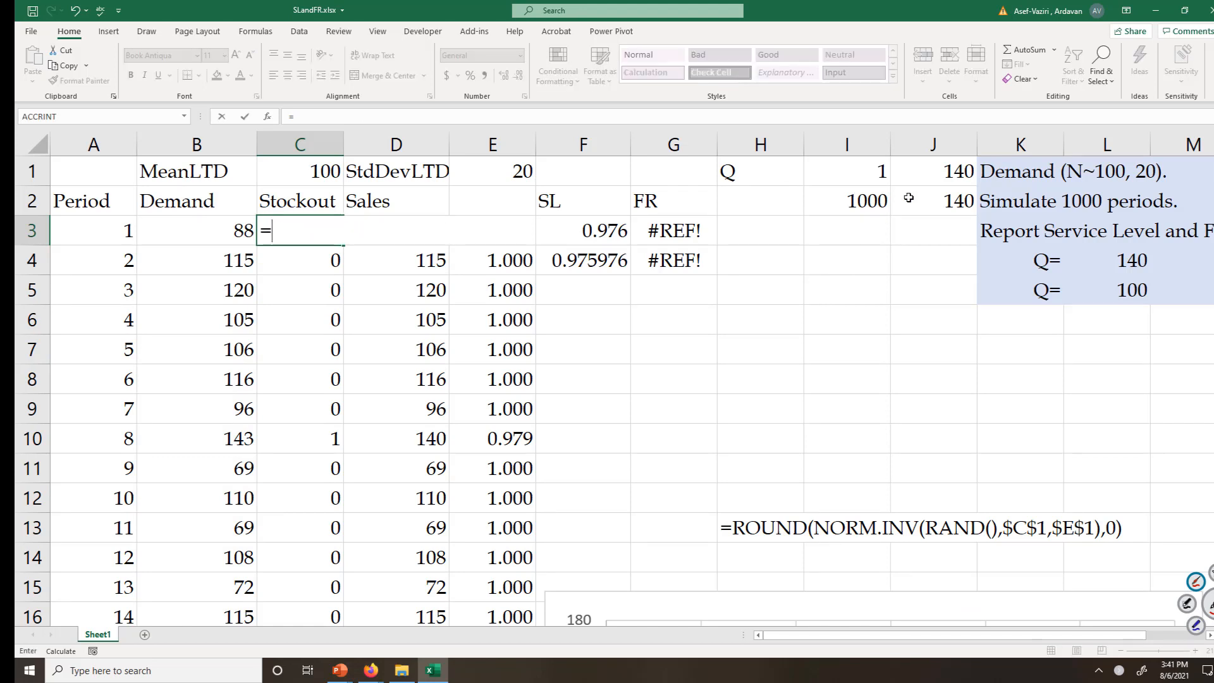
text(if()
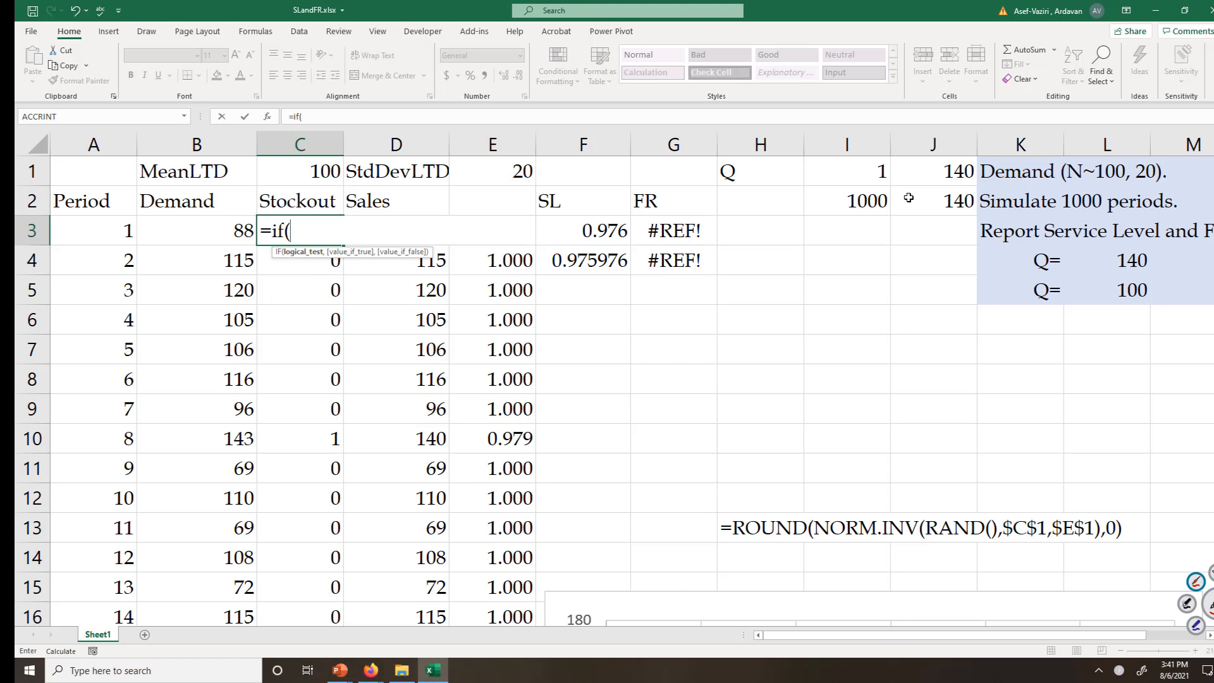
click(196, 230)
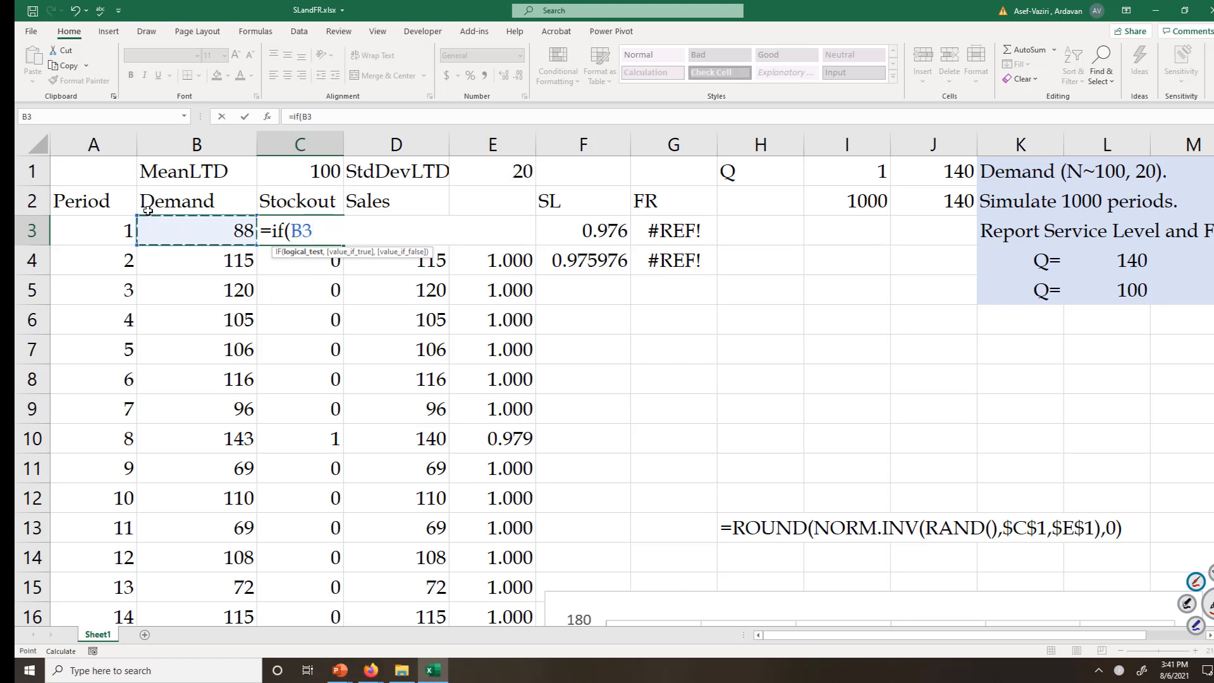
text(>)
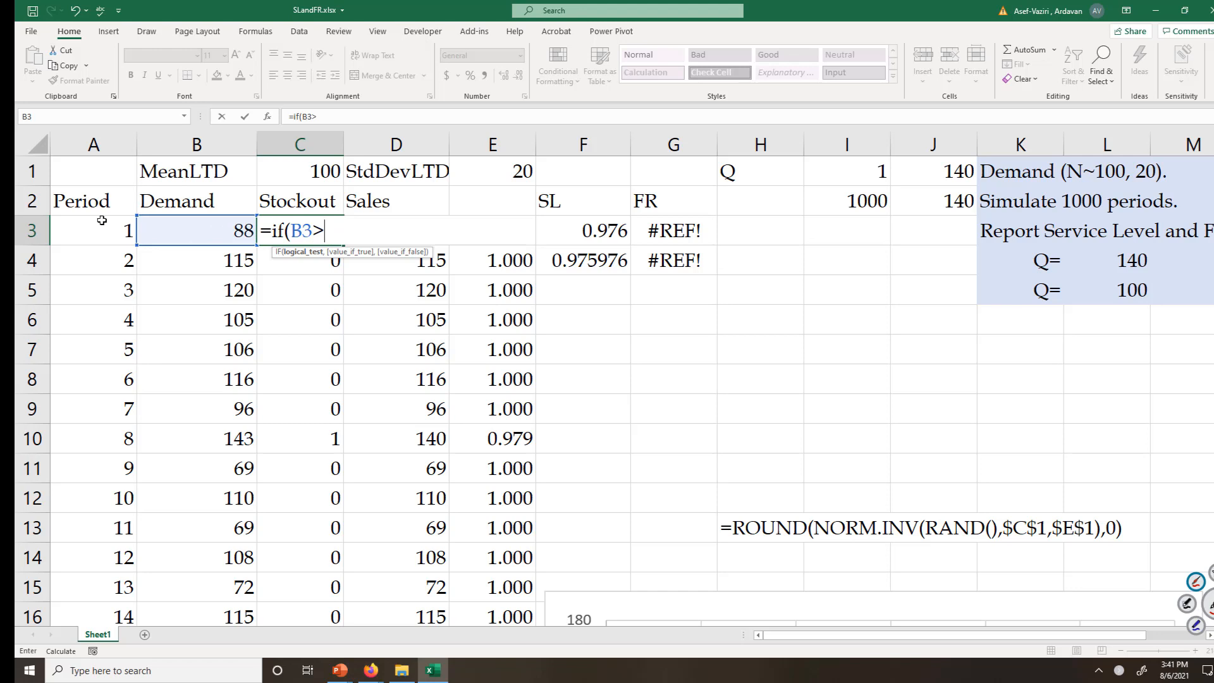
click(1131, 259)
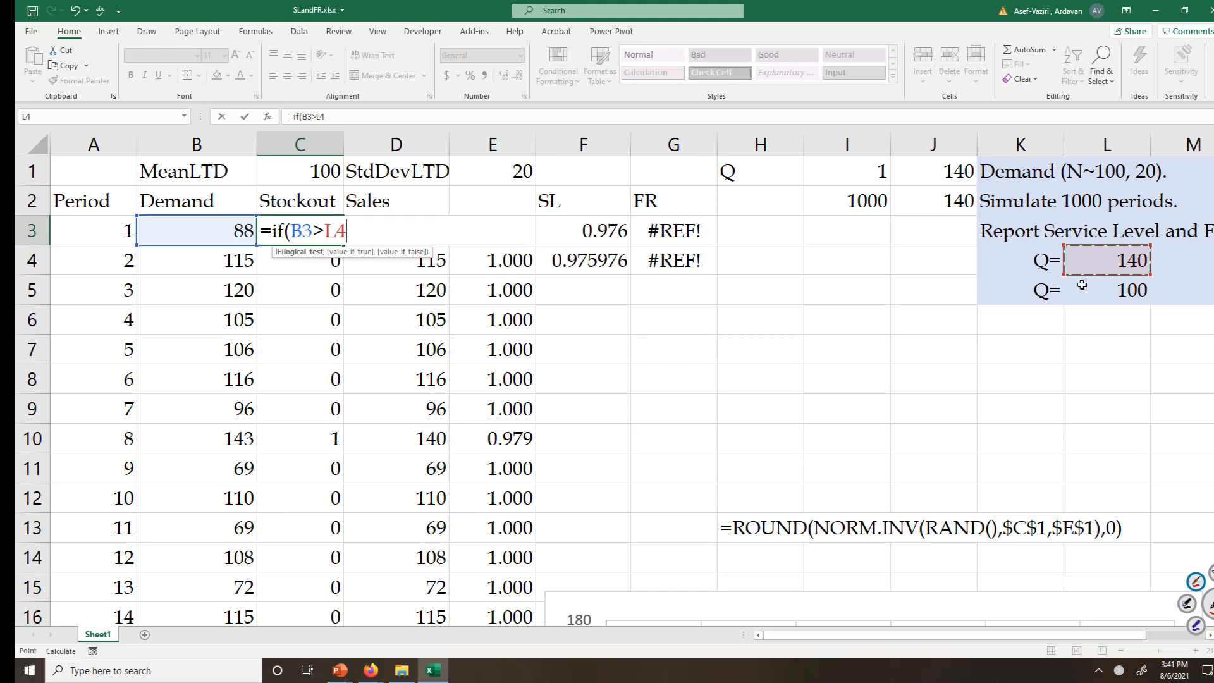
key(f4)
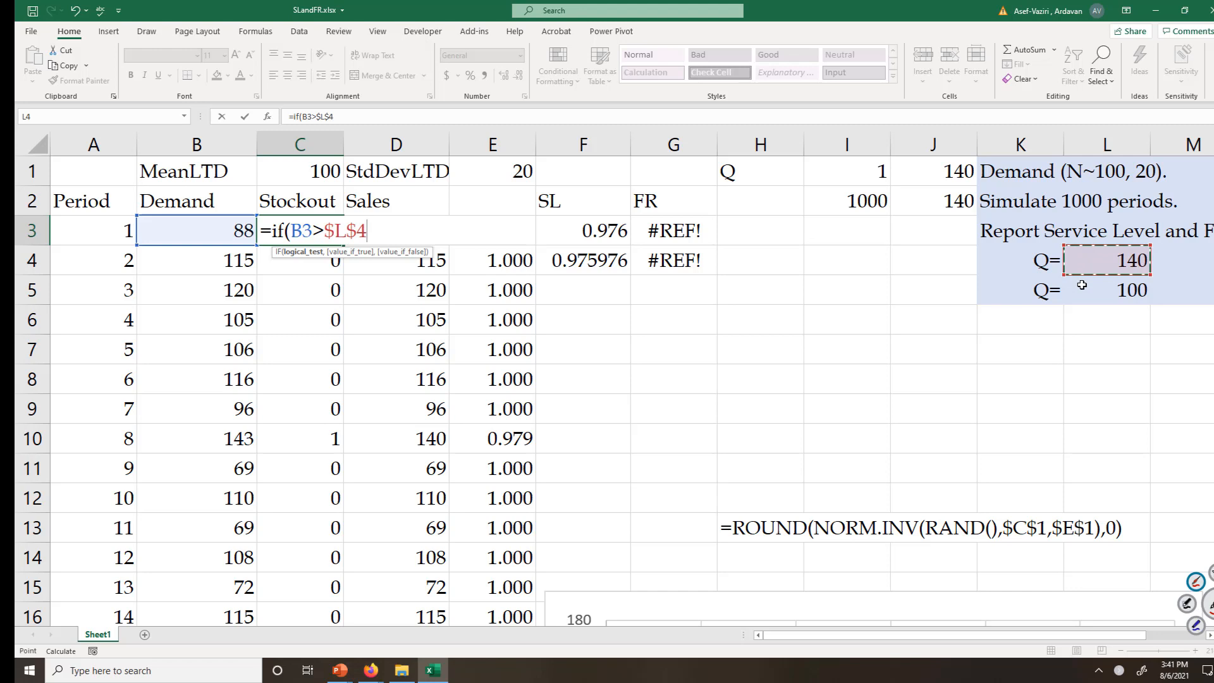
text(,0)
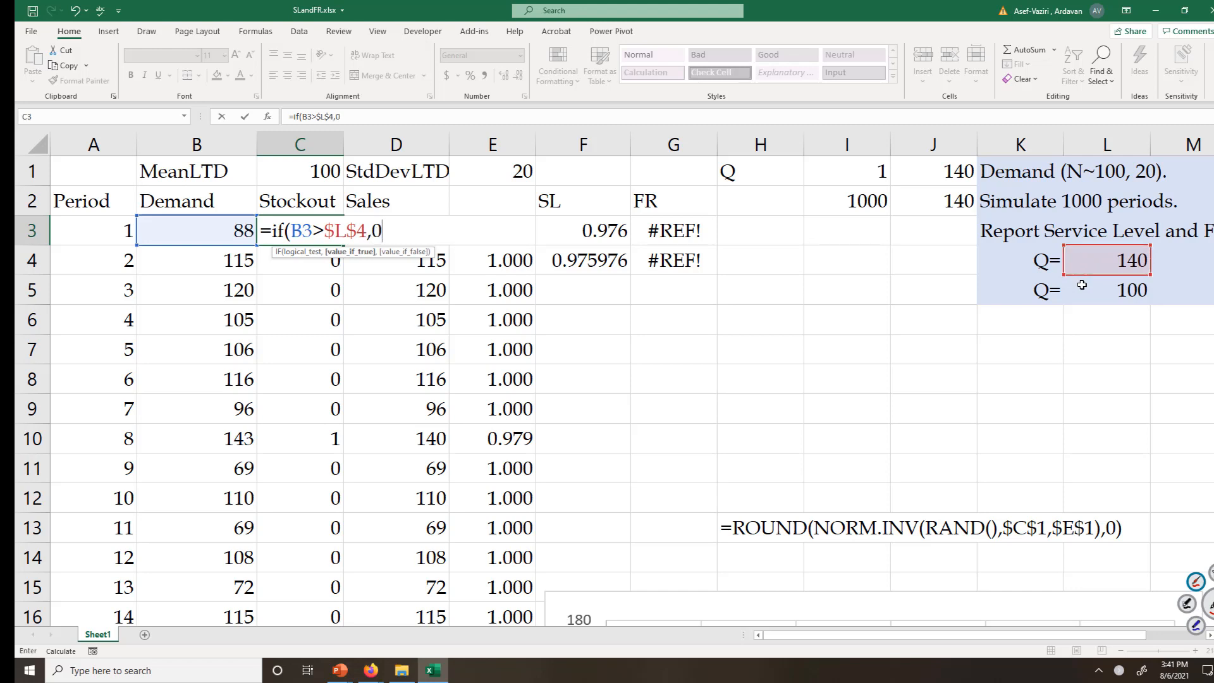
text(,)
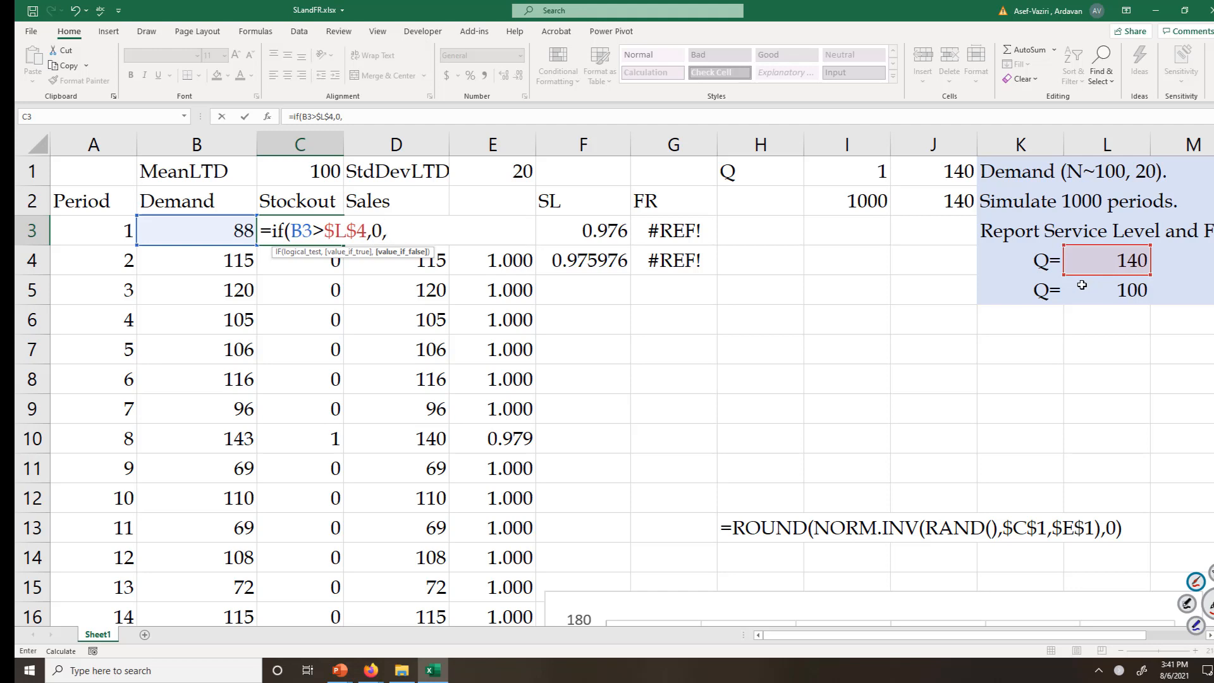
text(1))
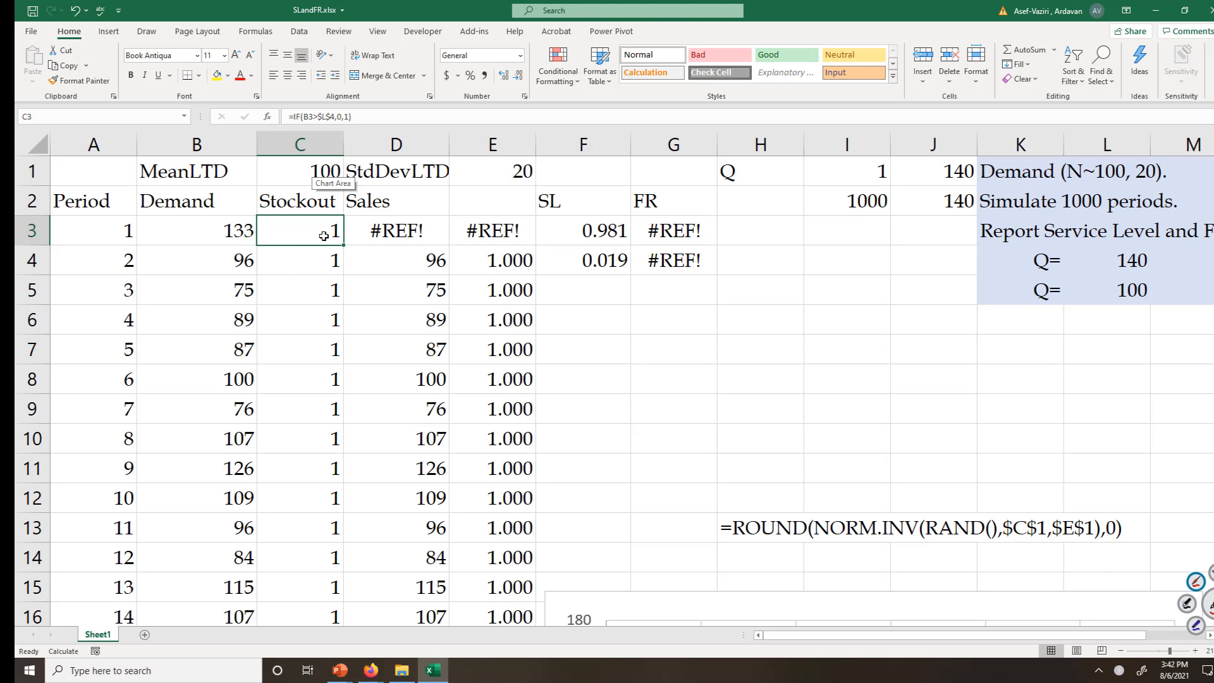
Rewrite Sales cell D3 as =MIN(B3,$L$4), showing 117, and head column E as FR.
click(396, 231)
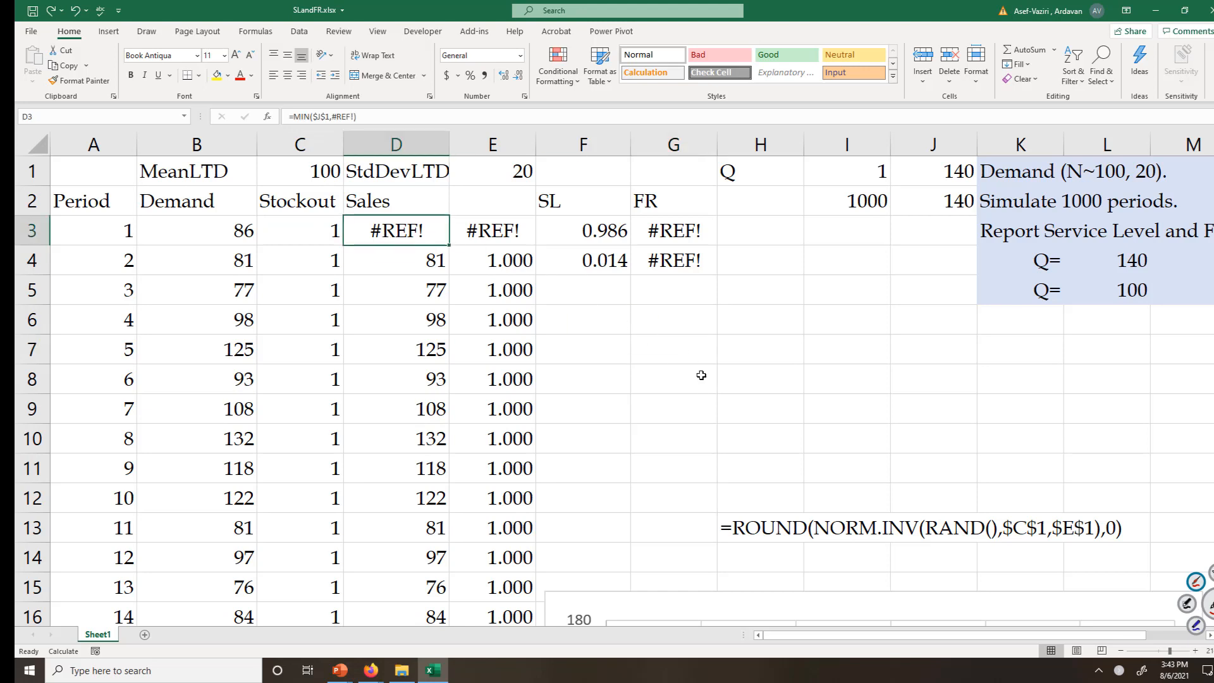
mouse_move(685, 406)
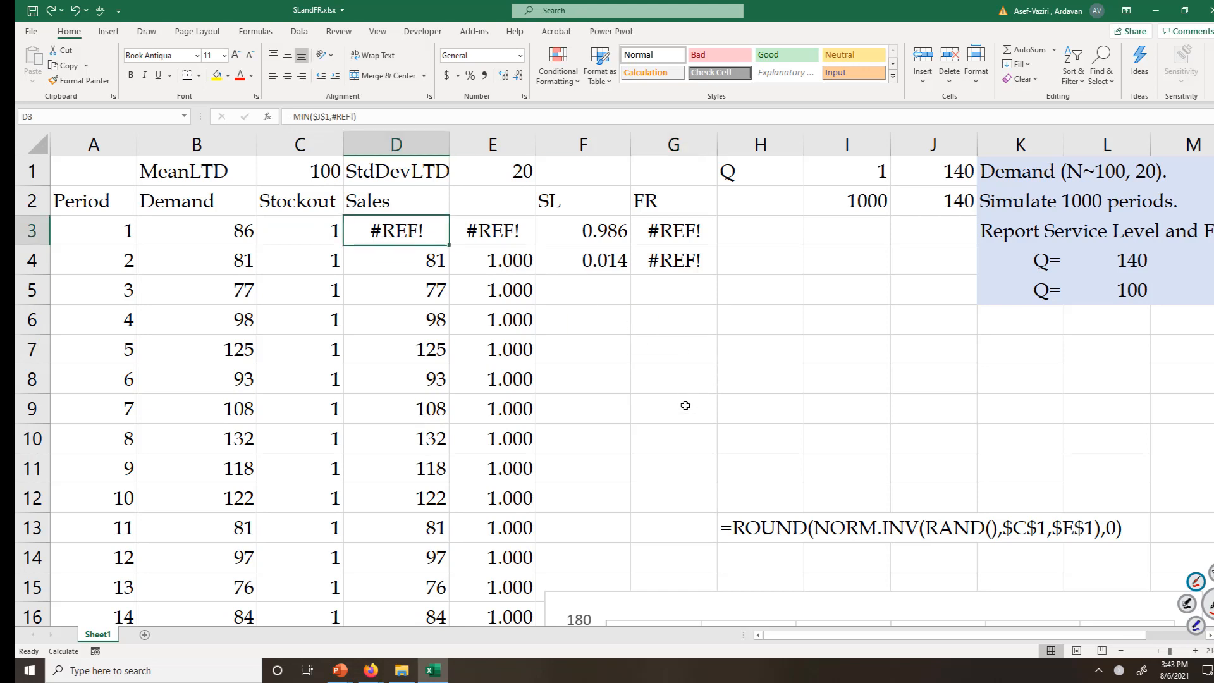
double_click(395, 230)
text(=)
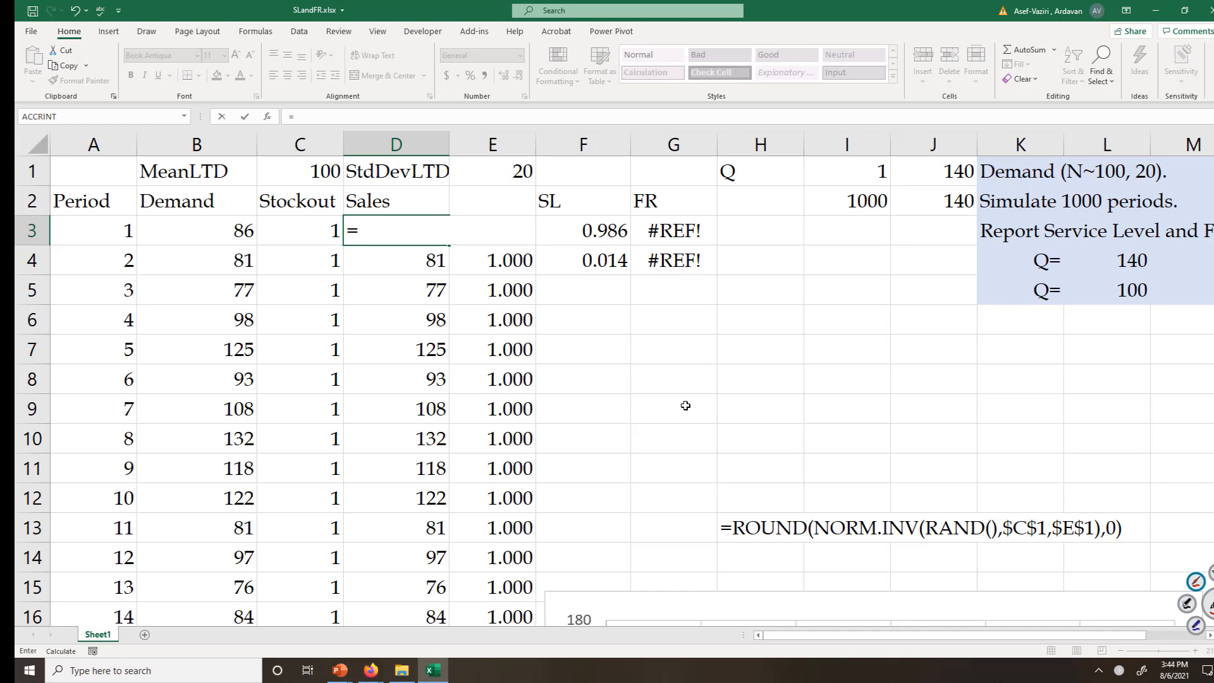
text(min()
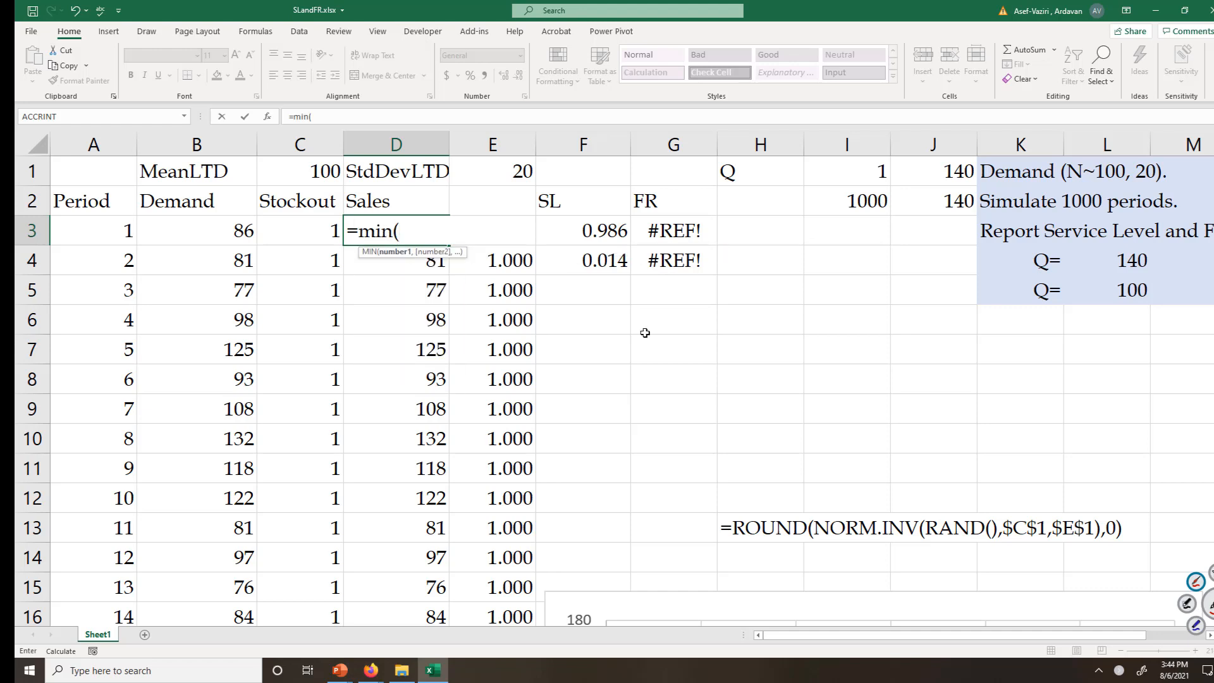
click(196, 231)
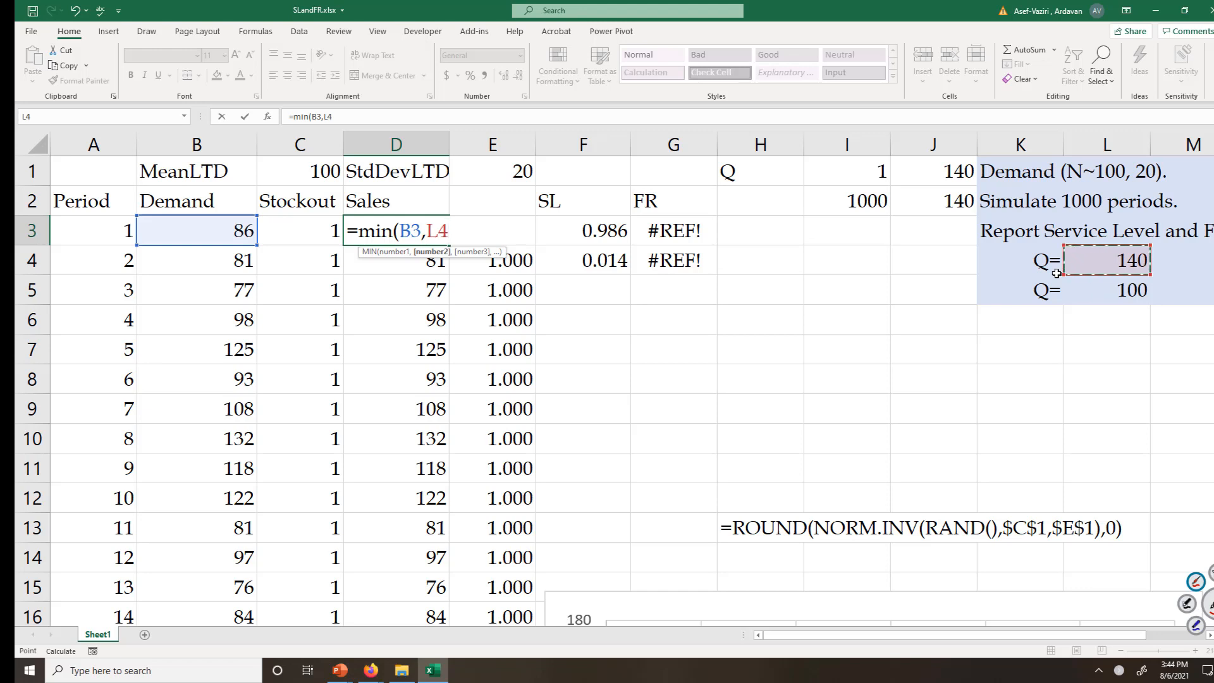
key(f4)
text(=)
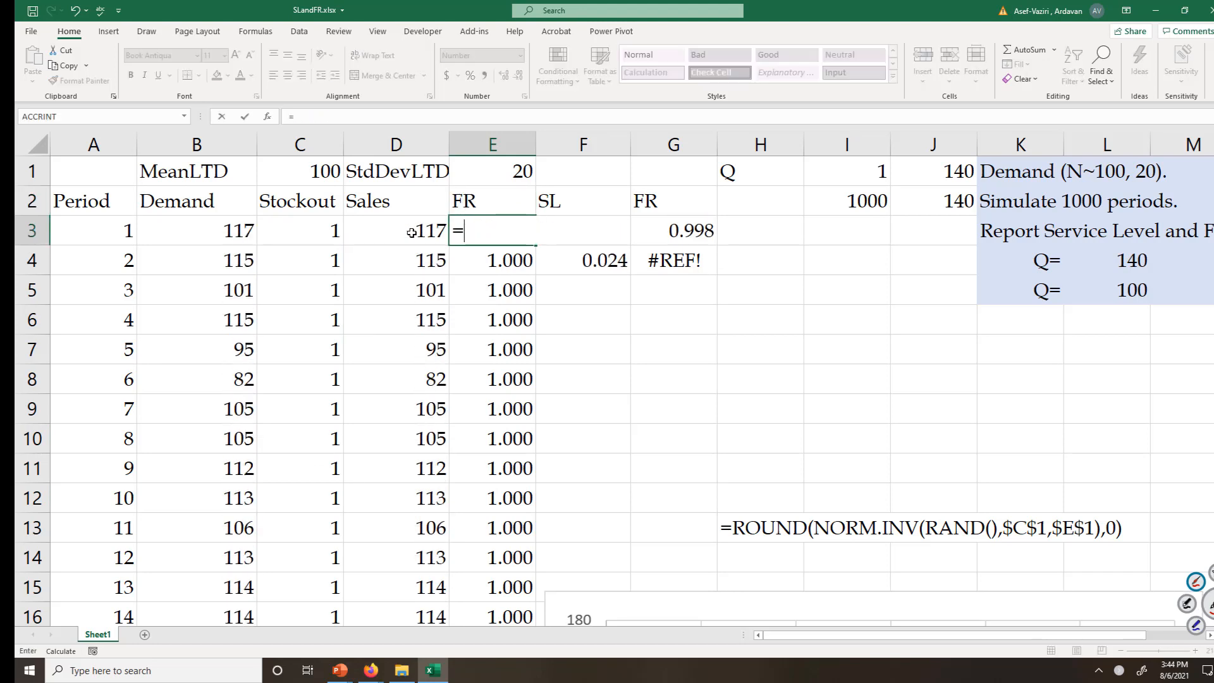
Enter fill-rate formula =D3/B3 in E3 dividing period 1 sales by demand.
click(396, 230)
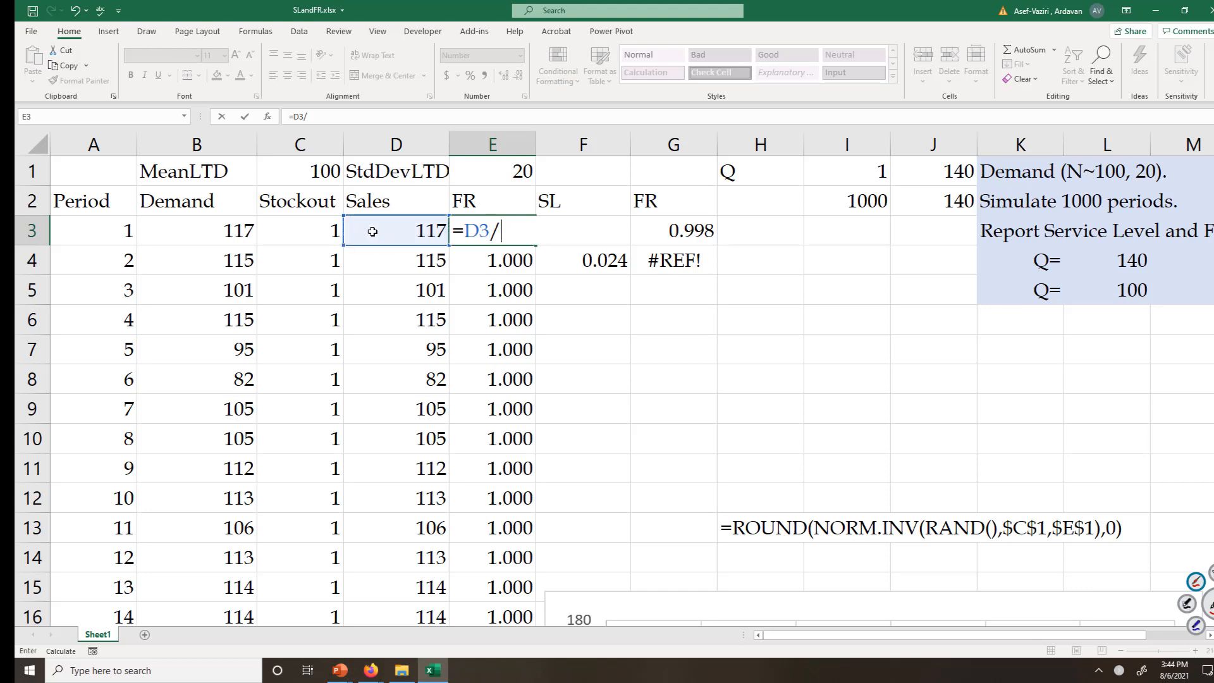
click(197, 230)
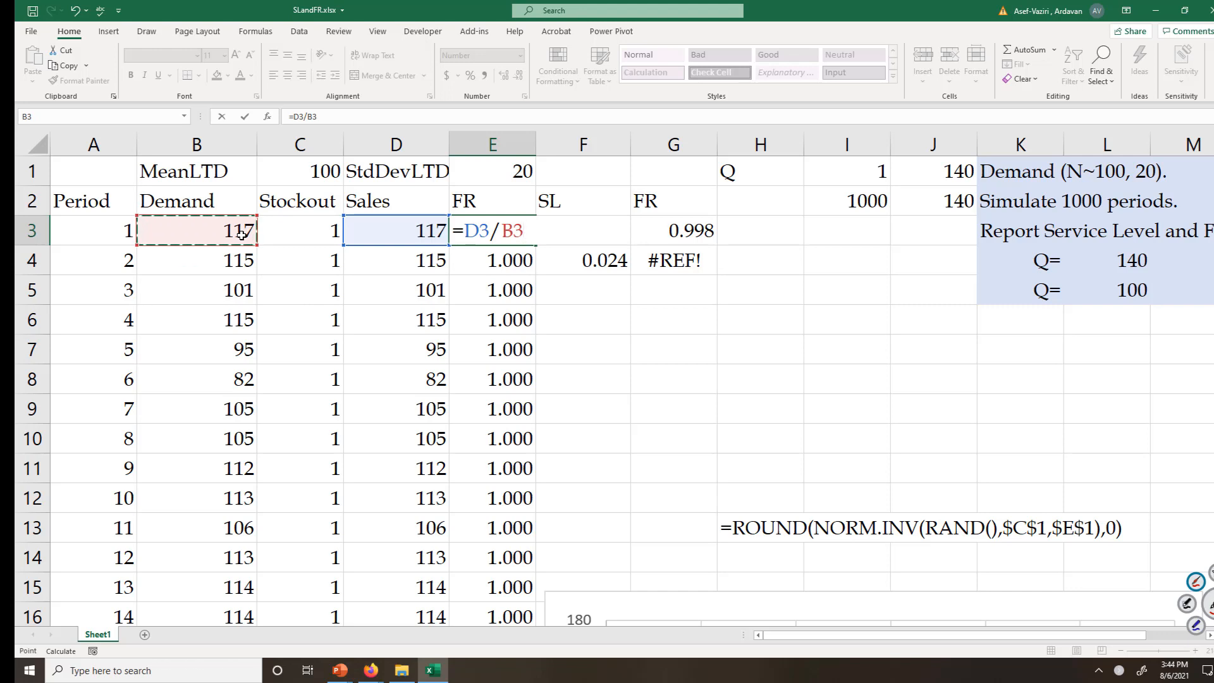
key(Enter)
text(=)
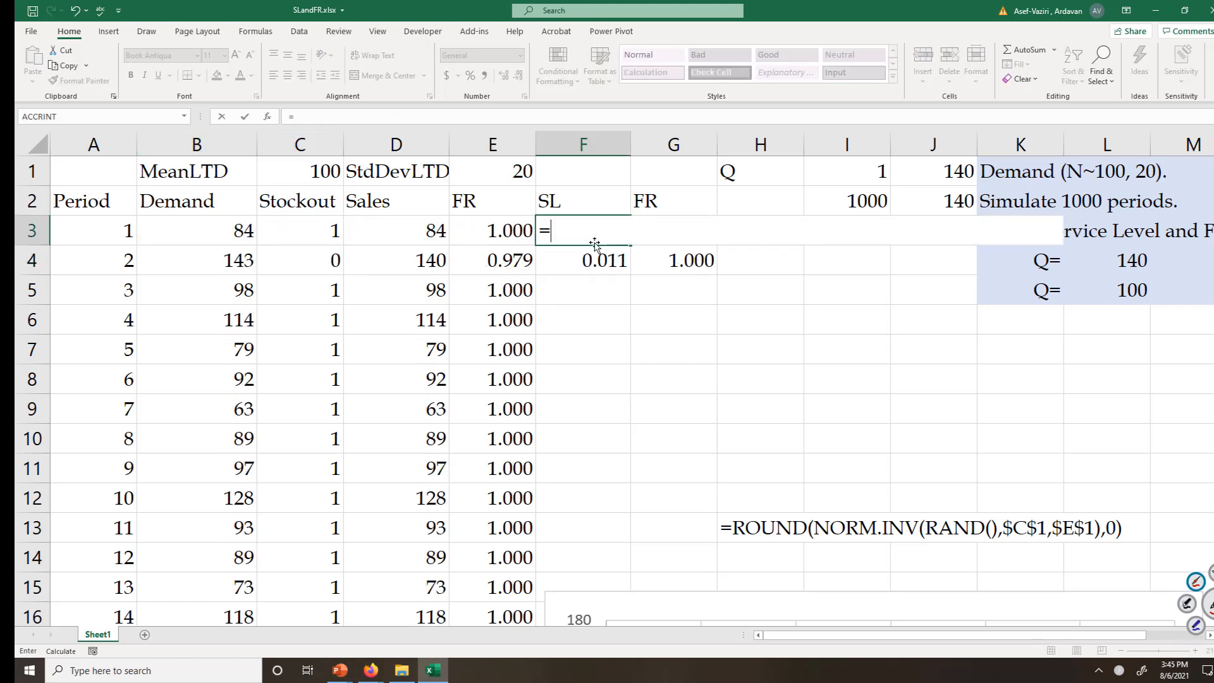
Make F3 =1-COUNTIF(C3:C1002,0)/COUNT(C3:C1002), giving service level 0.979.
text(c)
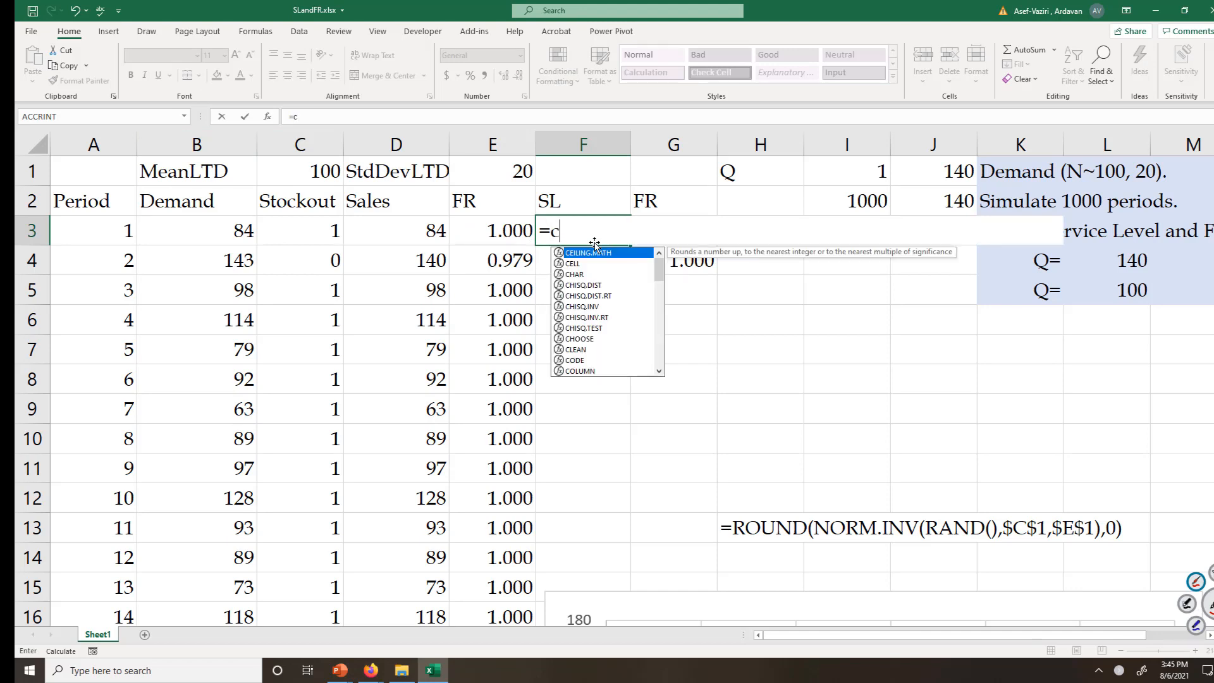
text(ountif()
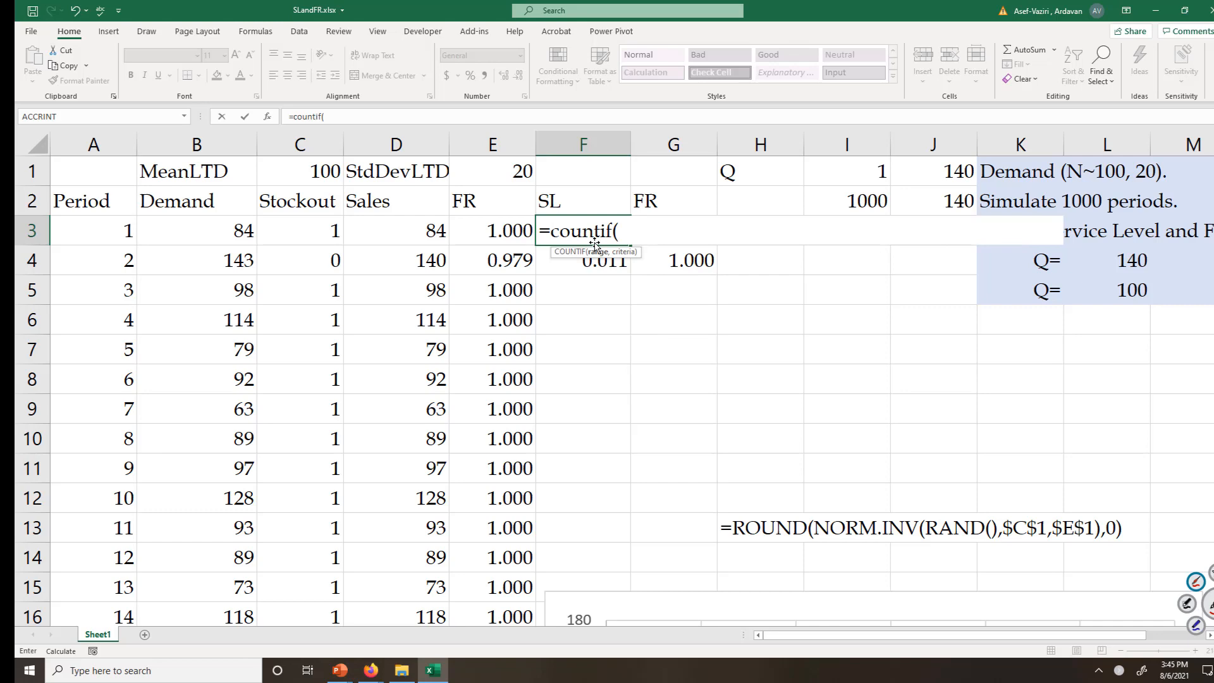
mouse_move(306, 230)
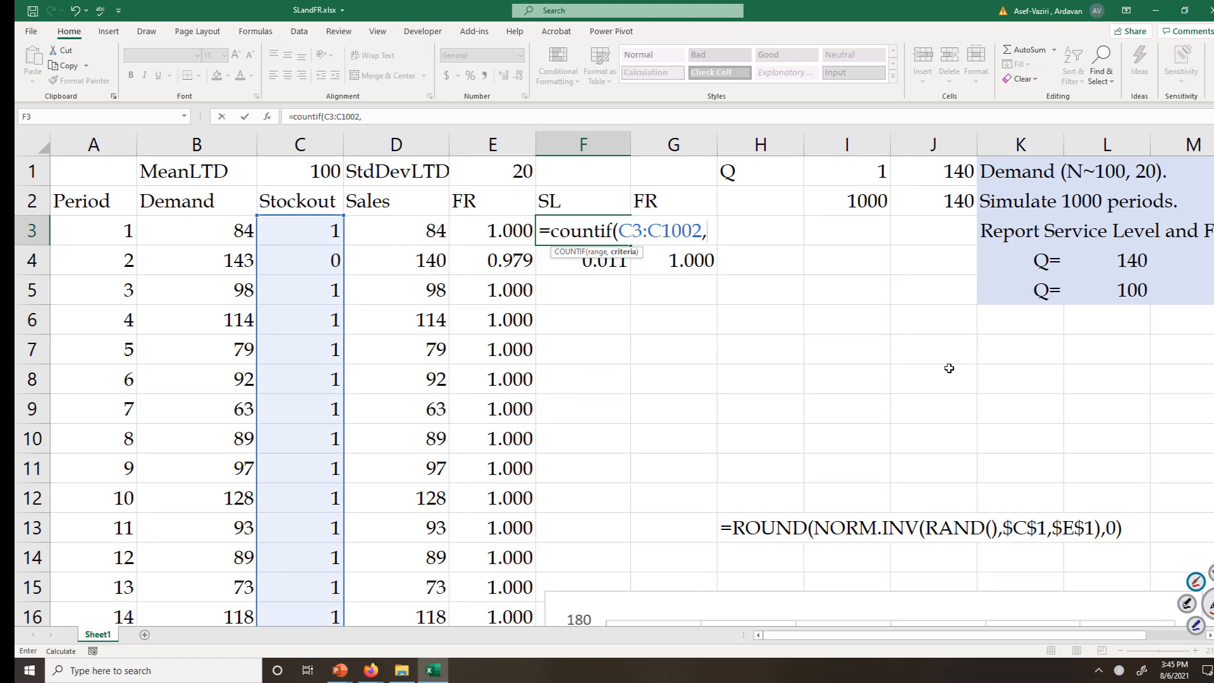
text(0)
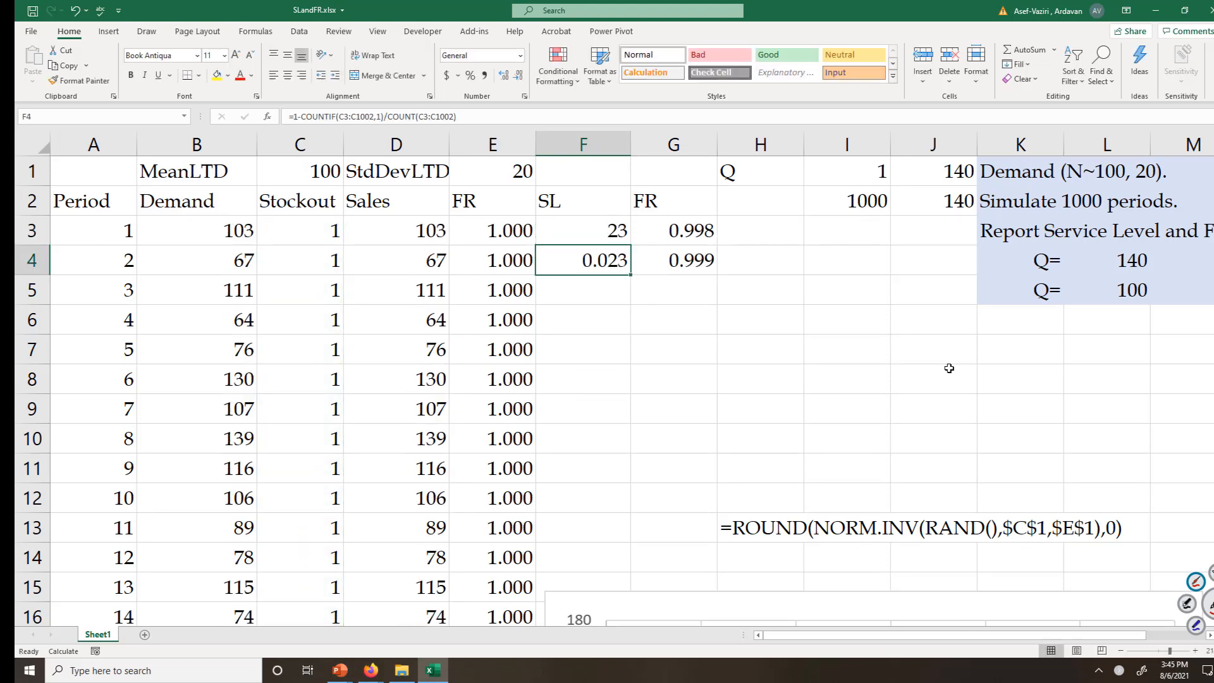
click(581, 230)
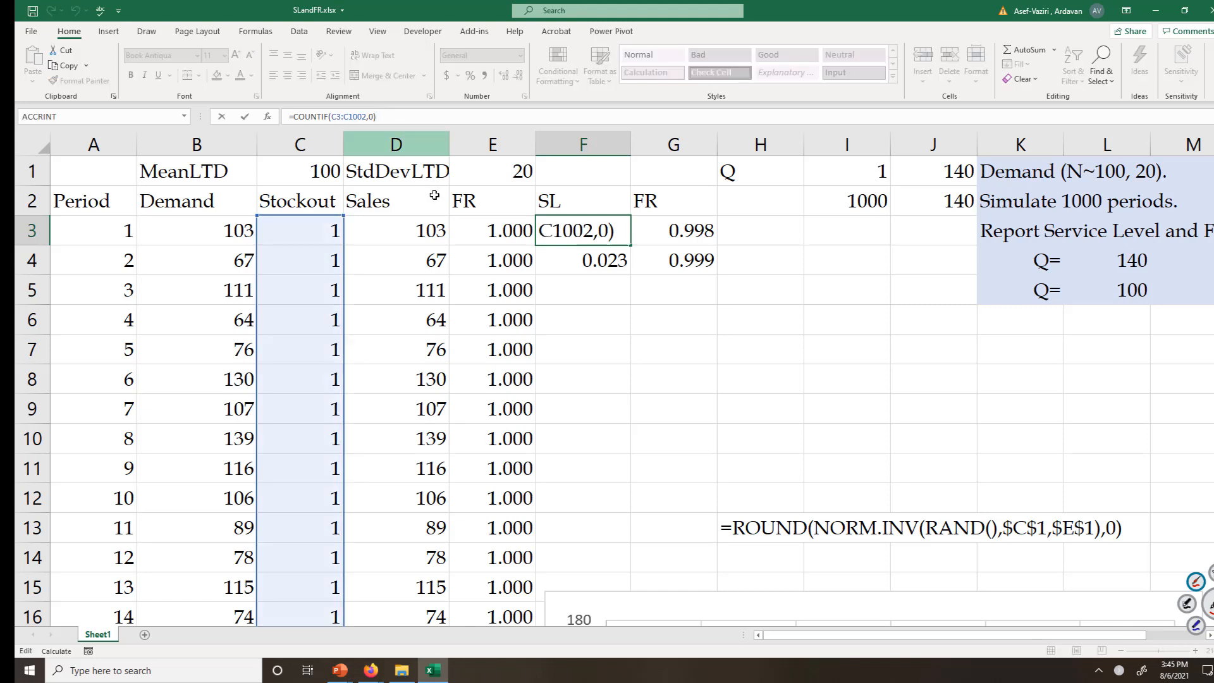
text(/c)
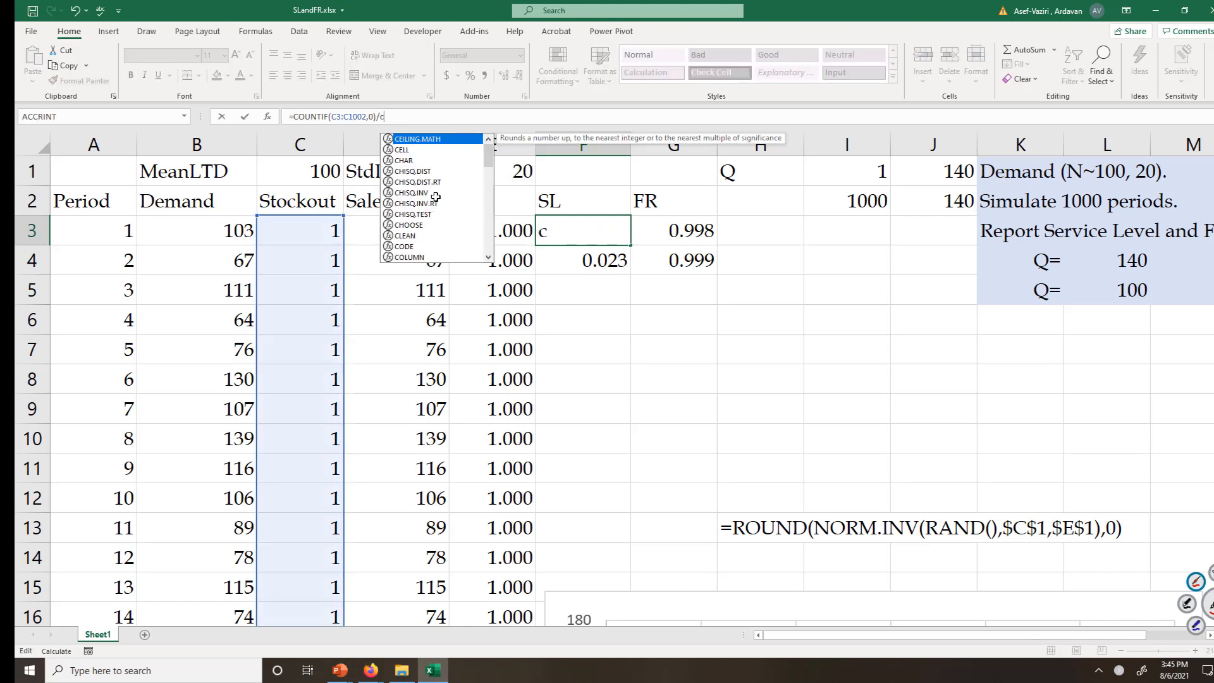
text(ount()
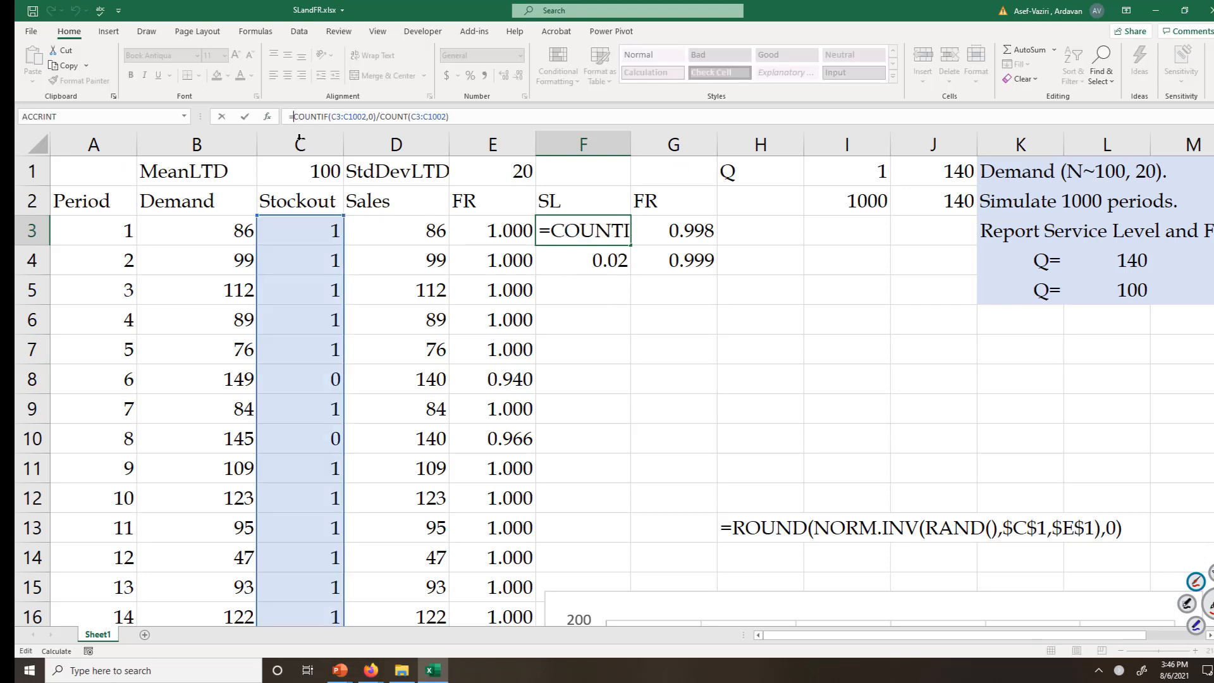
text(1-)
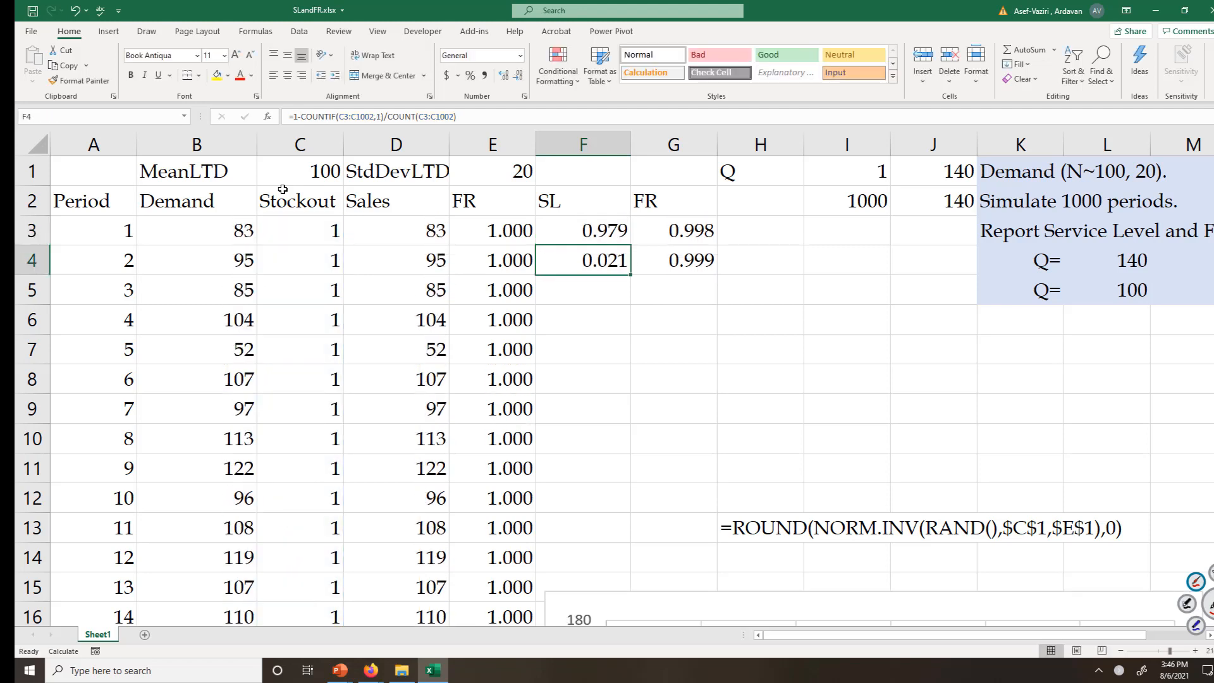
click(672, 230)
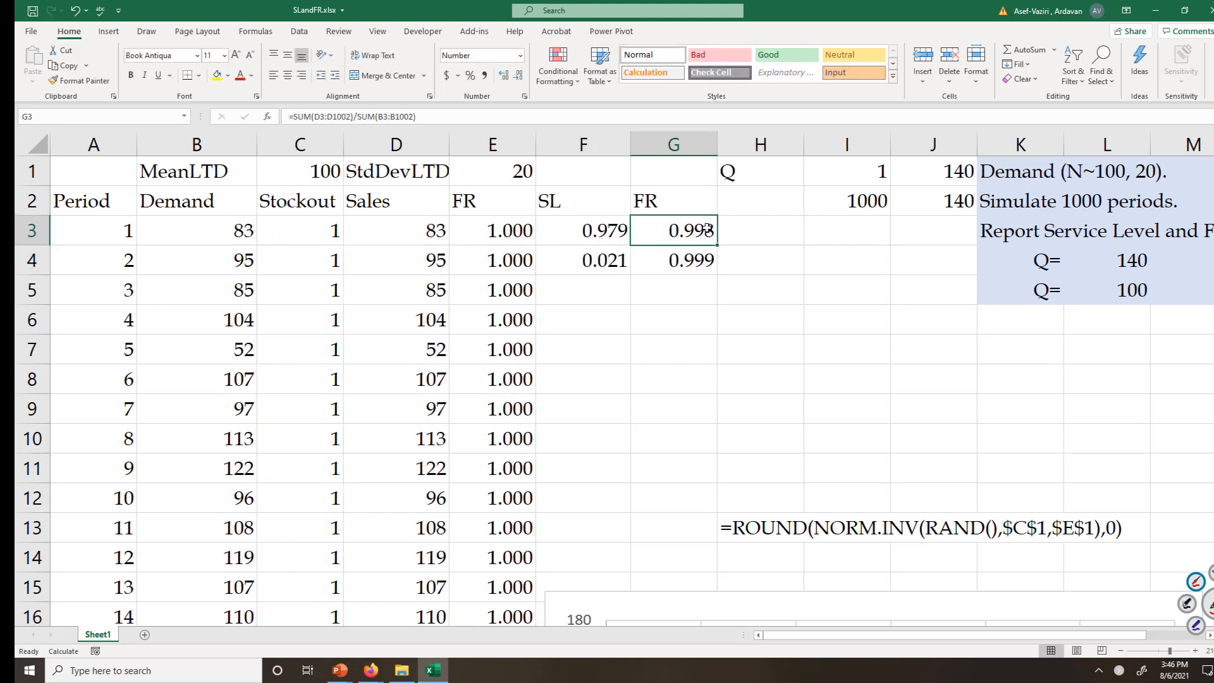
Compute fill rate in G3 as =AVERAGE(E3:E1002), showing 0.999, and start a second formula in G4.
text(=avera)
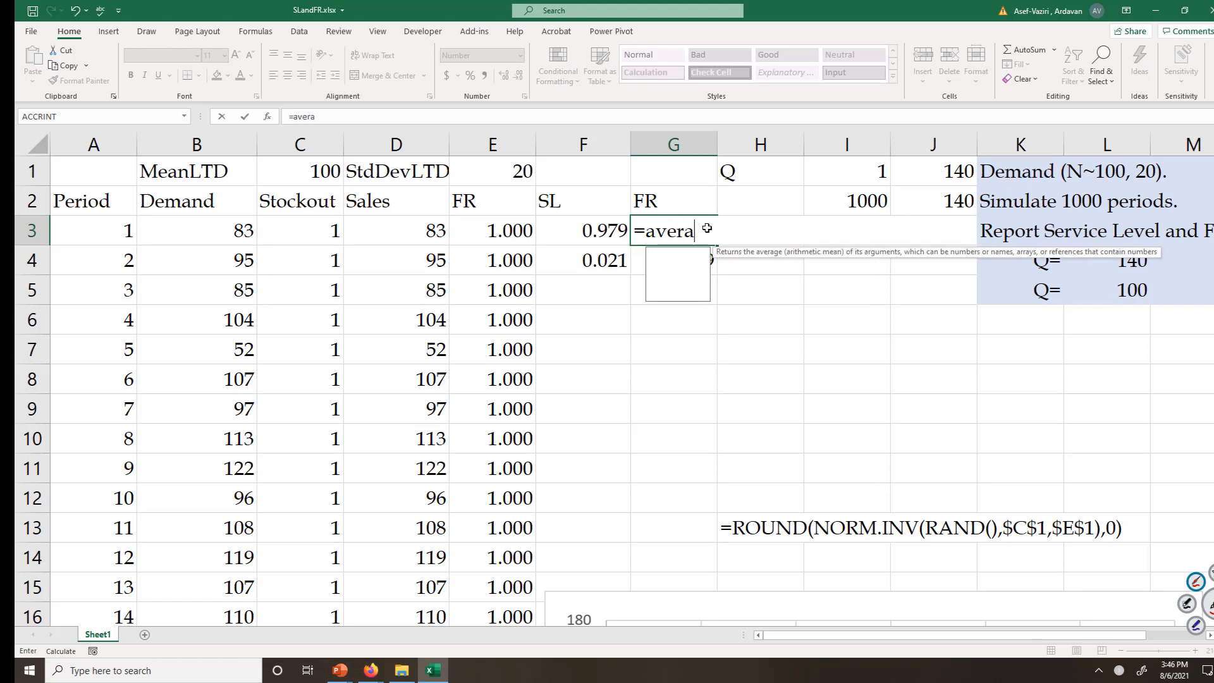
text(ge()
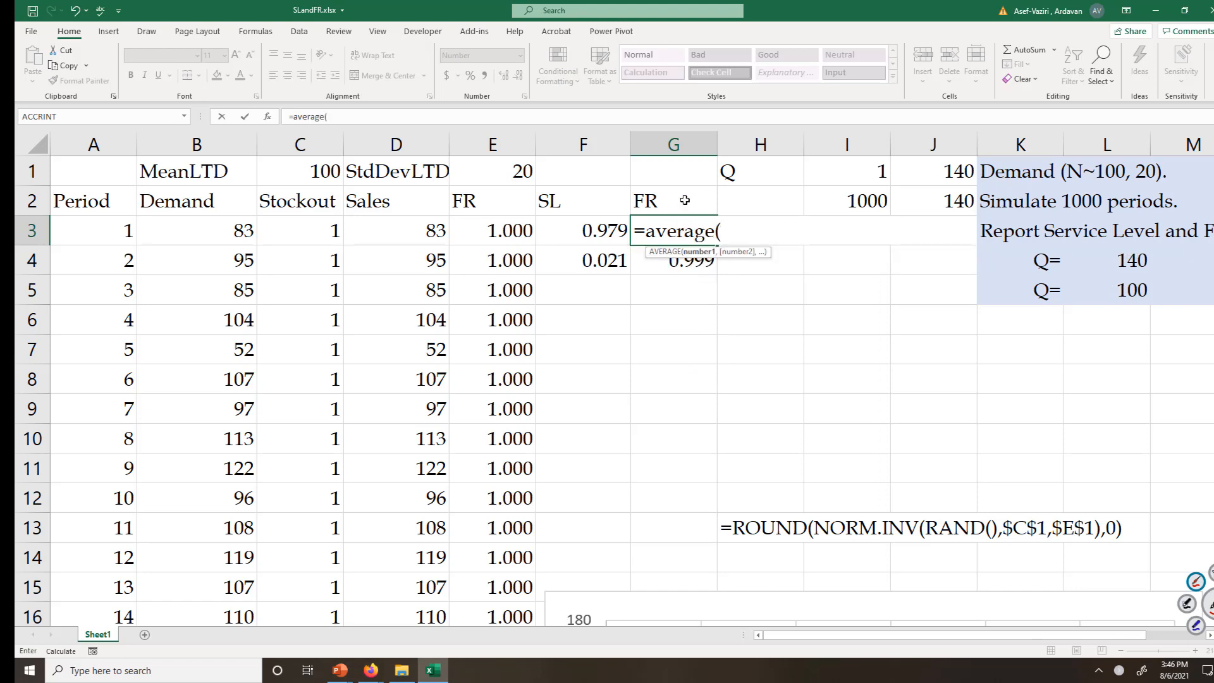
click(492, 230)
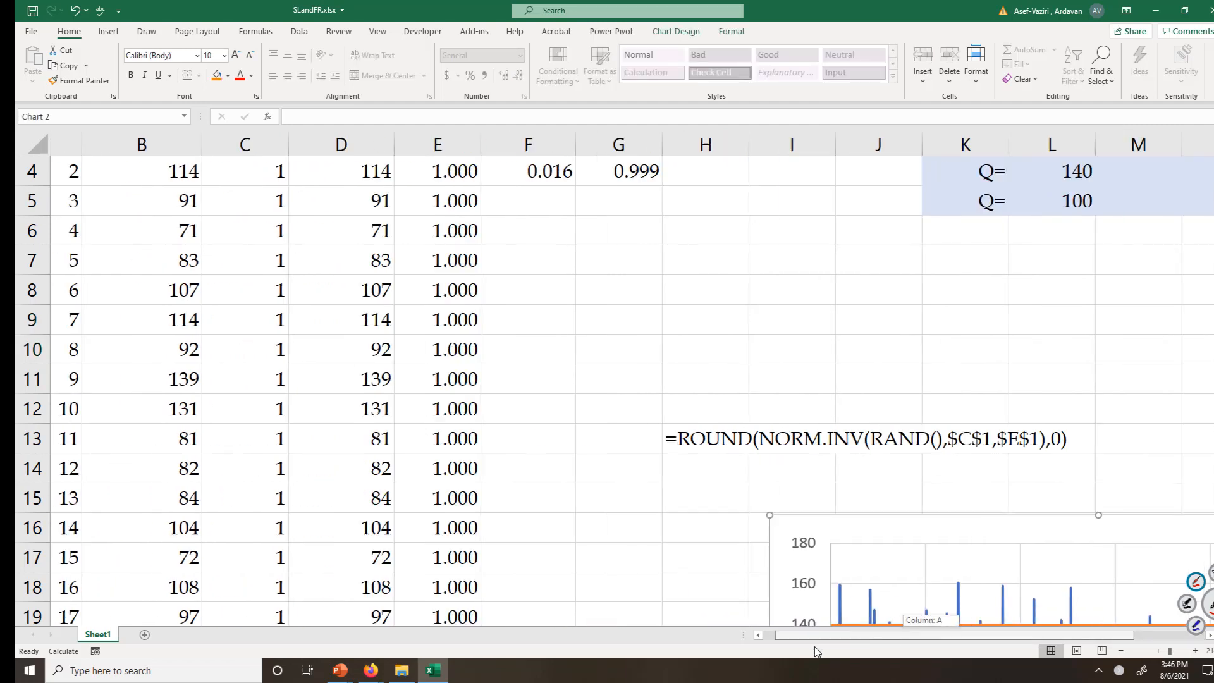
click(674, 201)
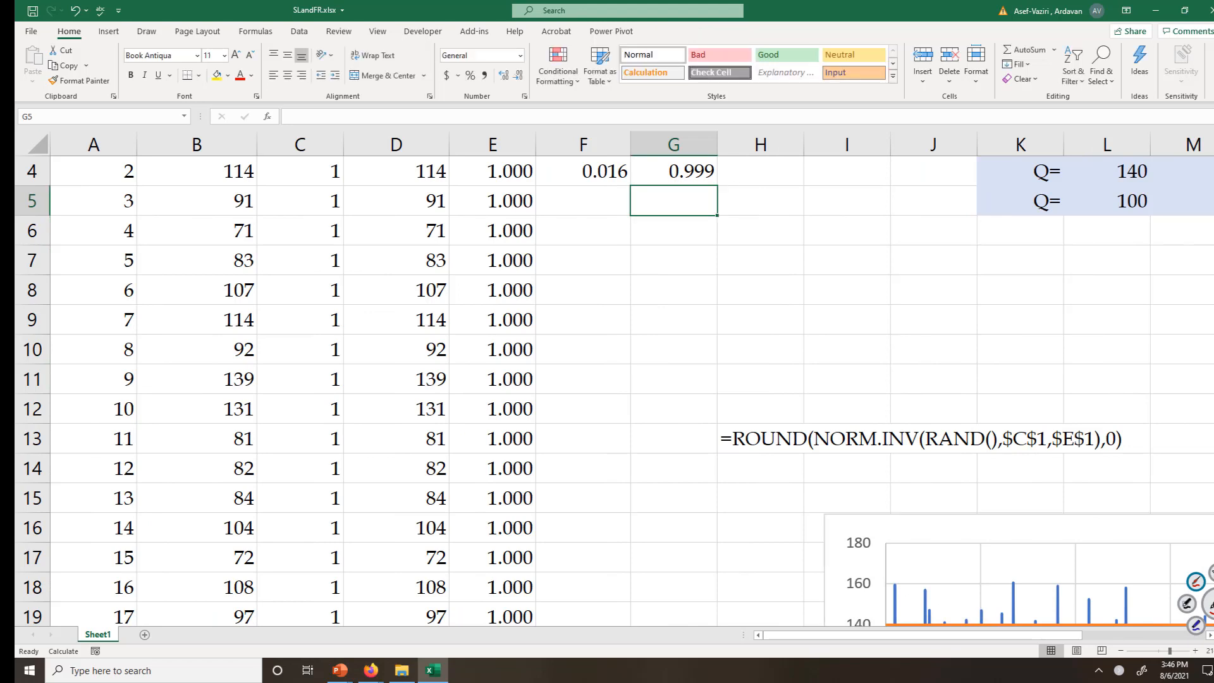
text(=)
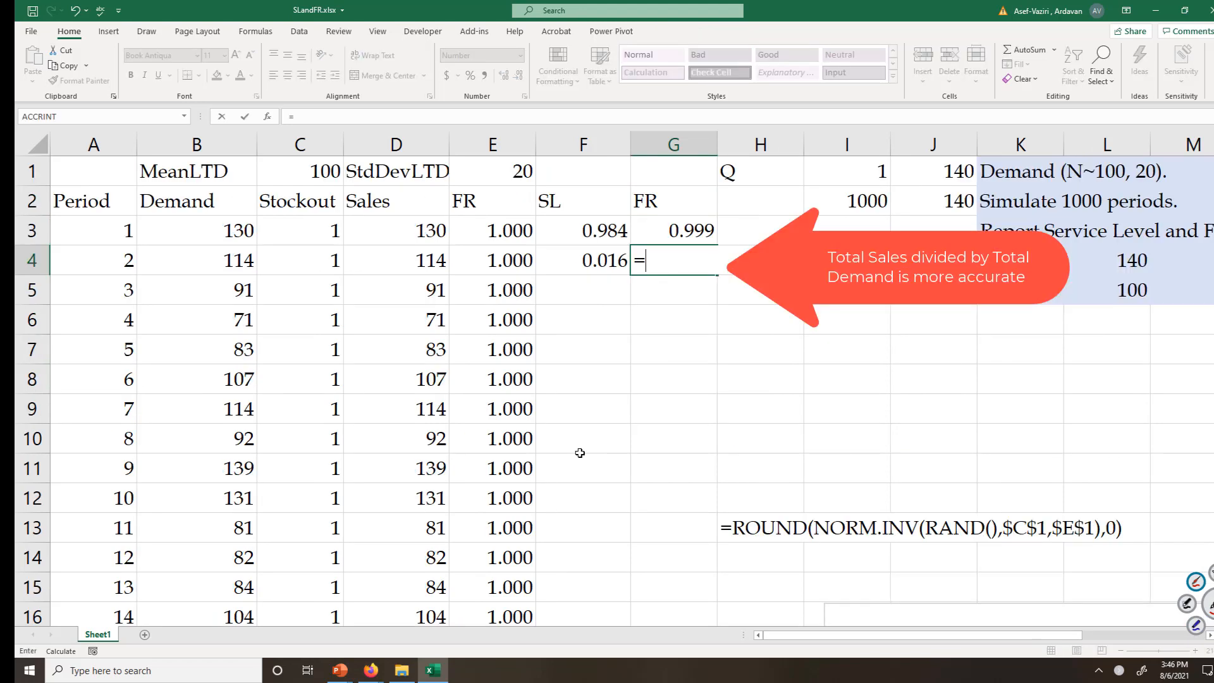
Enter =SUM(D3:D1002)/SUM(B3:B1002) in G4 as total sales over total demand, reading 0.998.
text(sum)
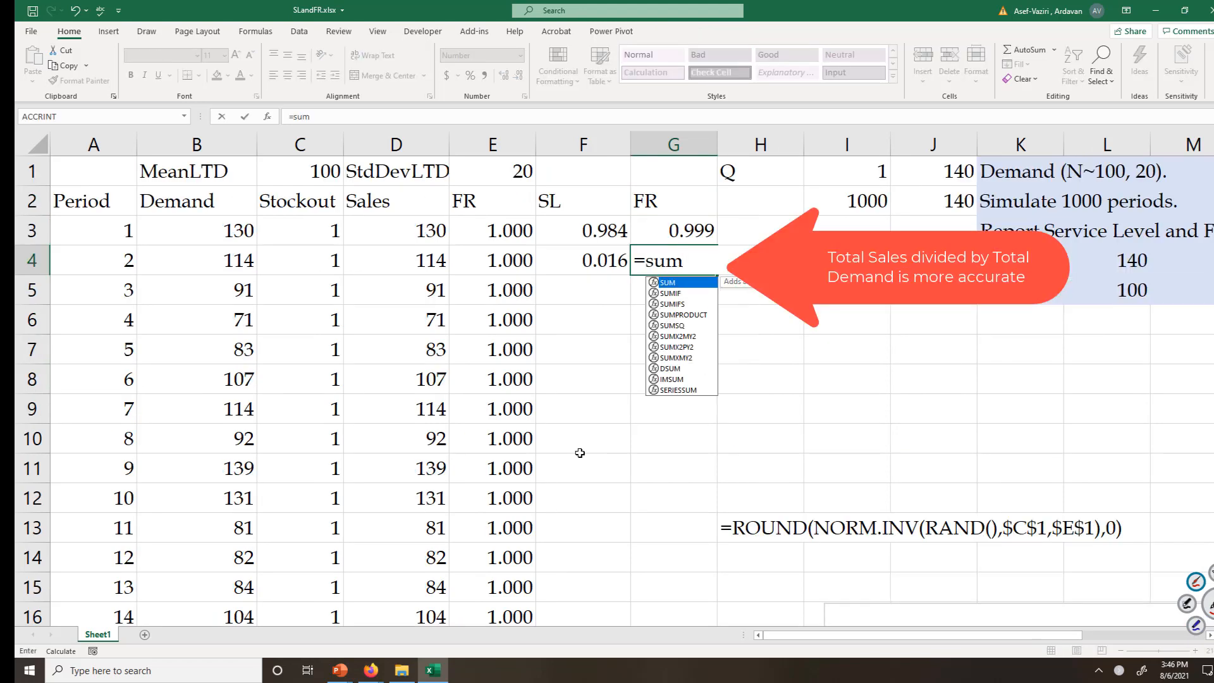
text((D3:D1002)
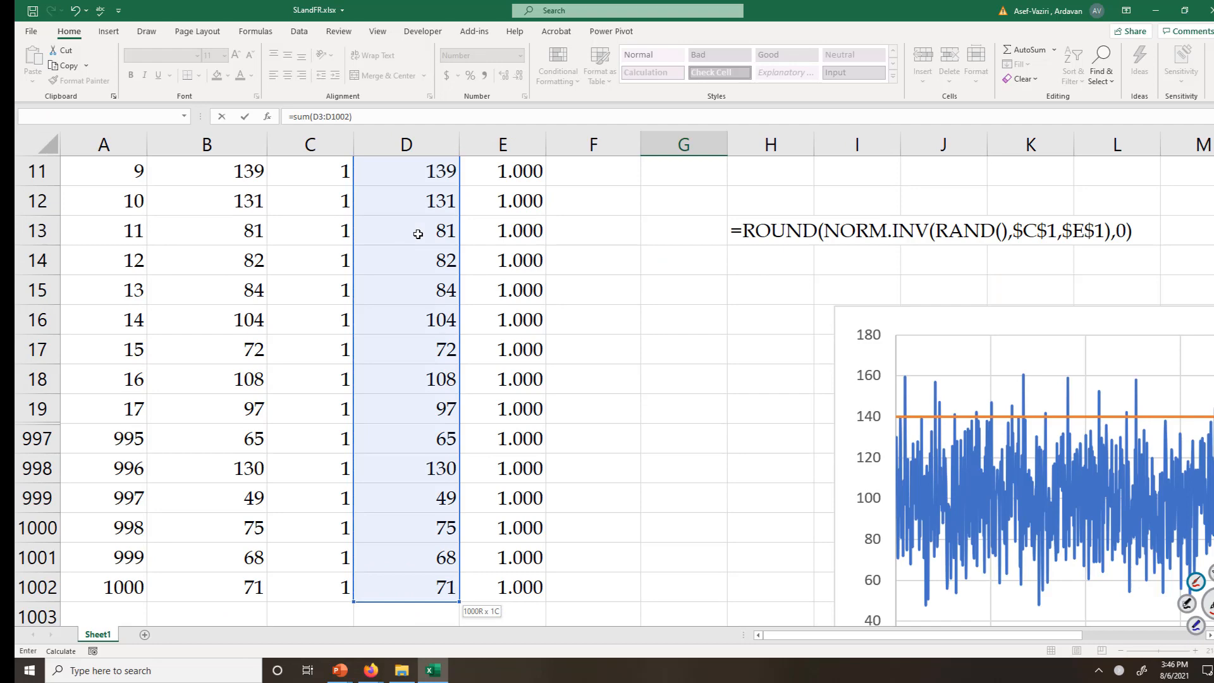
text(/)
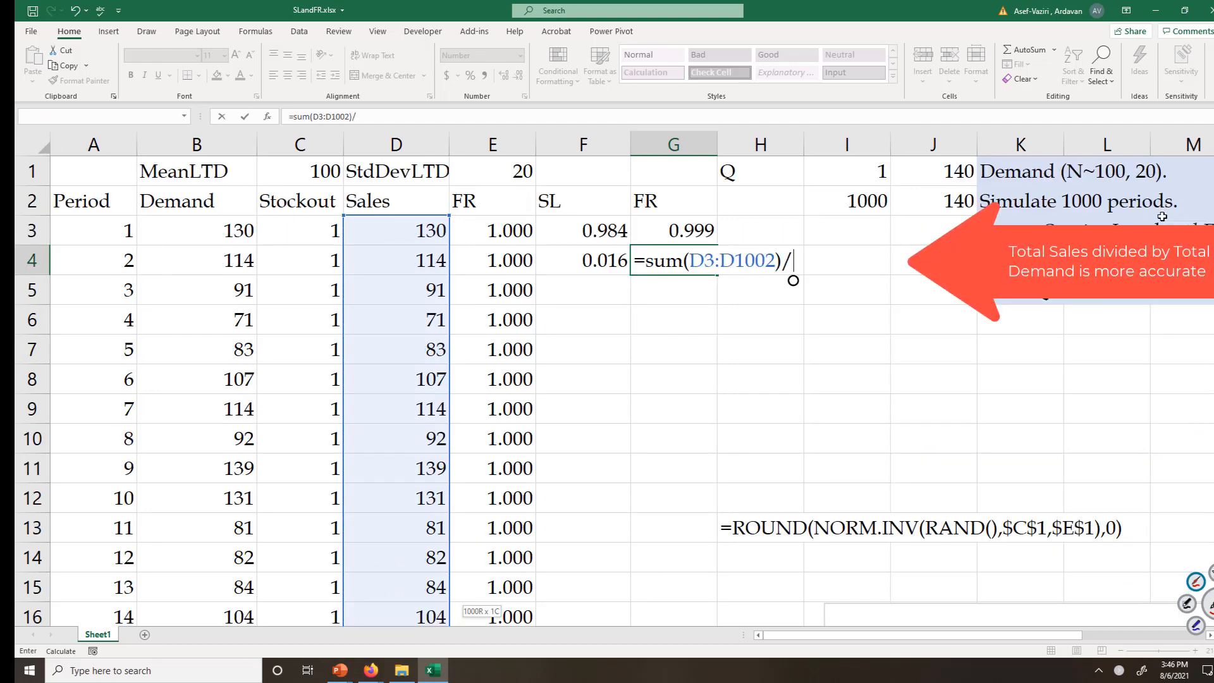
text(sum)
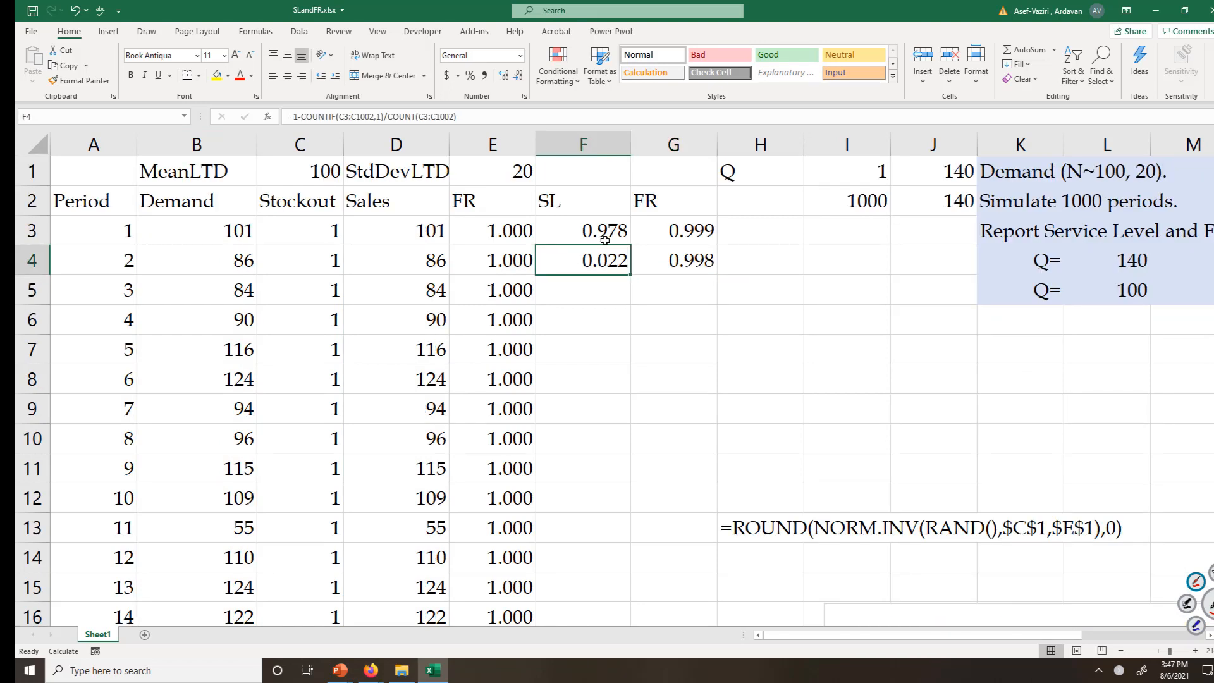
Enter in F4 the formula 1-COUNTIF(demands >Q)/COUNT(...) giving service level 0.984.
text(=countif()
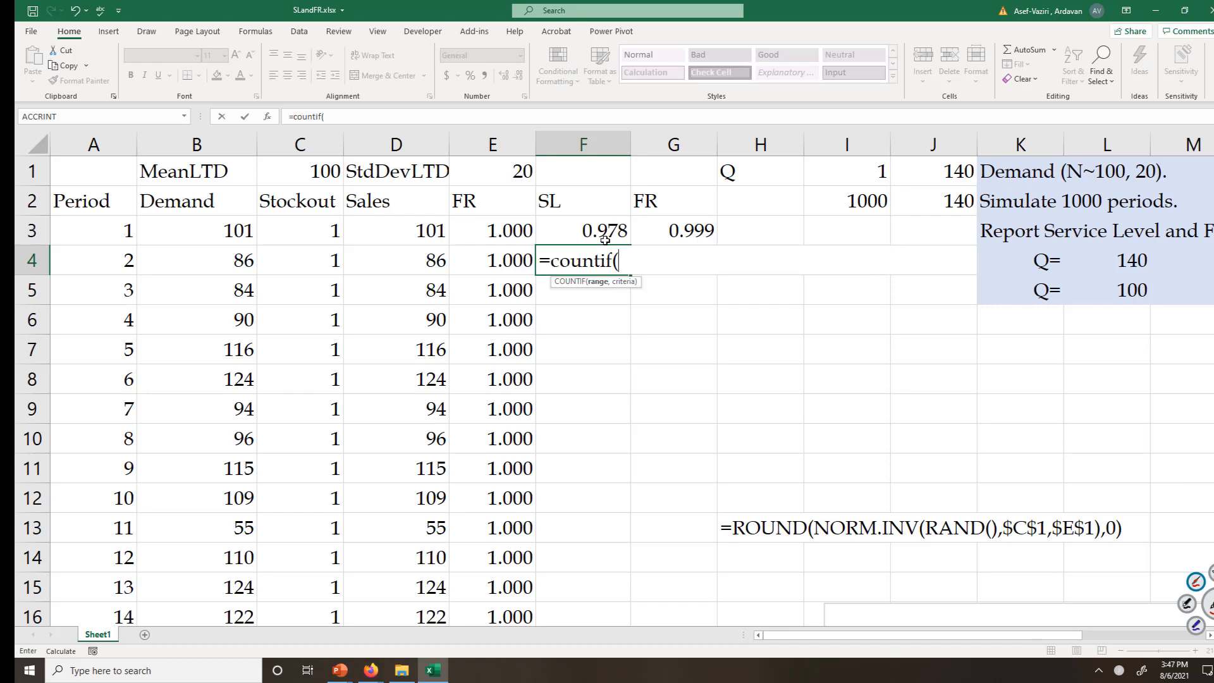
mouse_move(204, 232)
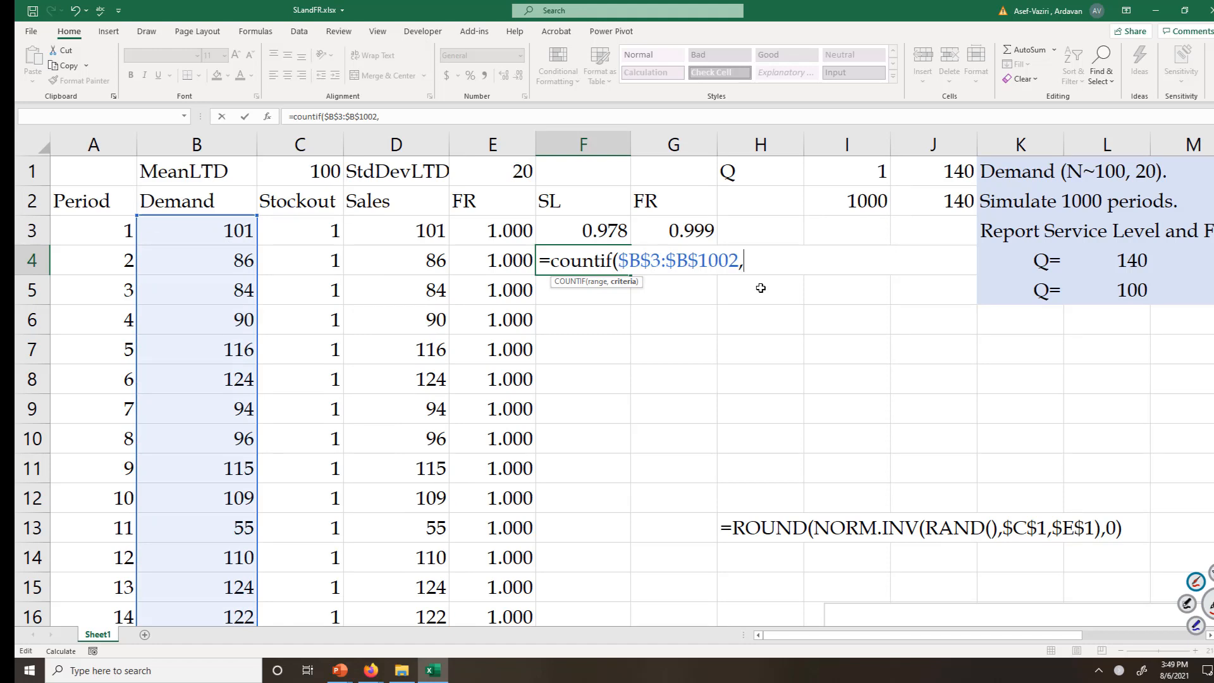
text(")
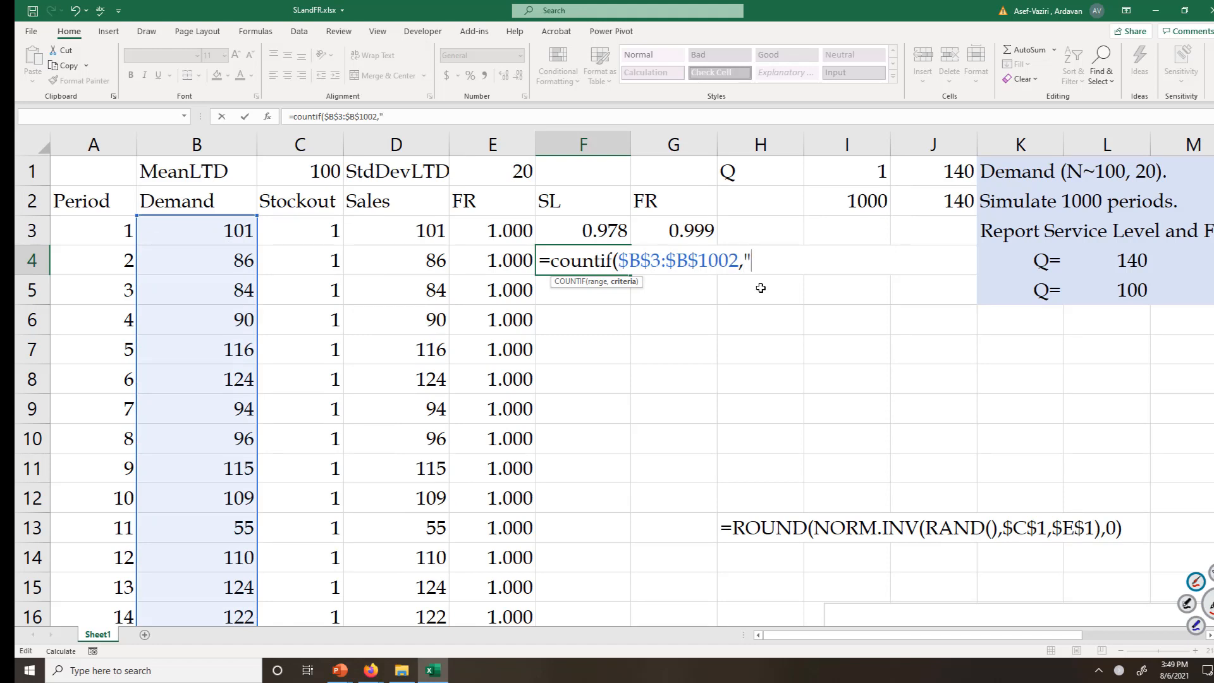
text(>)
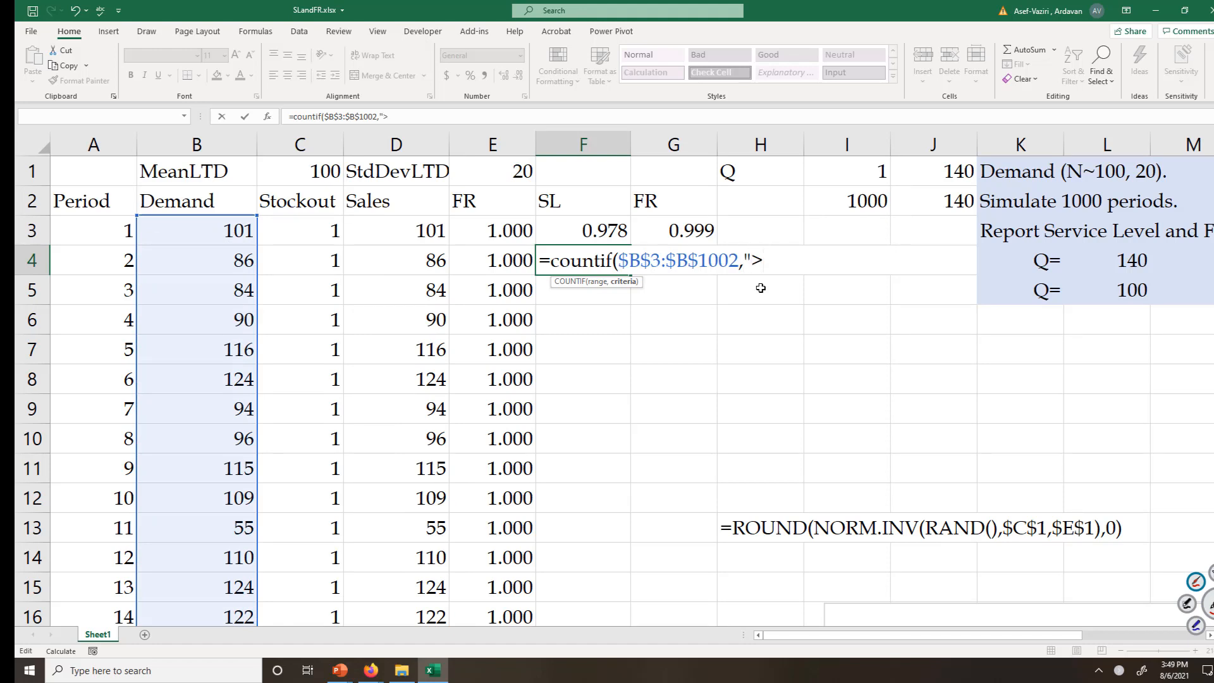
text(")
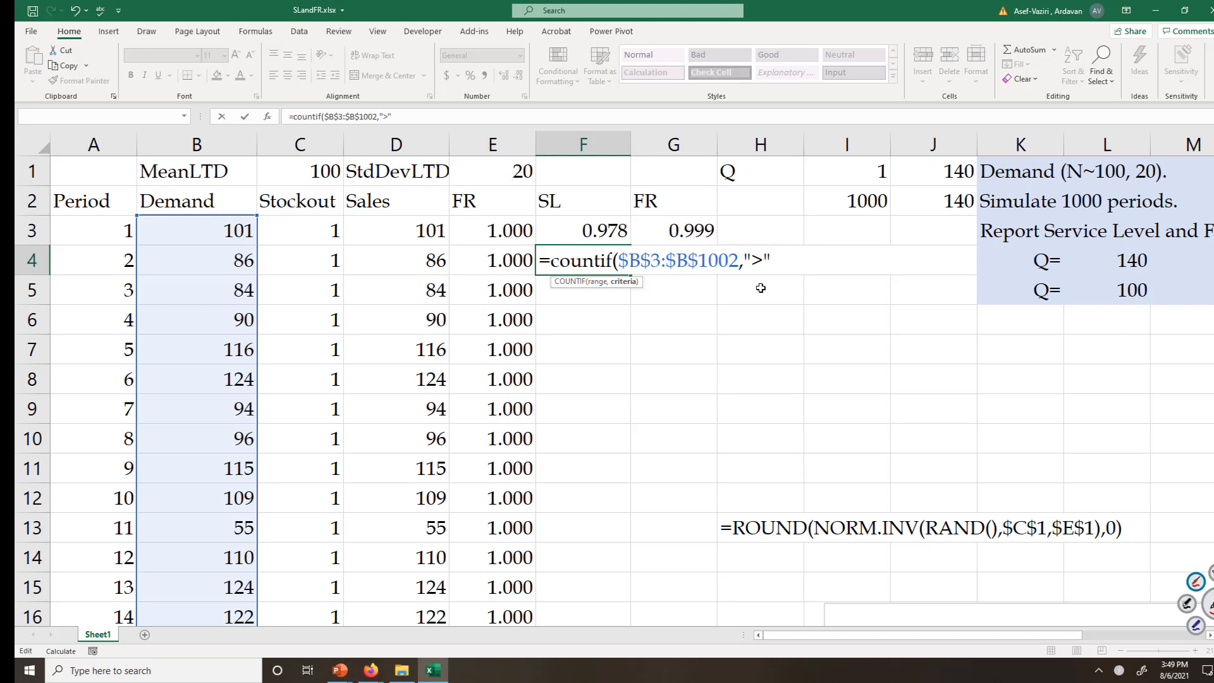
text(&)
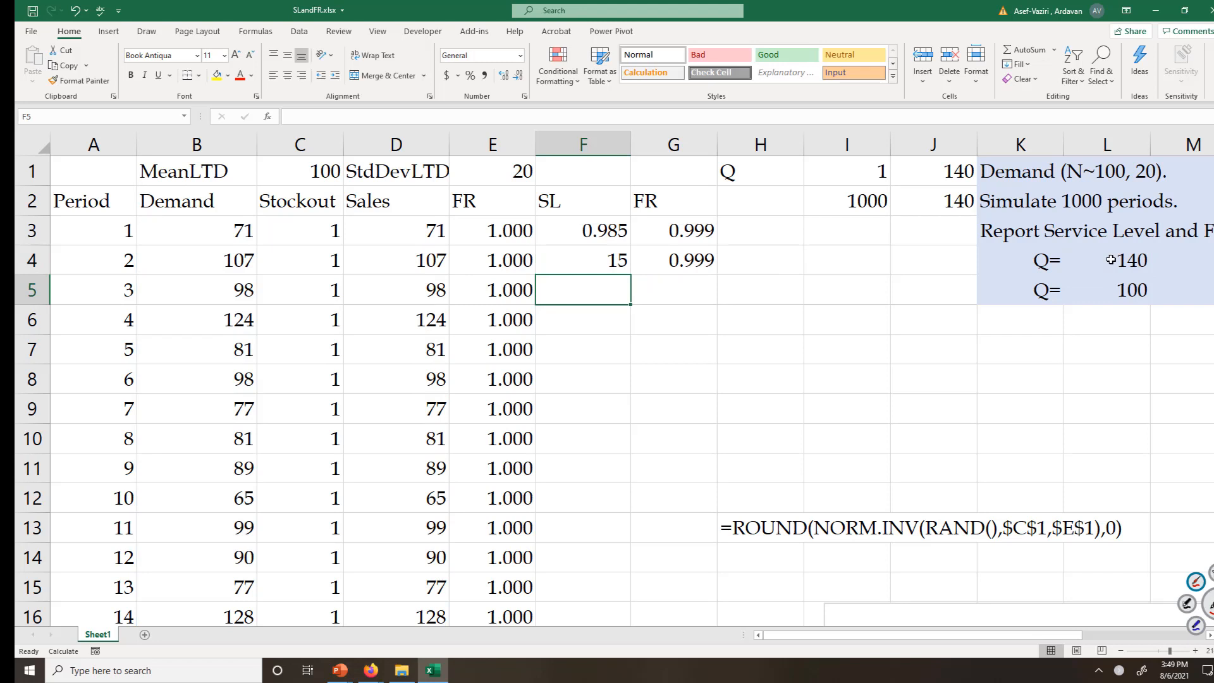
click(582, 261)
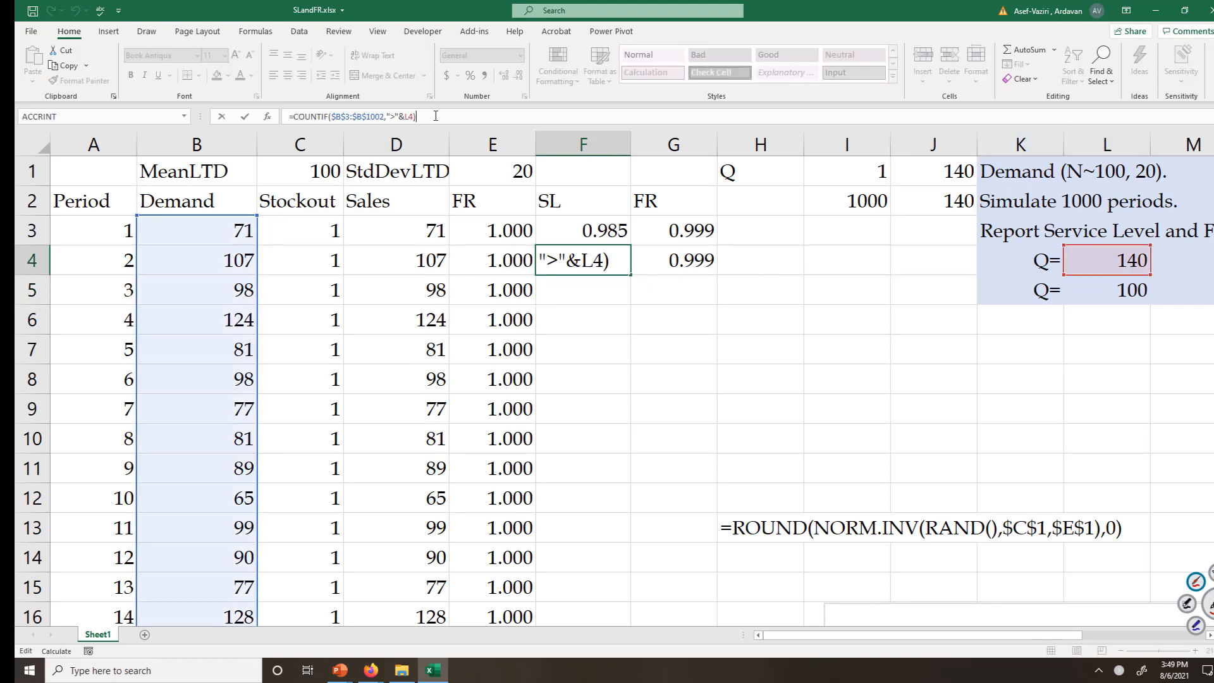
text(/co)
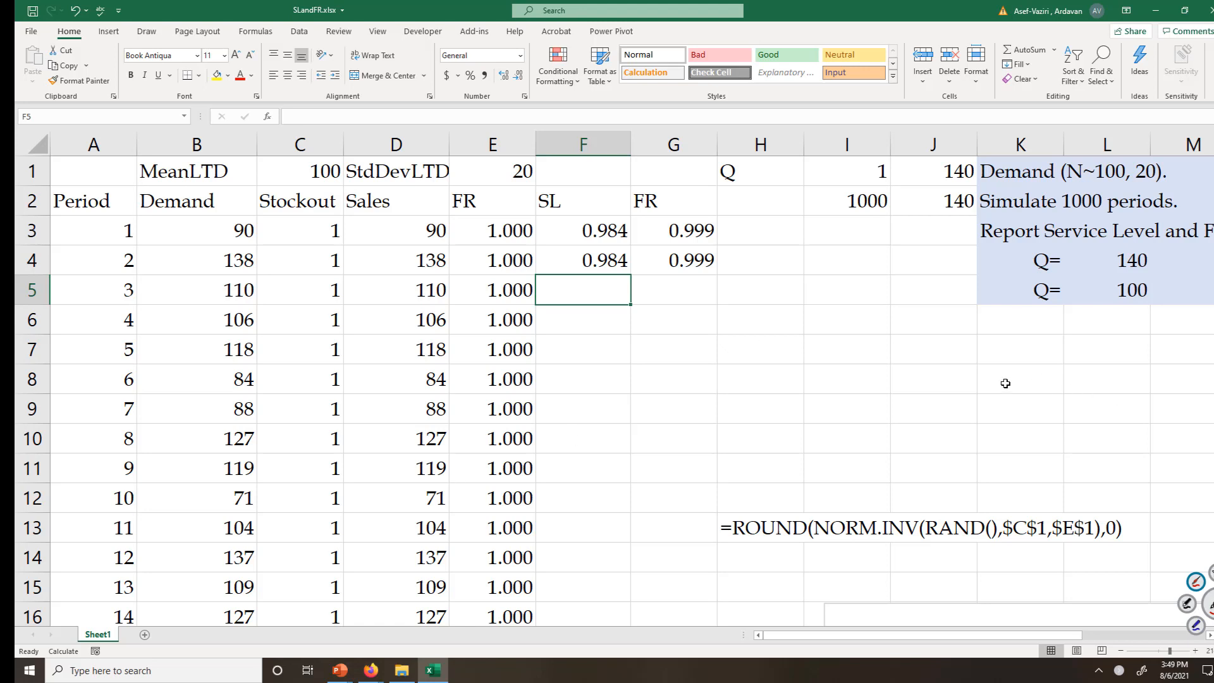
mouse_move(1105, 334)
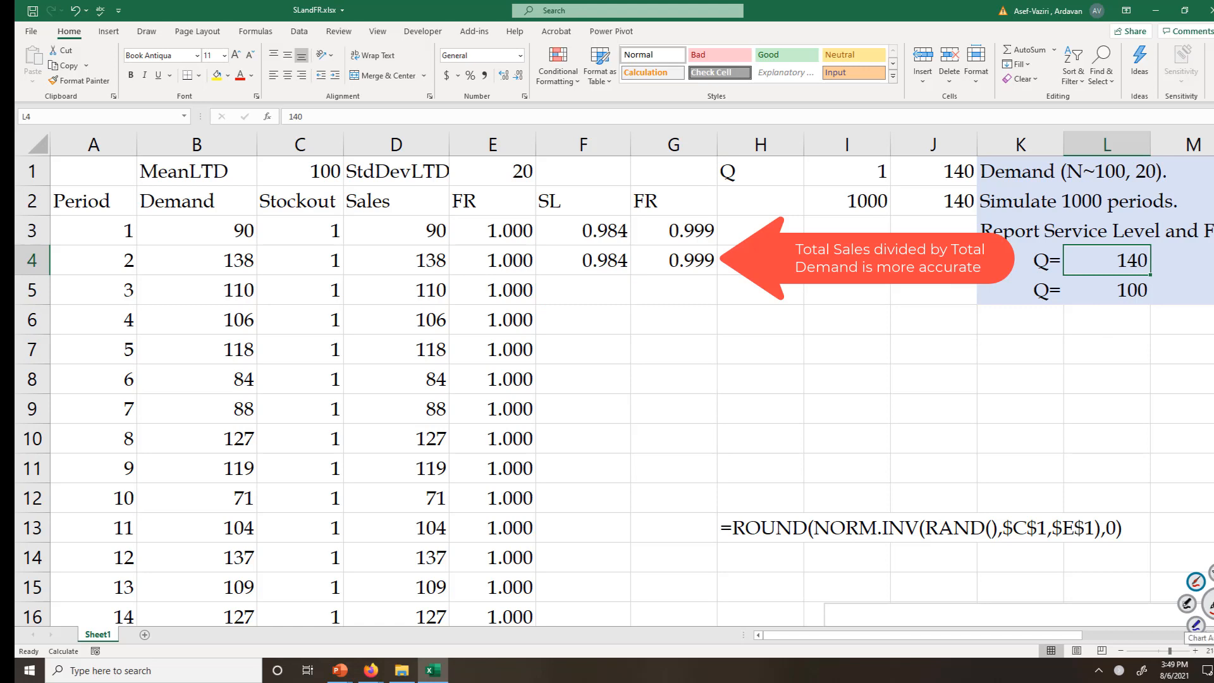
Try order quantities 150, 120 then 100 in L4 and recalculate, giving service level 0.522.
text(150)
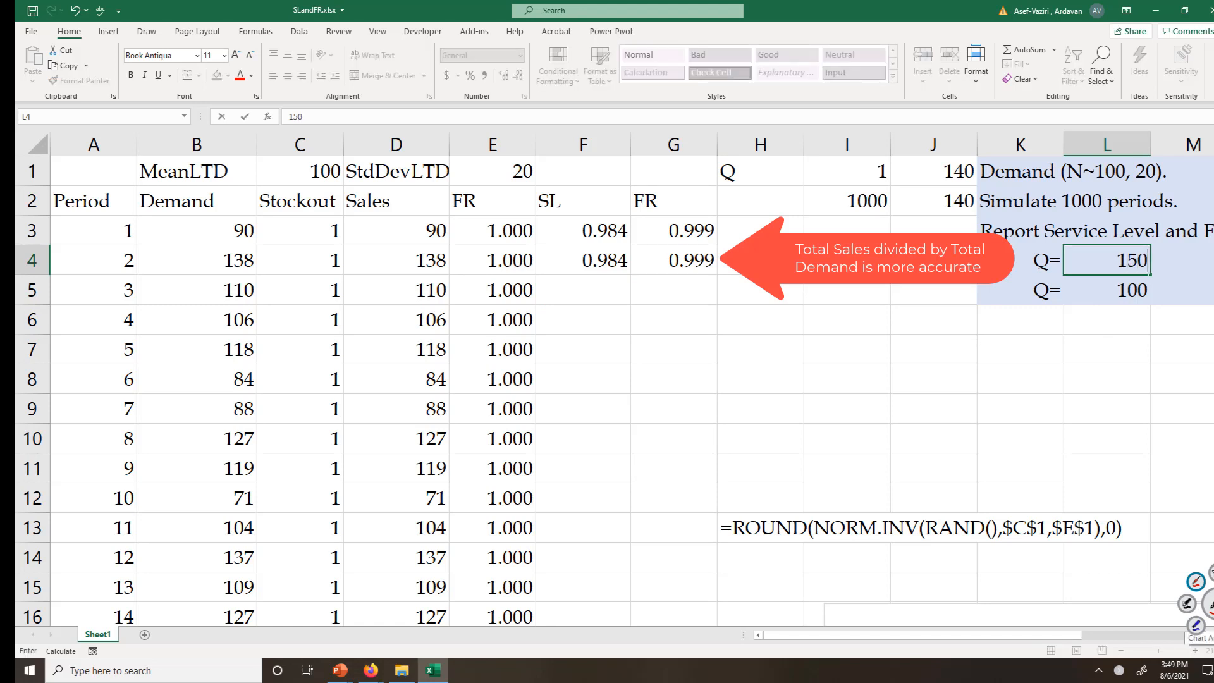
key(enter)
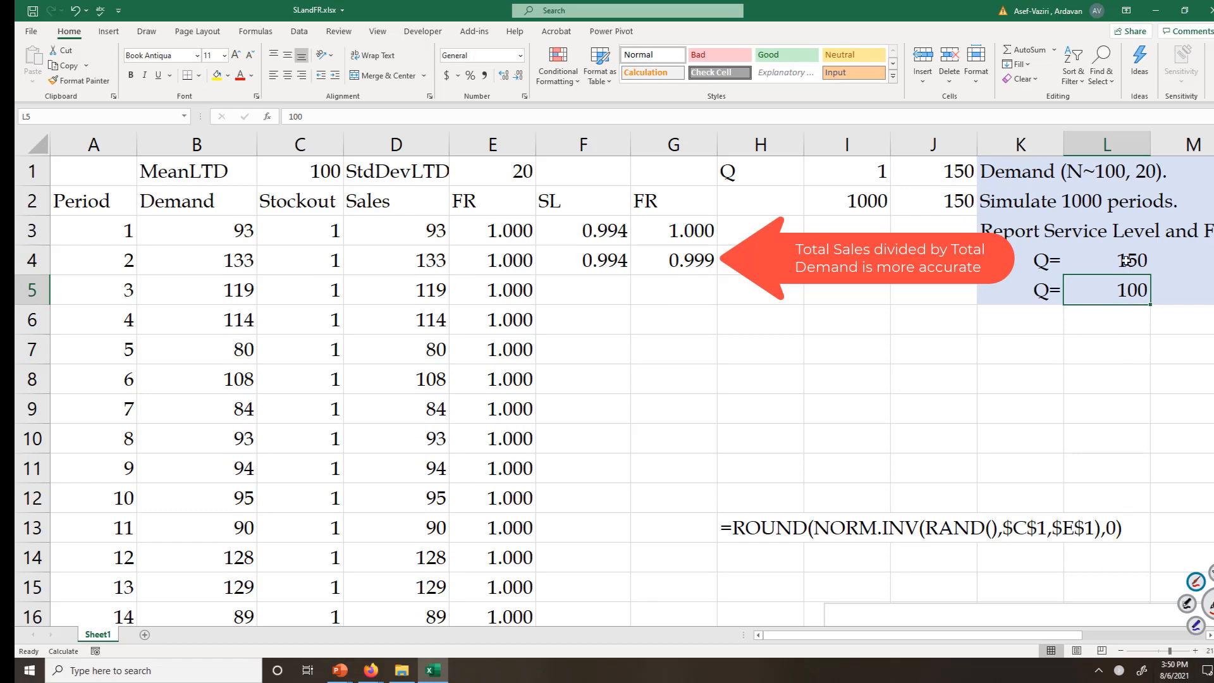
text(12)
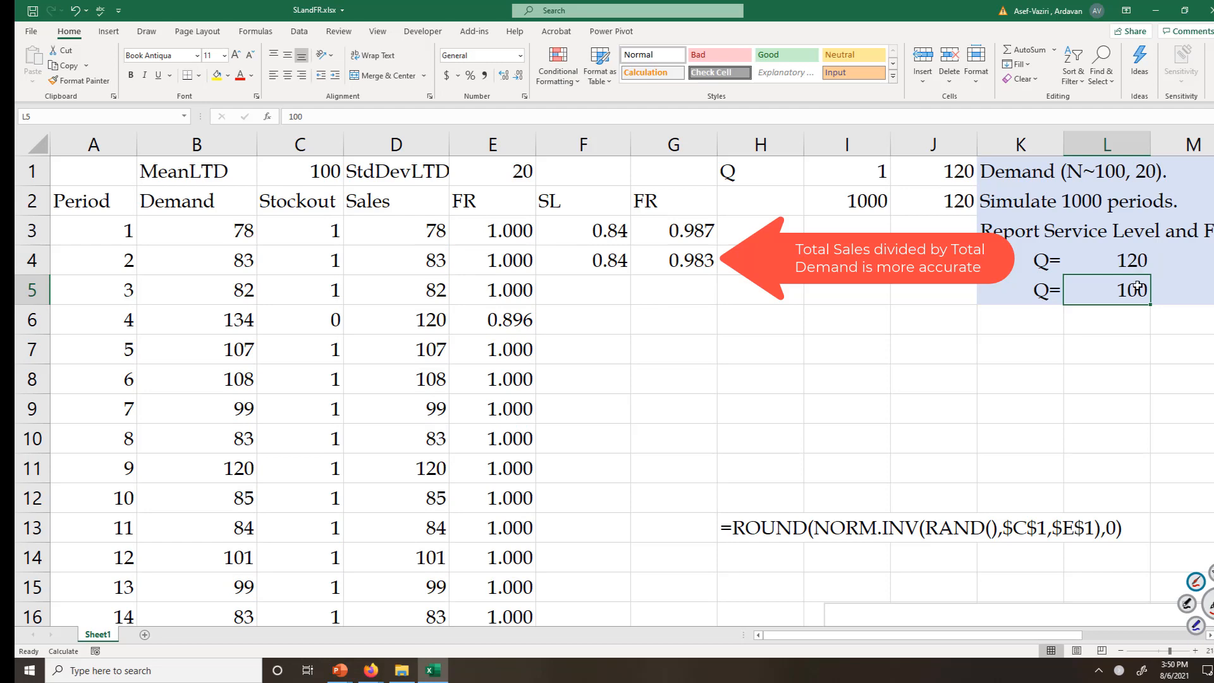
text(1)
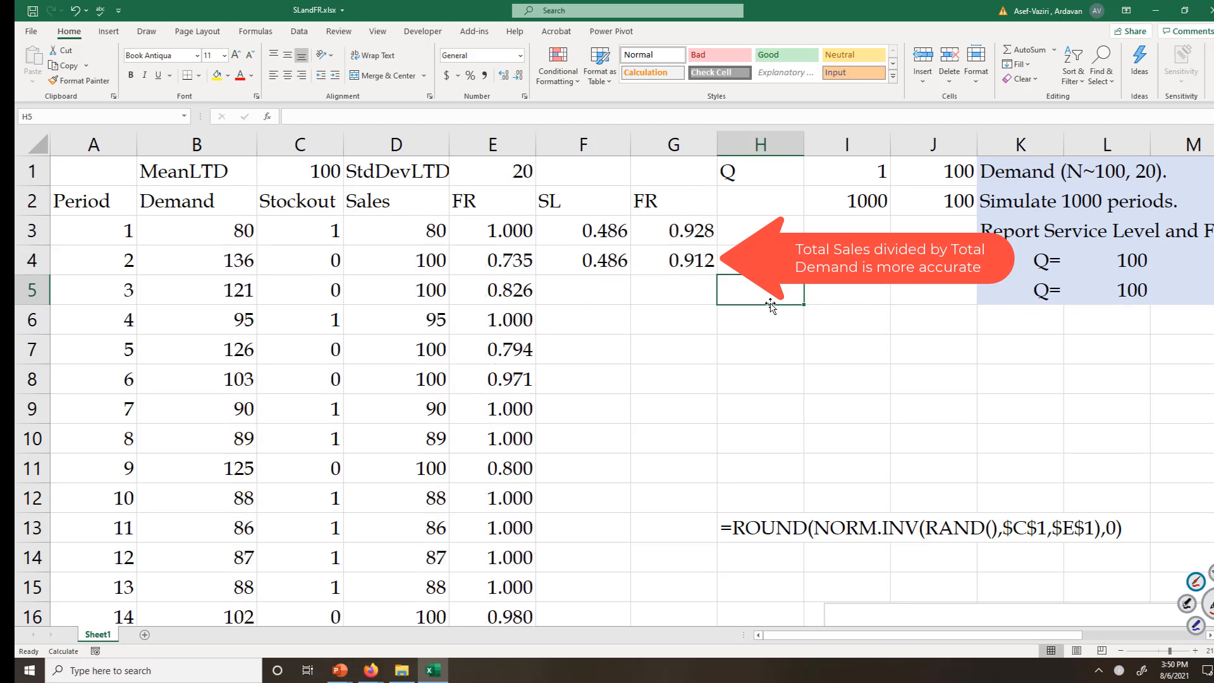
key(F9)
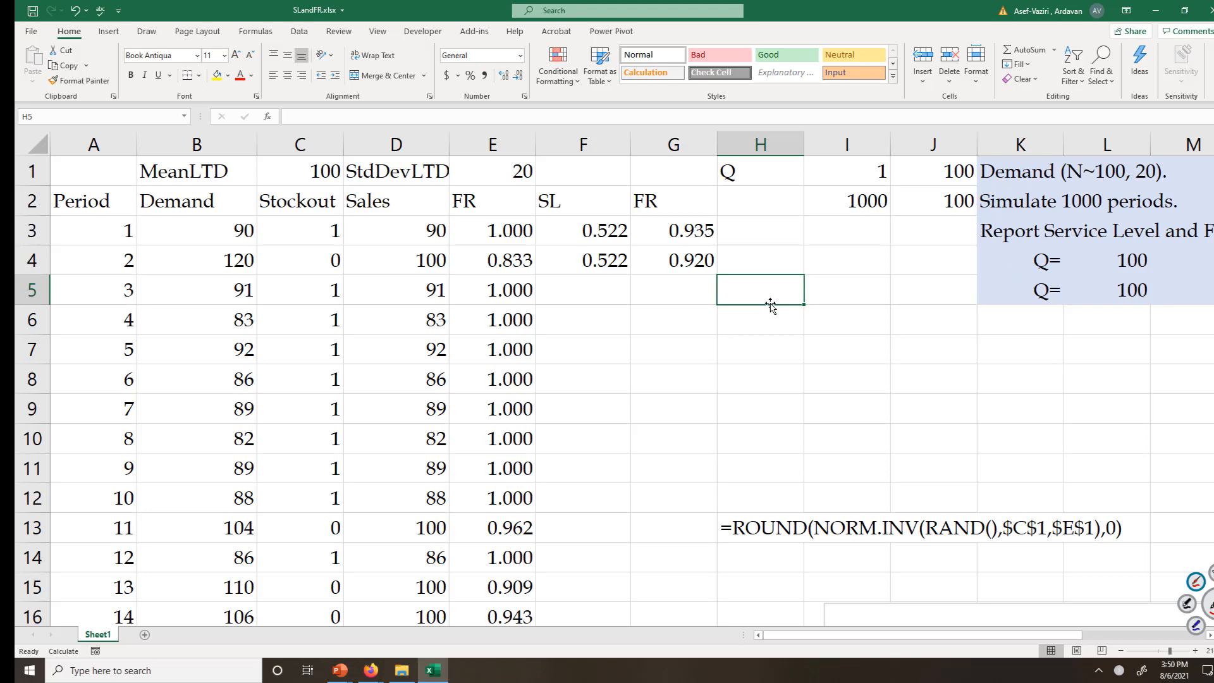
mouse_move(766, 254)
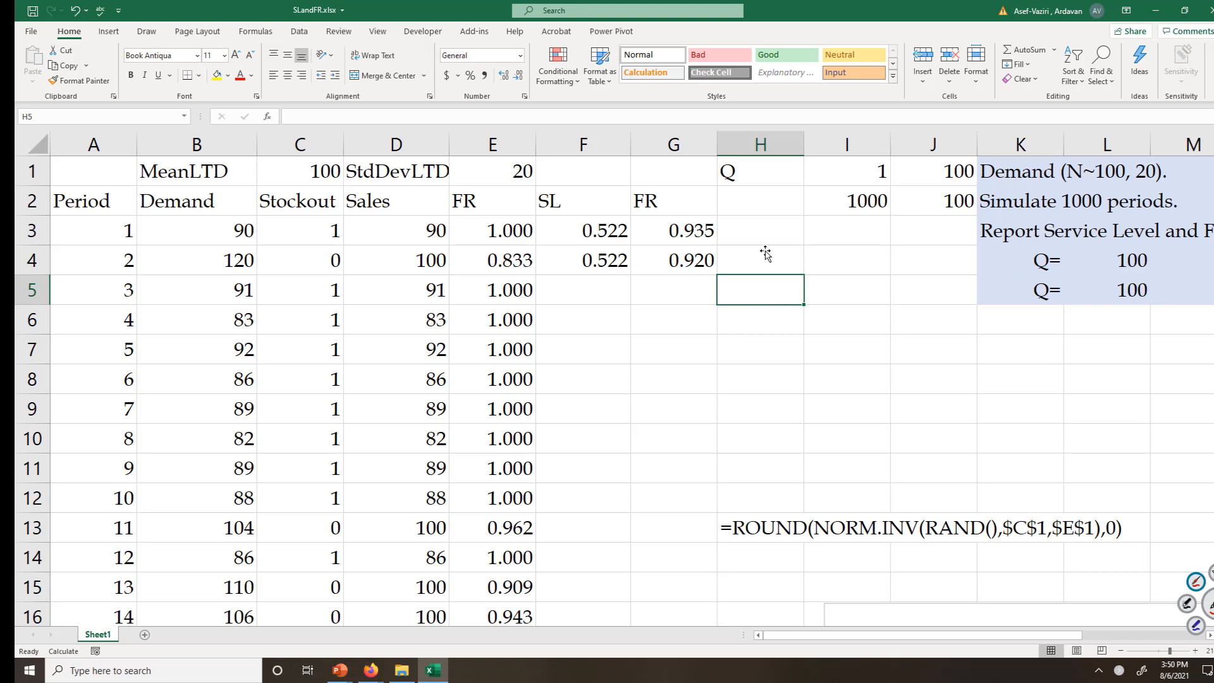
Compute the 75th-percentile demand in I6 with NORM.INV(.75,C1,E1), giving 113.4898.
click(846, 318)
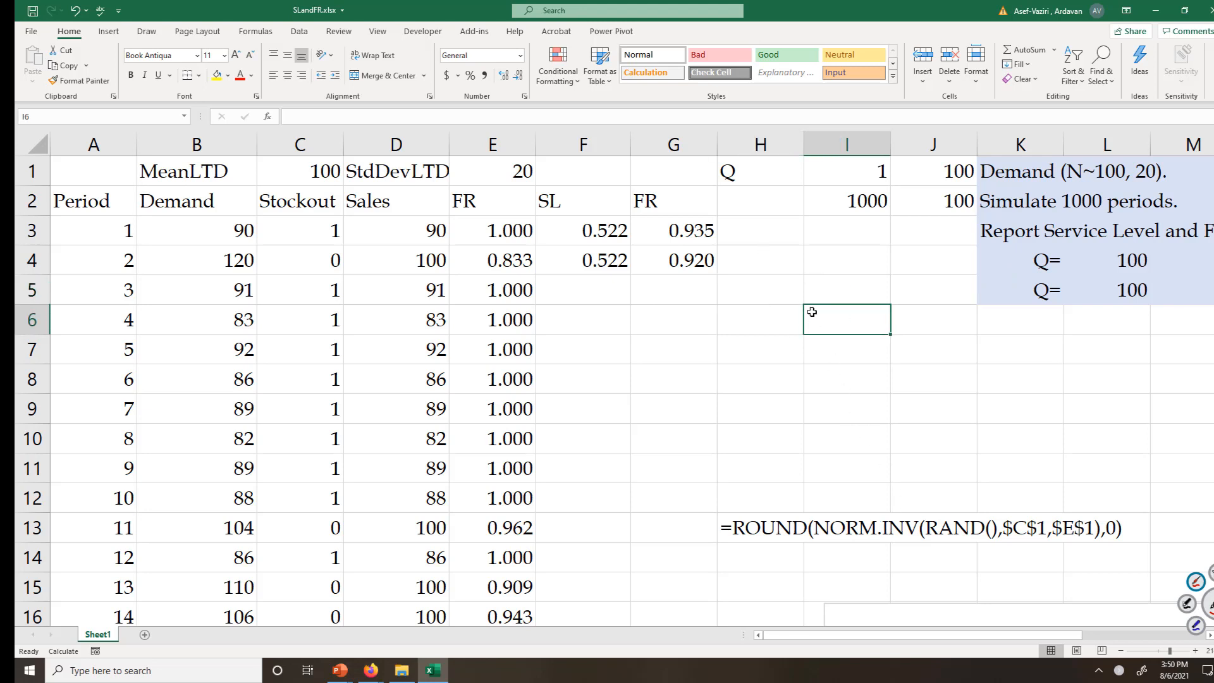
text(=n)
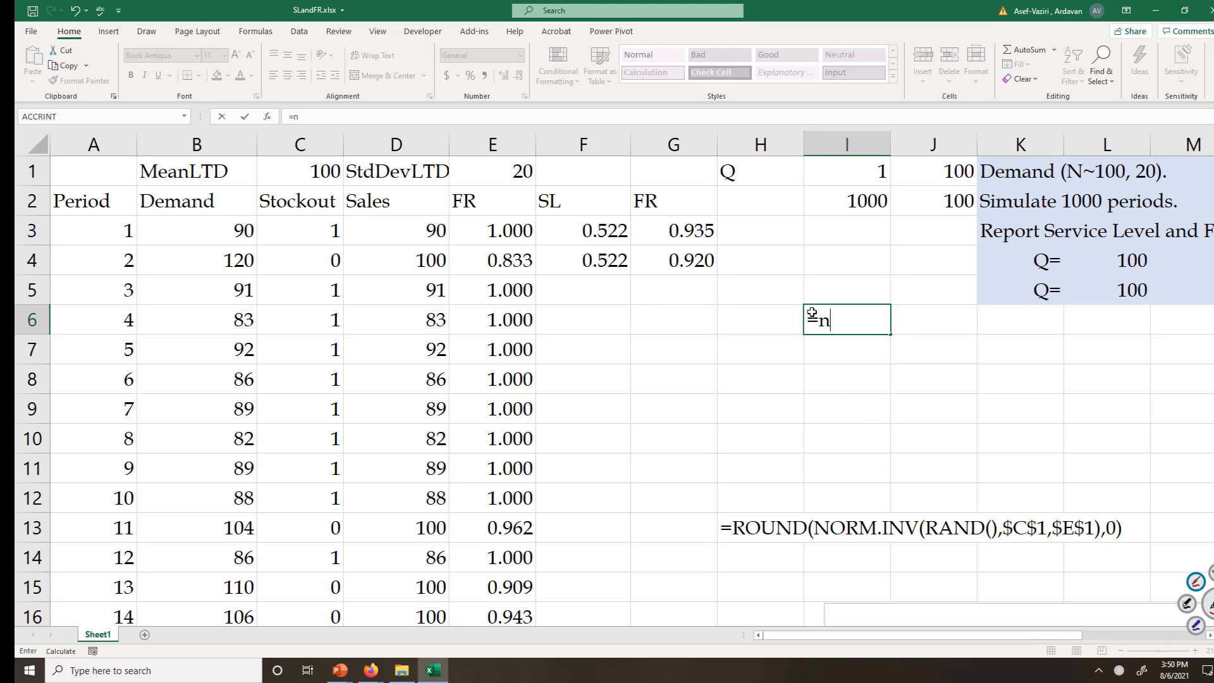
text(ORM.INV()
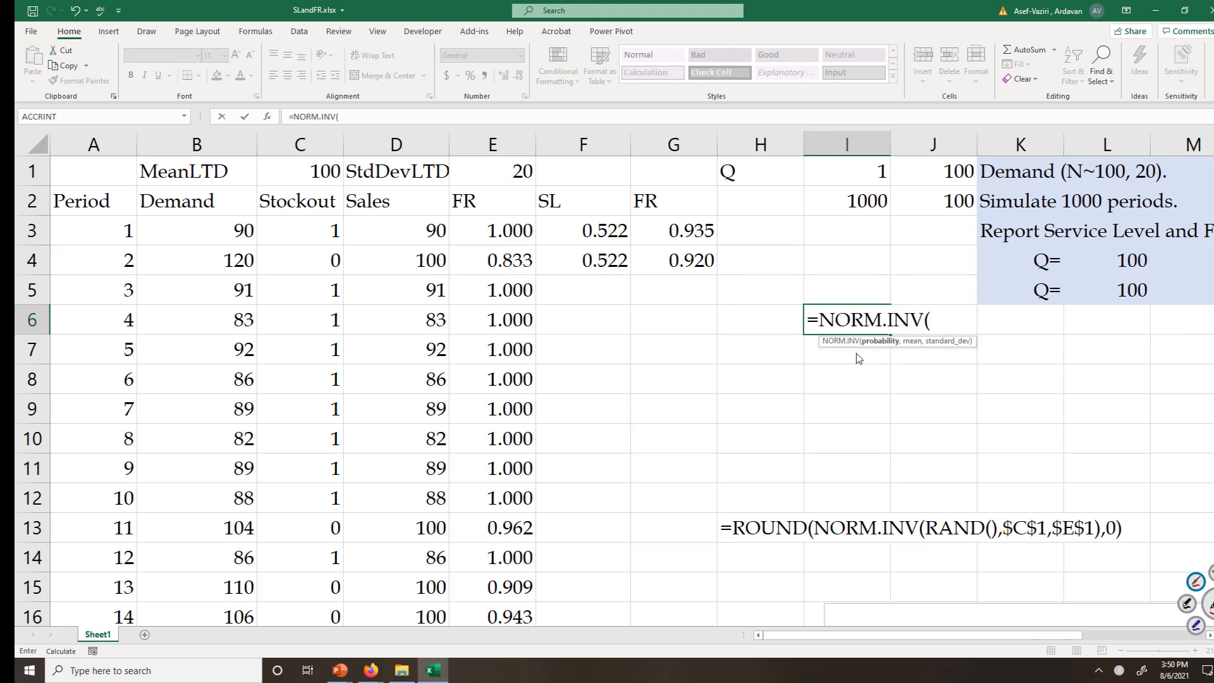
mouse_move(857, 353)
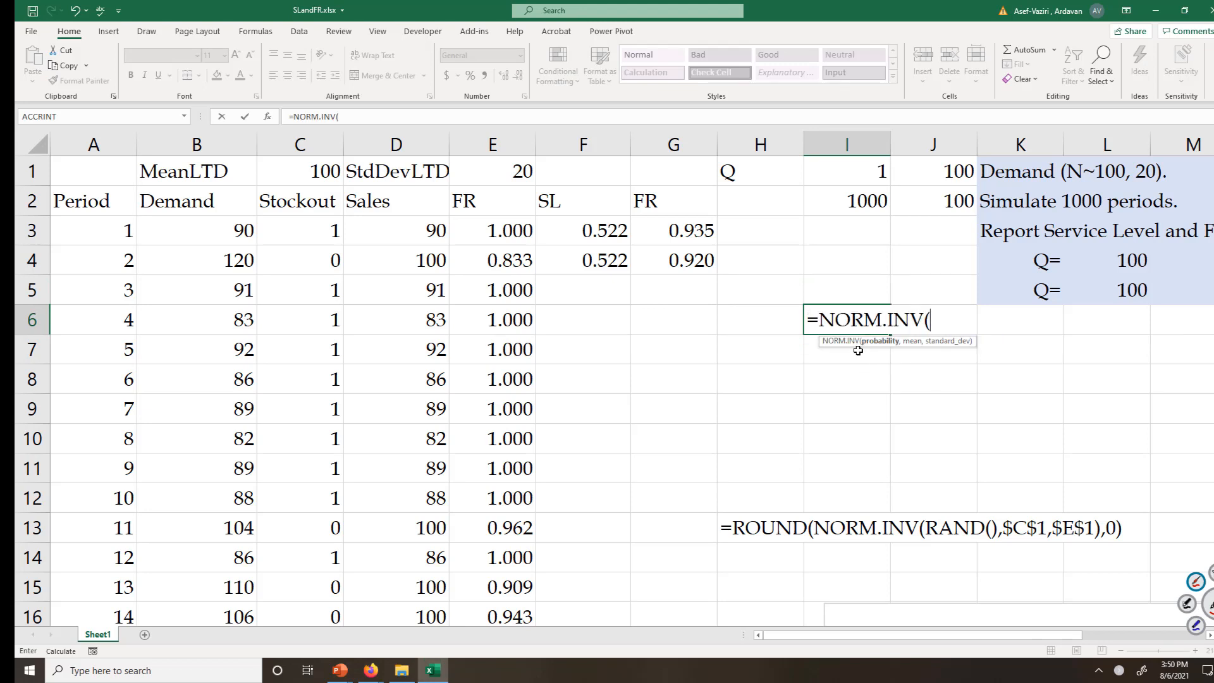
text(.75)
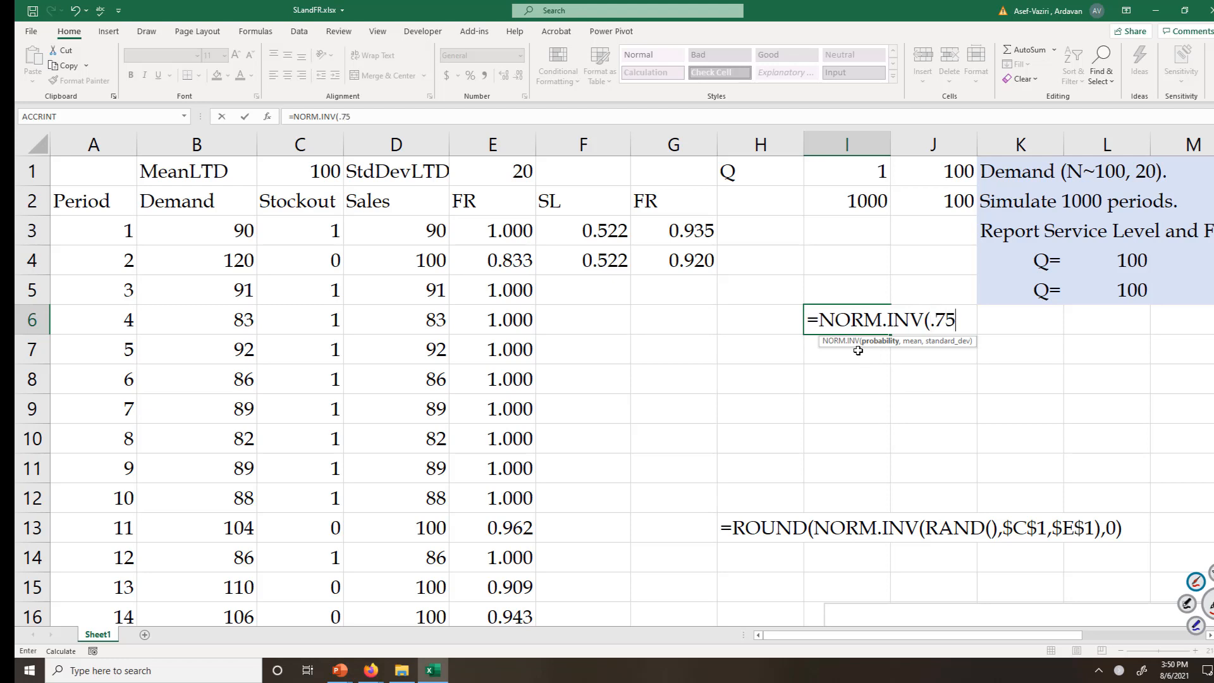
text(,)
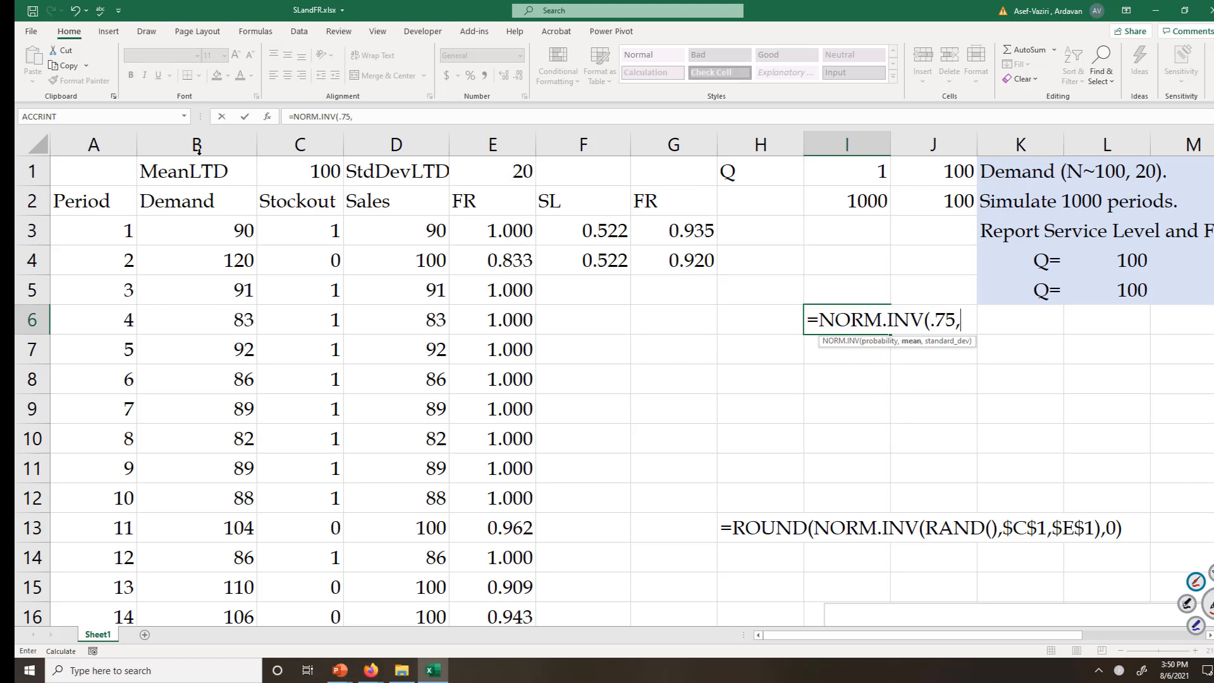
click(300, 170)
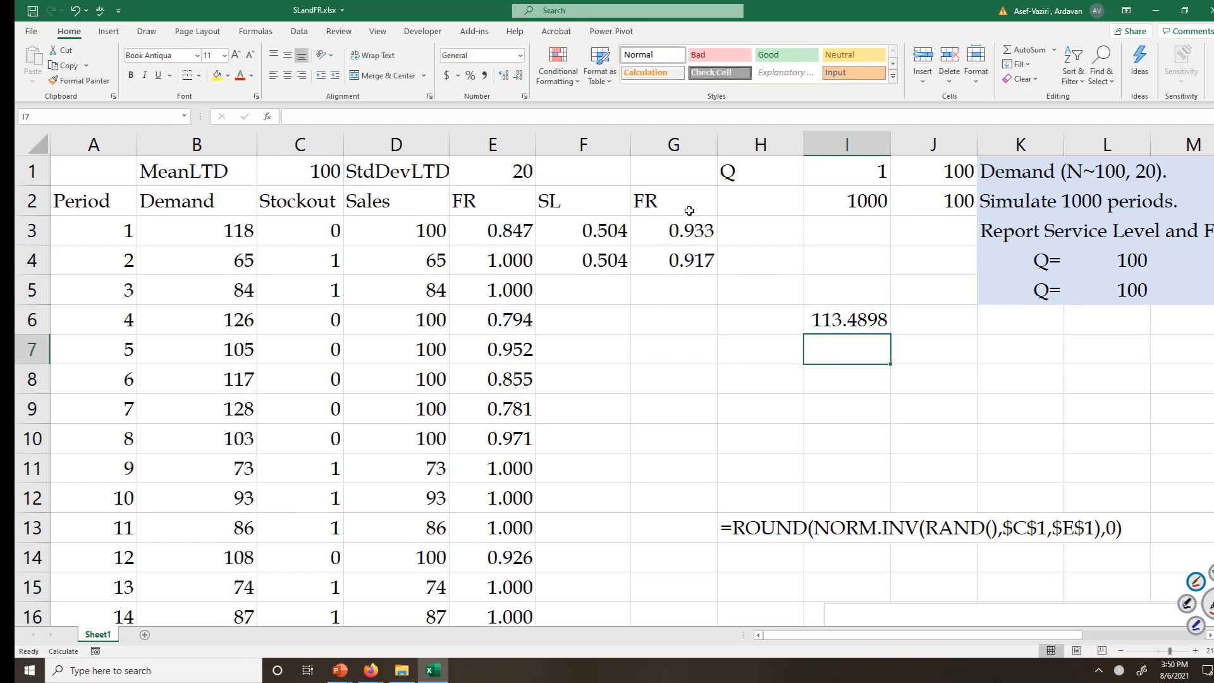
click(846, 319)
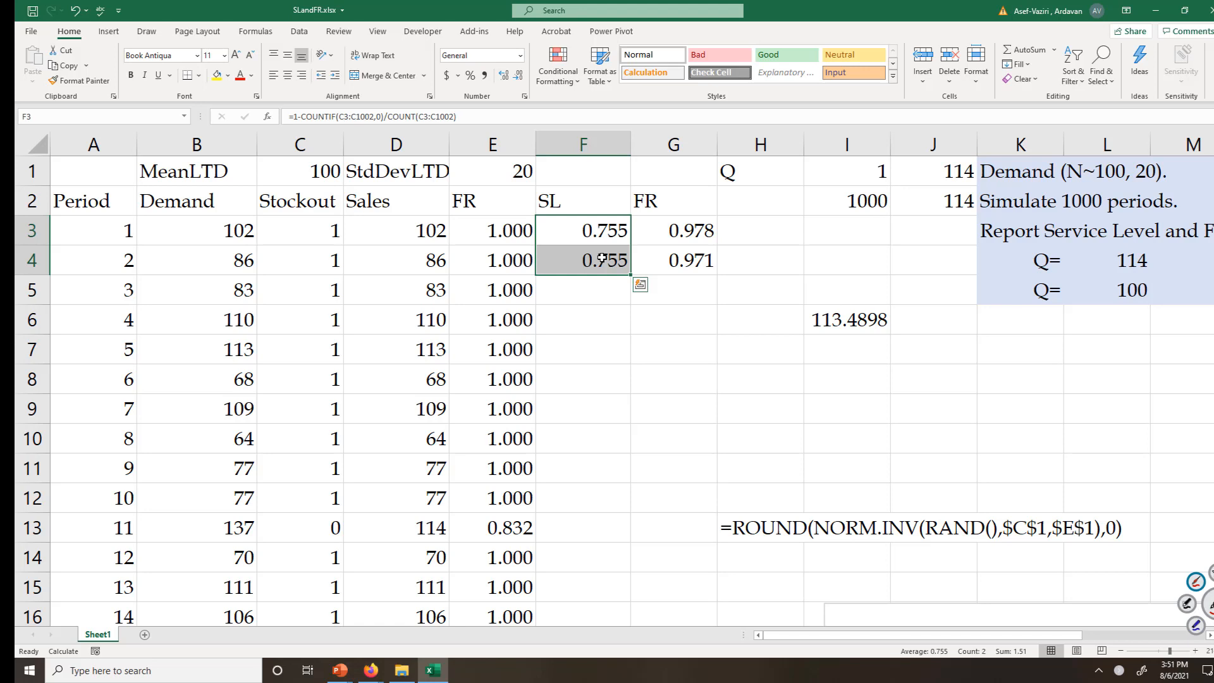
mouse_move(661, 199)
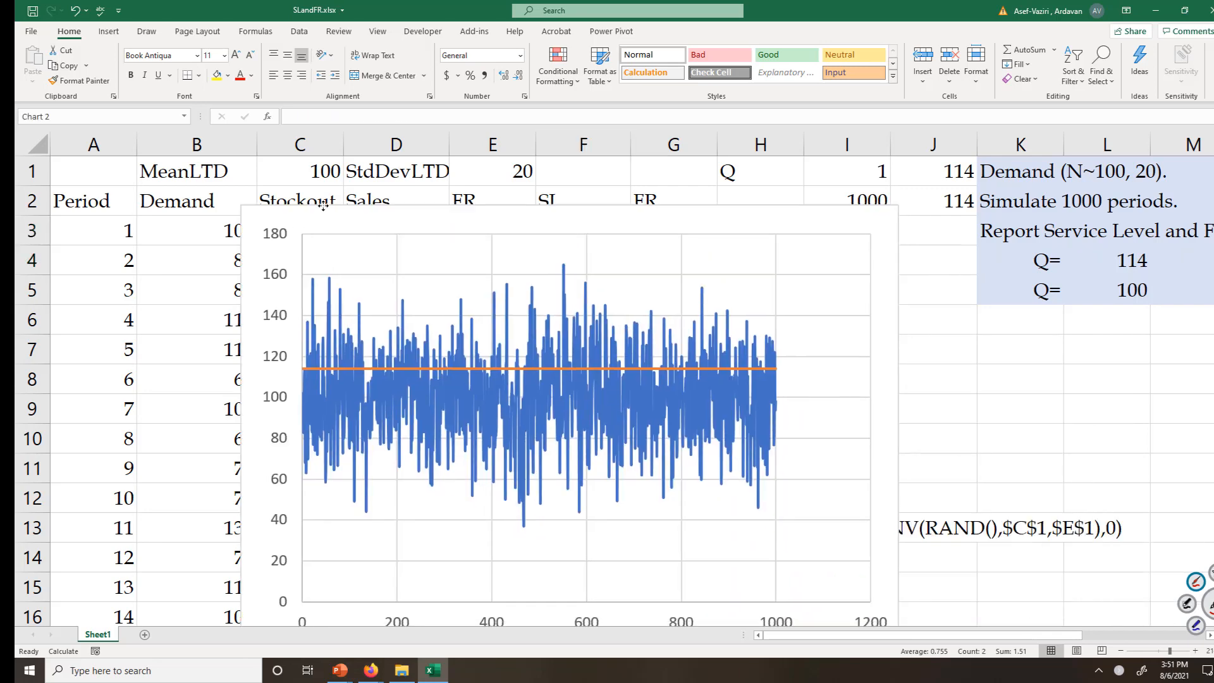
Raise the order quantity Q in L4 to 140 so the chart's Q line sits above most demand.
click(933, 408)
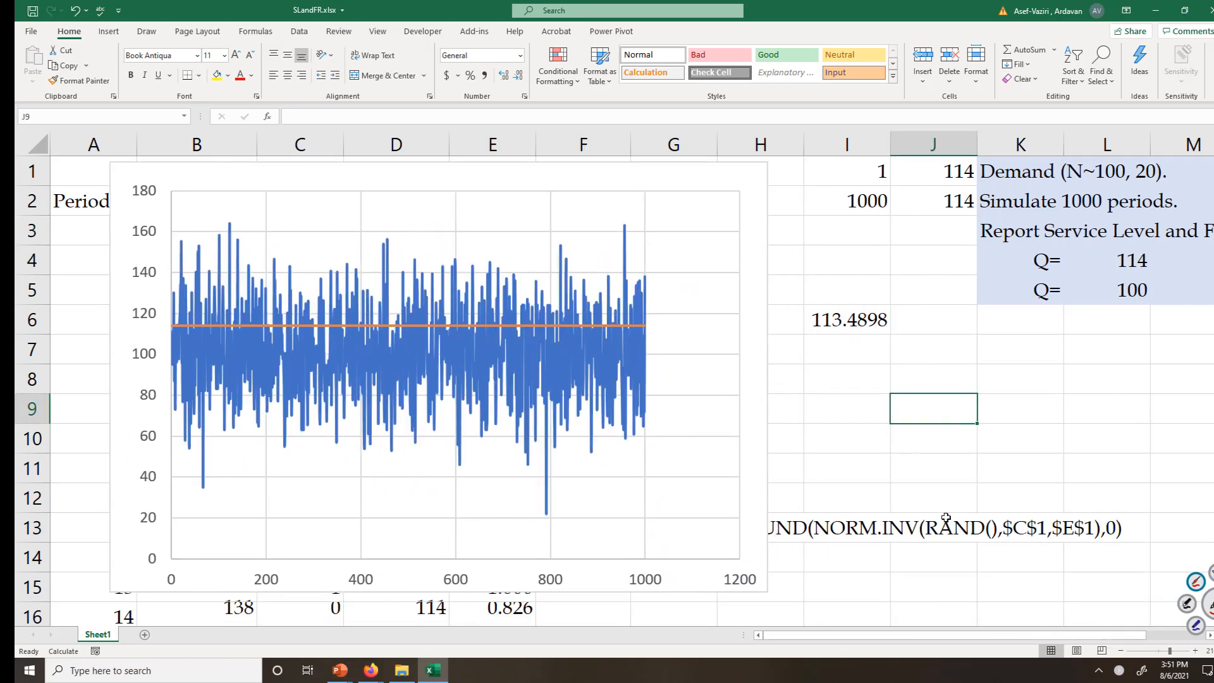
key(F9)
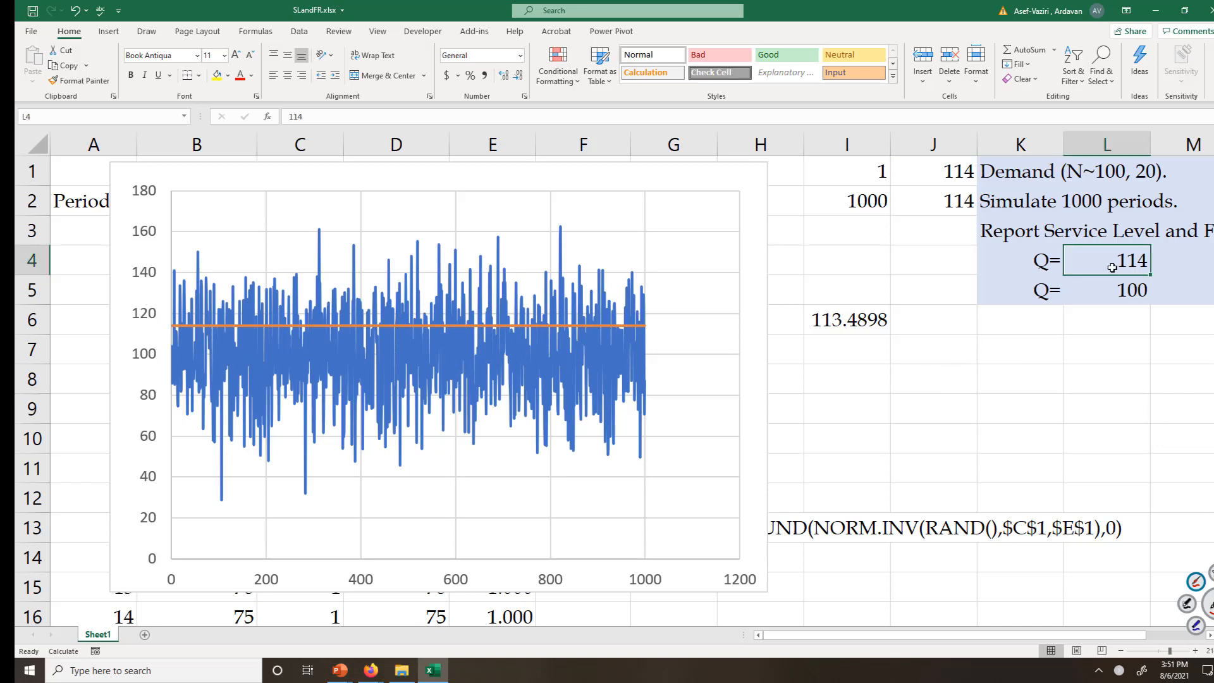
text(140)
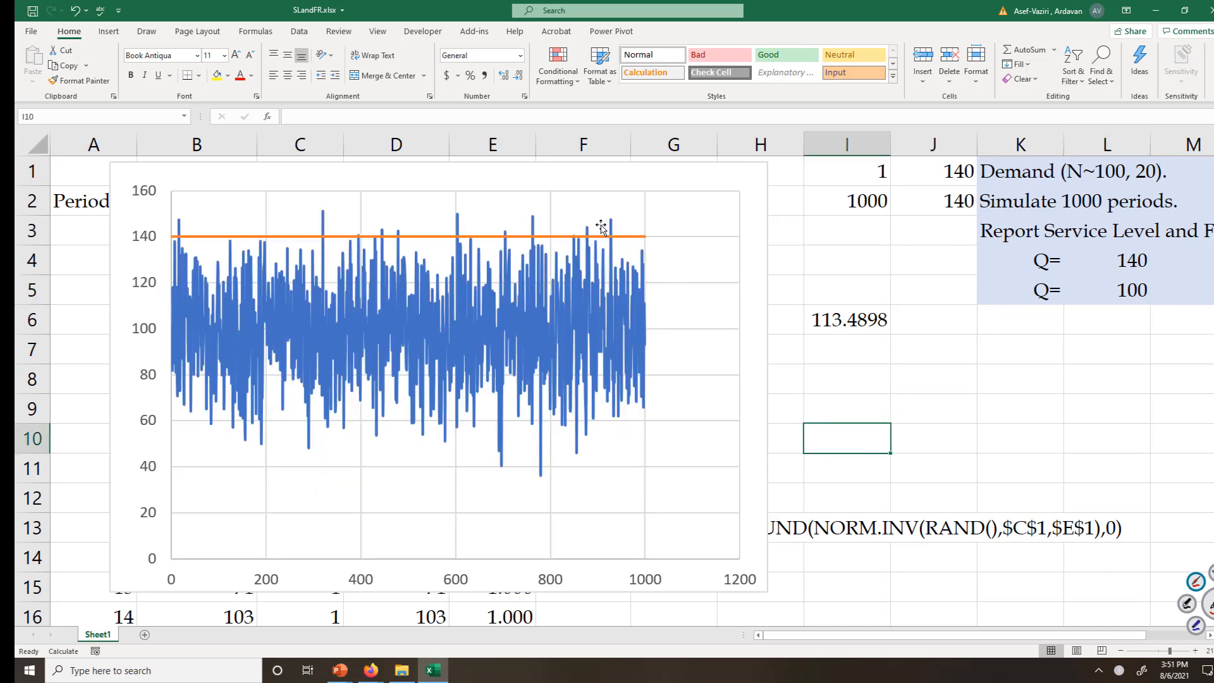
mouse_move(232, 296)
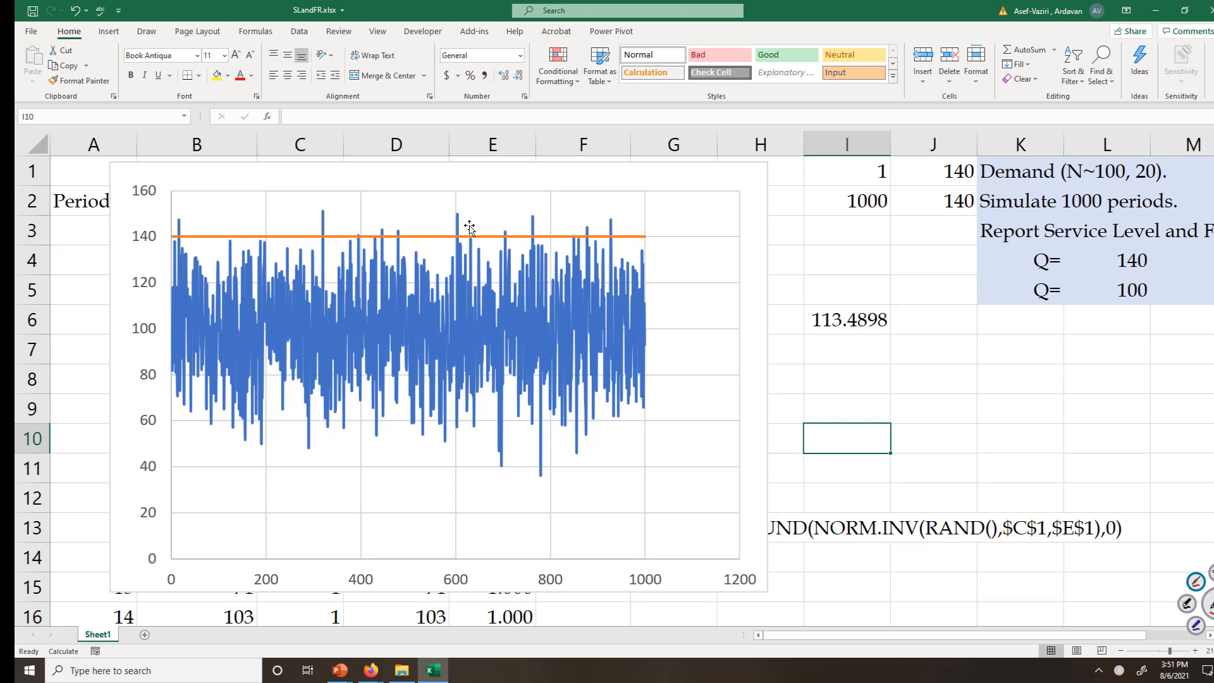
mouse_move(682, 246)
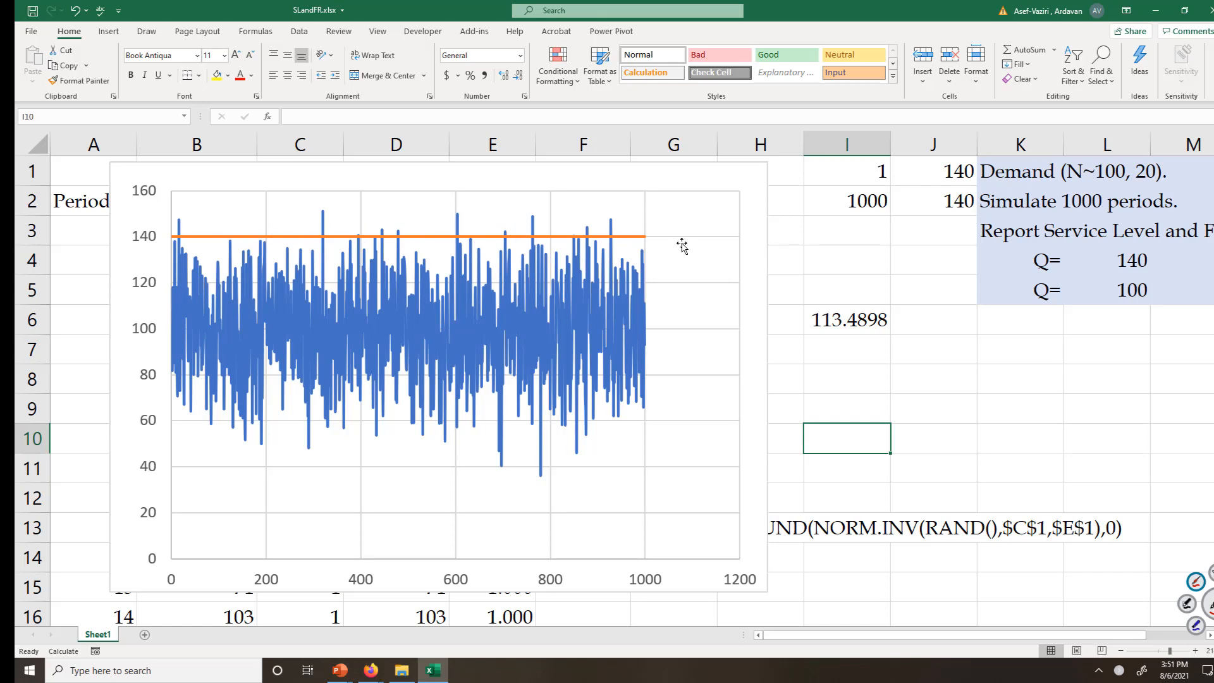
mouse_move(1009, 398)
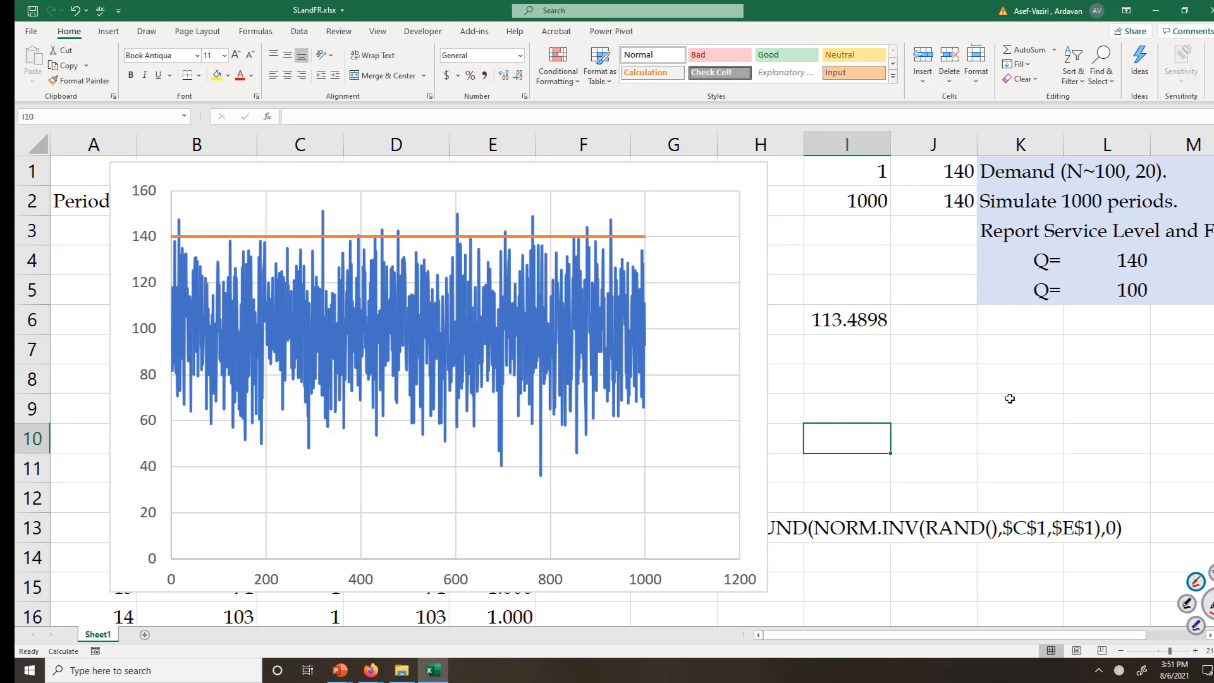
mouse_move(1028, 396)
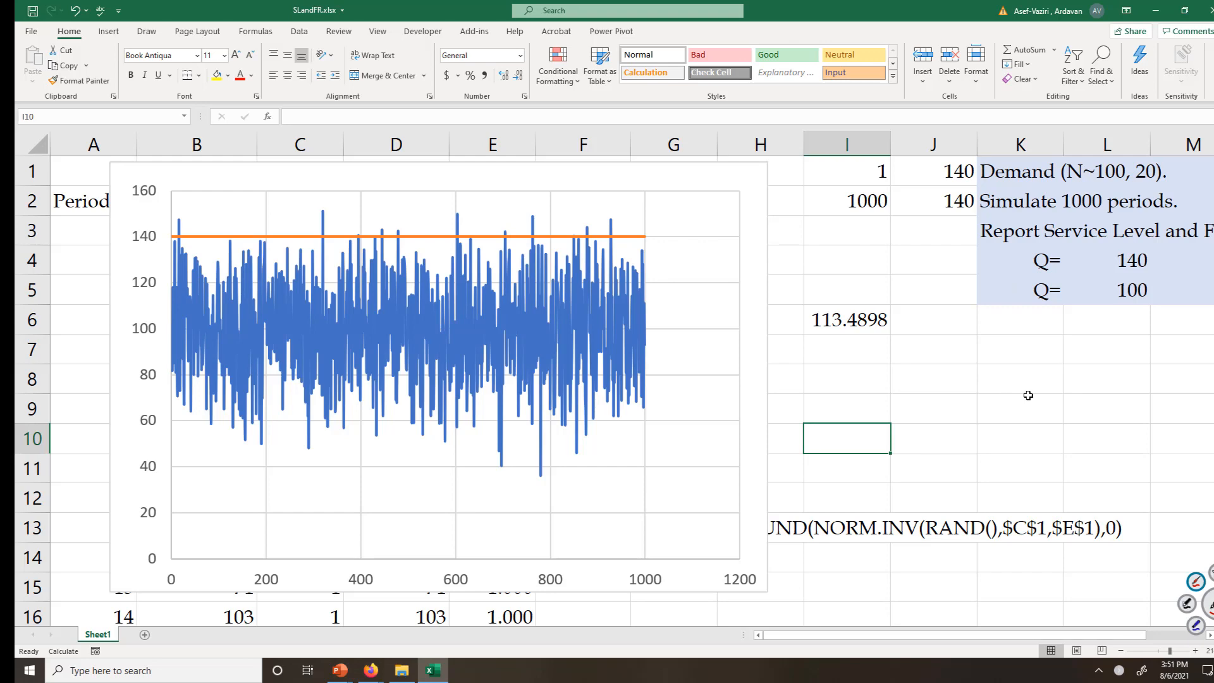